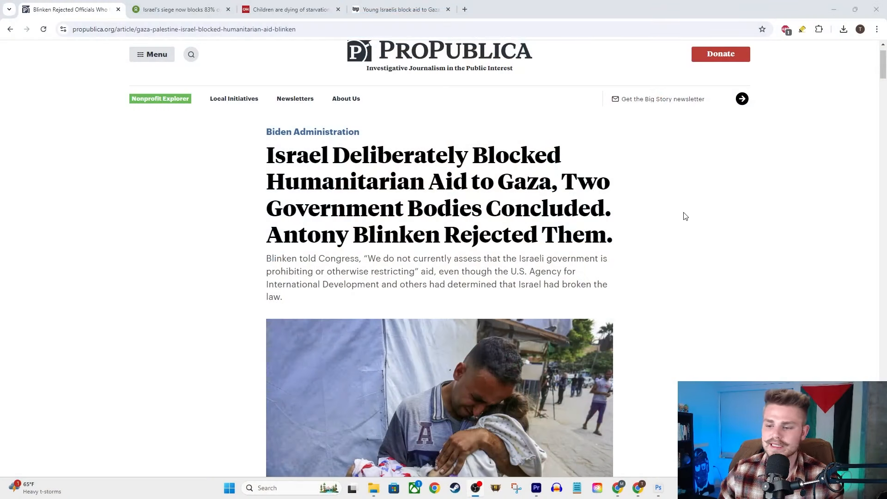
pyautogui.moveTo(720, 212)
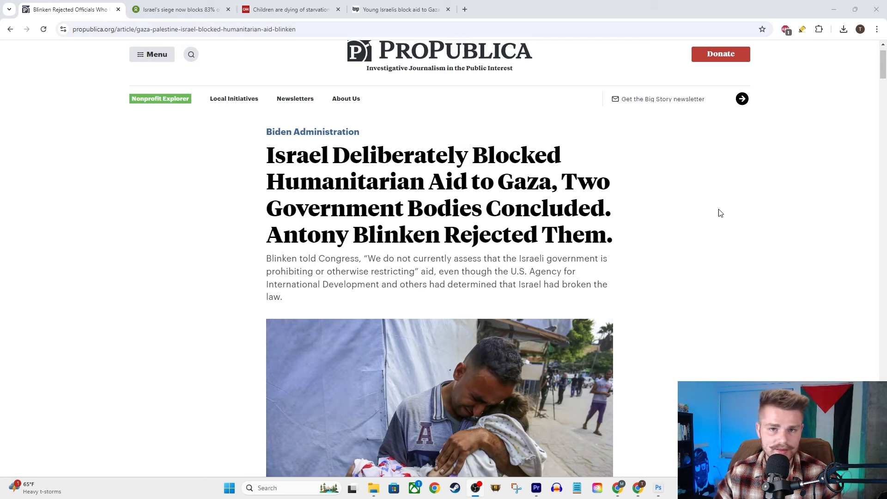
pyautogui.moveTo(768, 224)
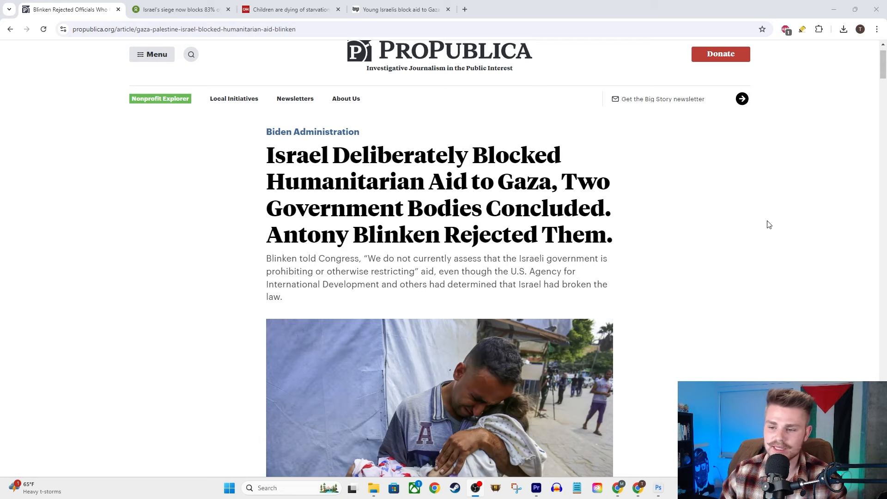
pyautogui.moveTo(526, 151)
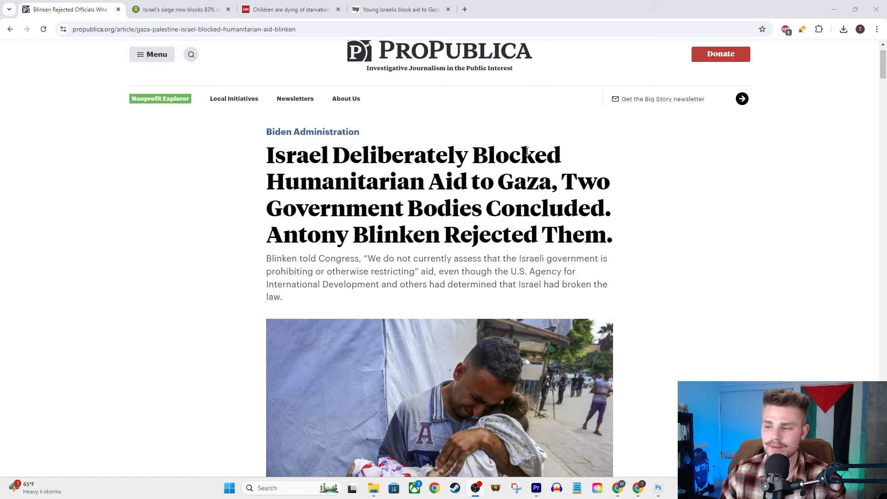
pyautogui.moveTo(471, 199)
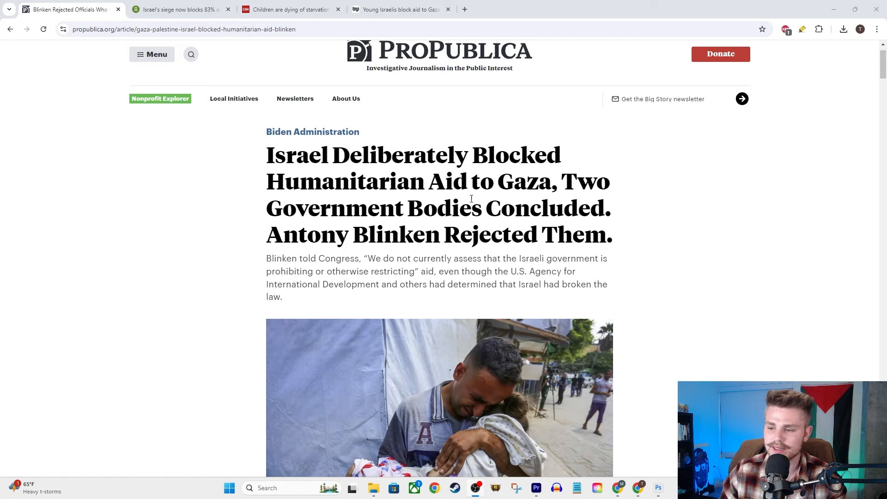
pyautogui.moveTo(520, 284)
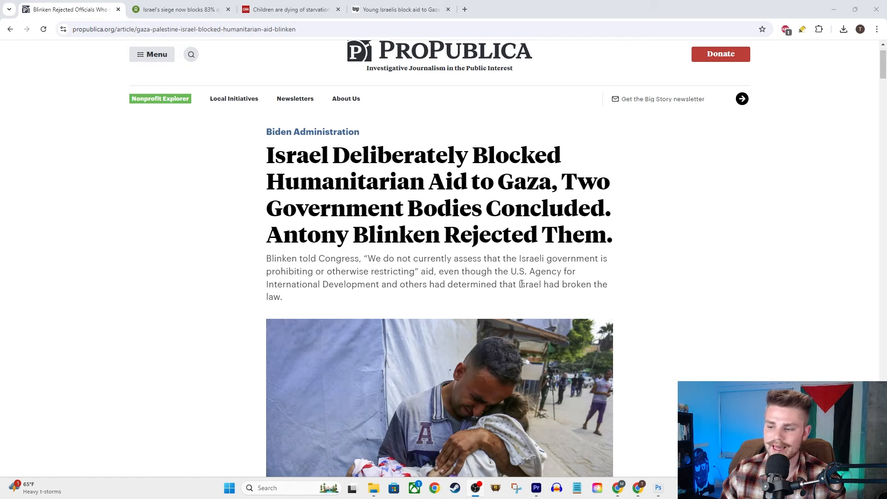
pyautogui.moveTo(345, 284)
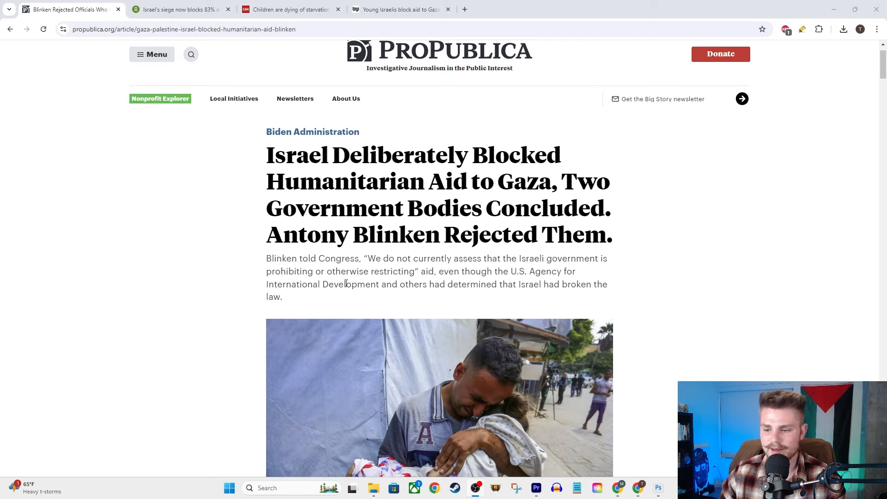
pyautogui.moveTo(423, 275)
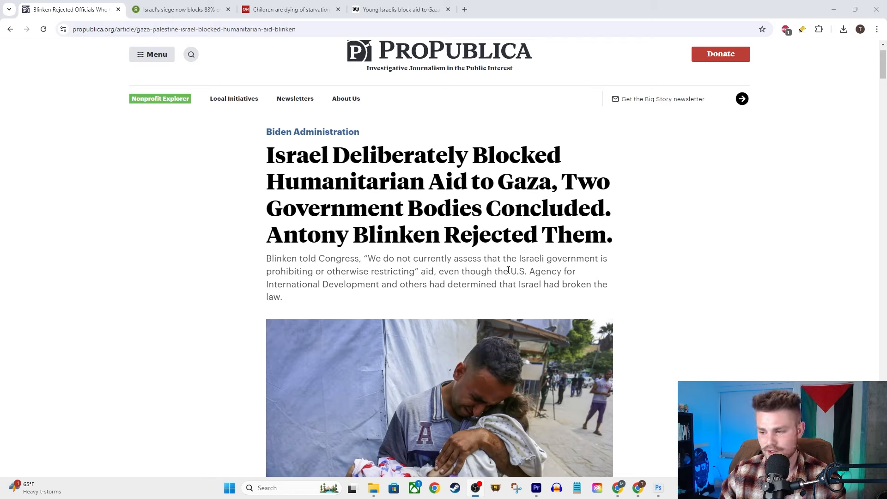
pyautogui.moveTo(355, 270)
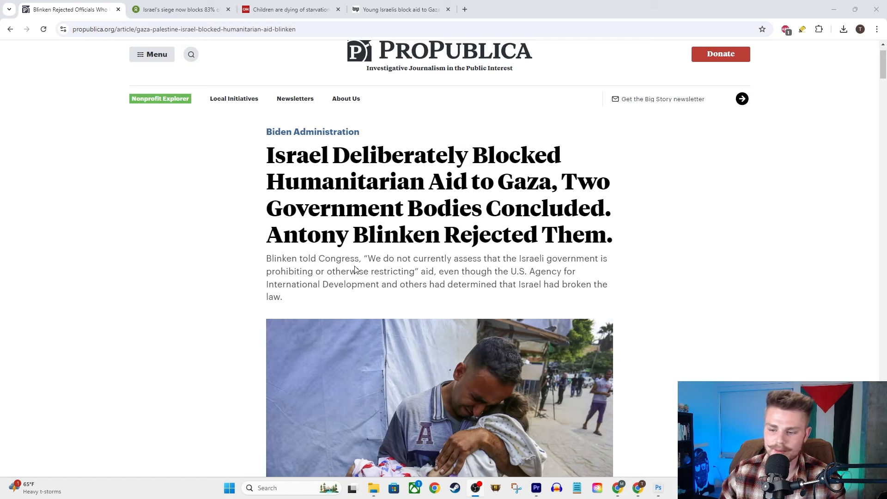
pyautogui.moveTo(449, 267)
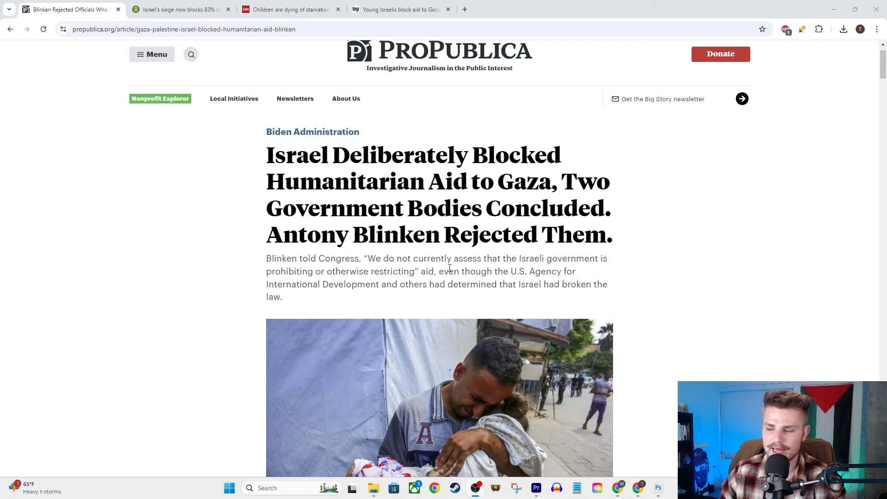
pyautogui.moveTo(550, 283)
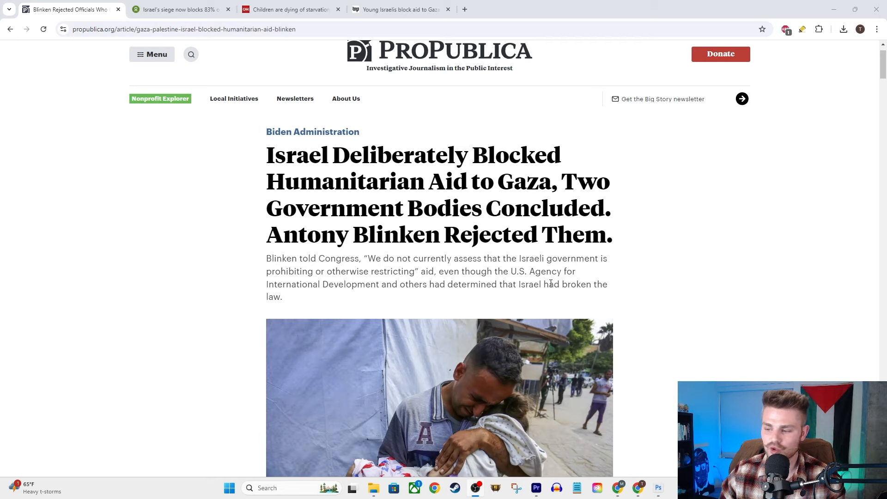
pyautogui.moveTo(571, 254)
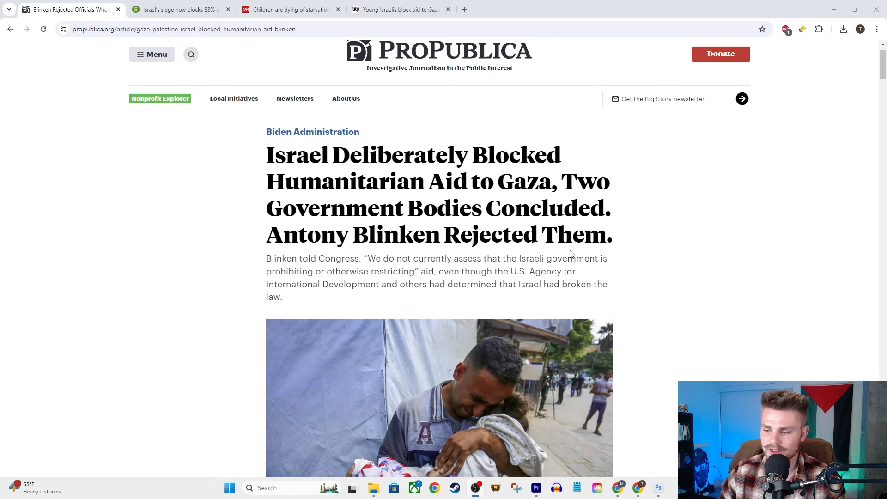
pyautogui.moveTo(468, 292)
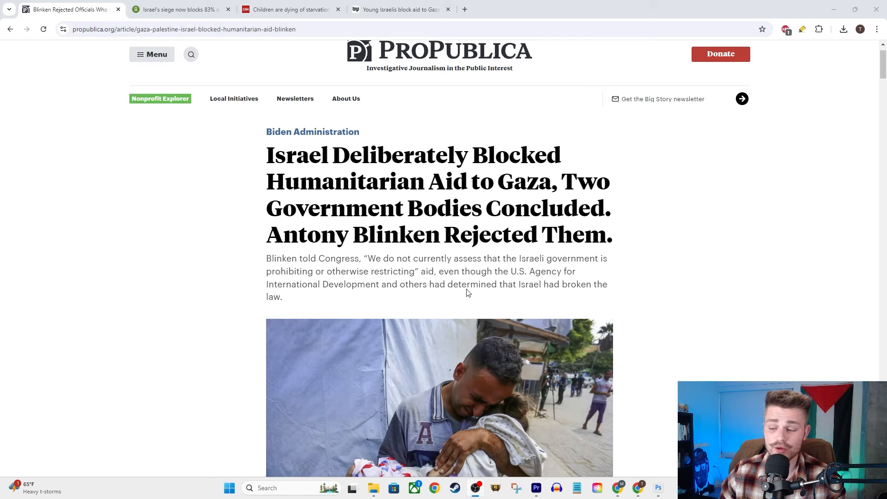
# Scroll to the opening paragraphs on Blinken rejecting the USAID and refugee bureau findings.
pyautogui.scroll(-3)
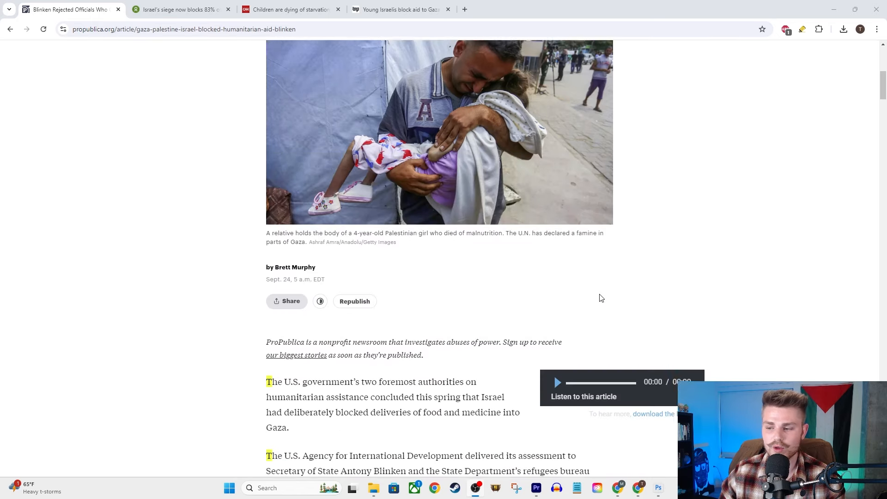
pyautogui.scroll(-3)
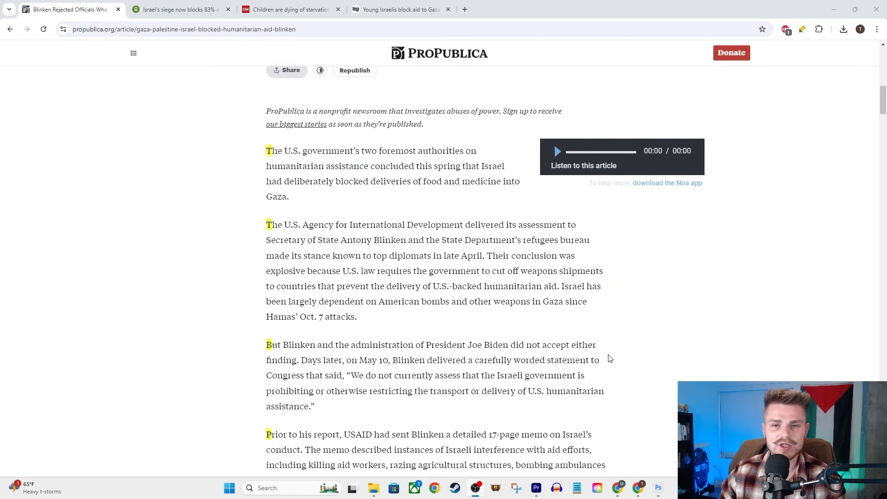
pyautogui.moveTo(786, 270)
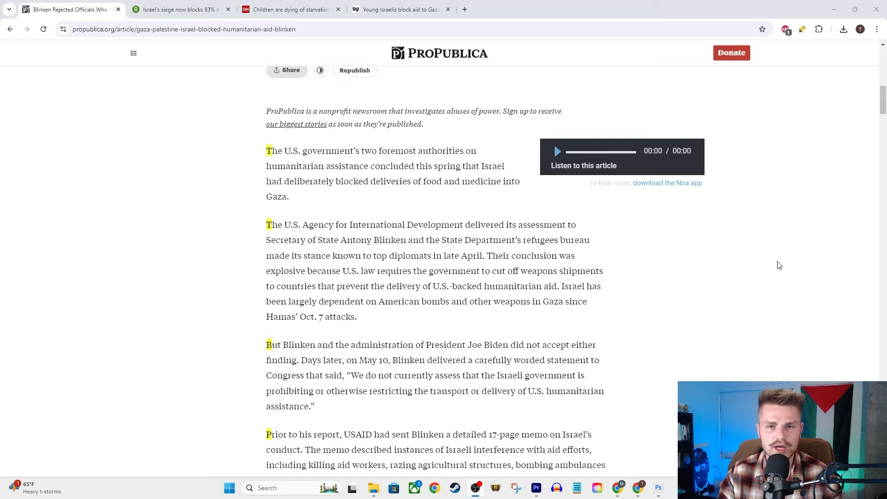
pyautogui.moveTo(697, 190)
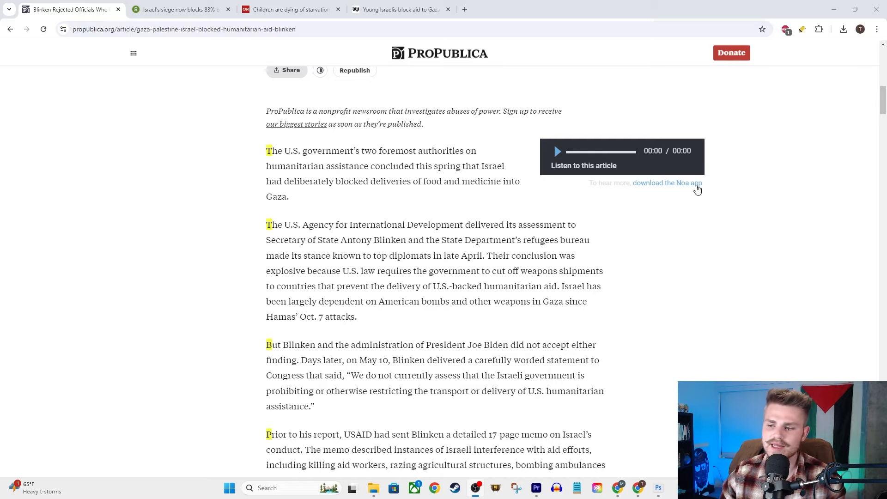
pyautogui.moveTo(594, 130)
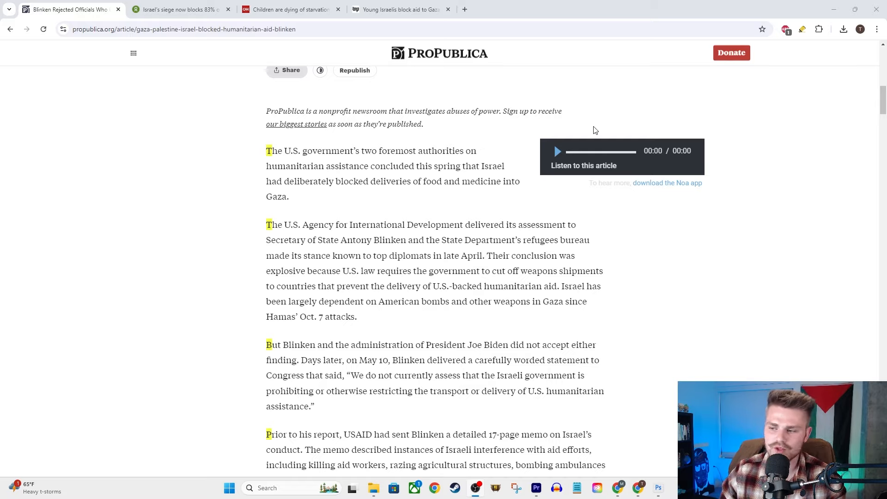
pyautogui.moveTo(334, 184)
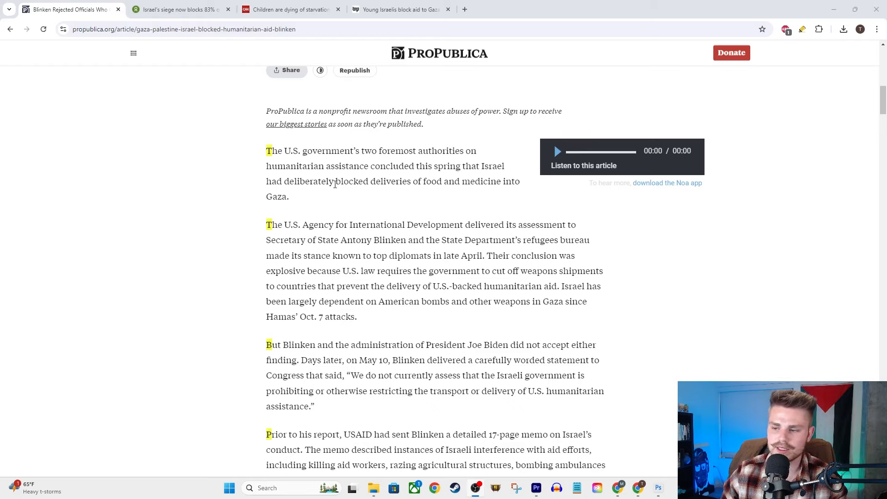
pyautogui.moveTo(492, 177)
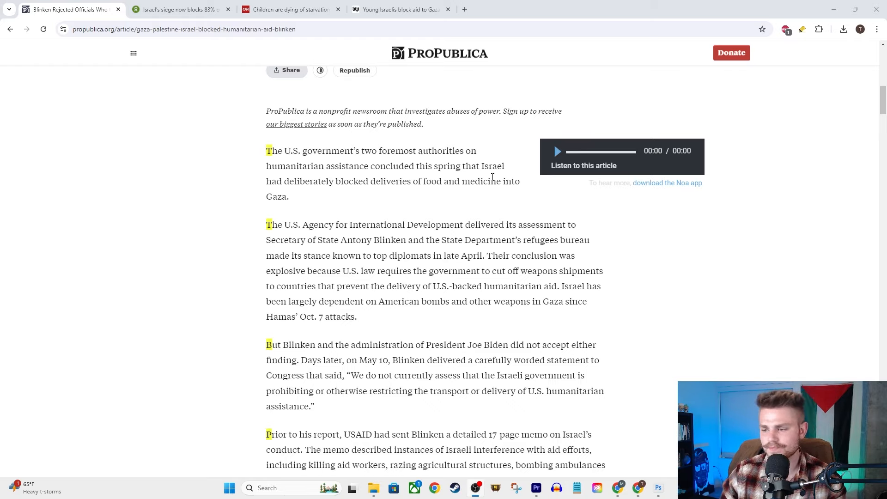
pyautogui.moveTo(437, 179)
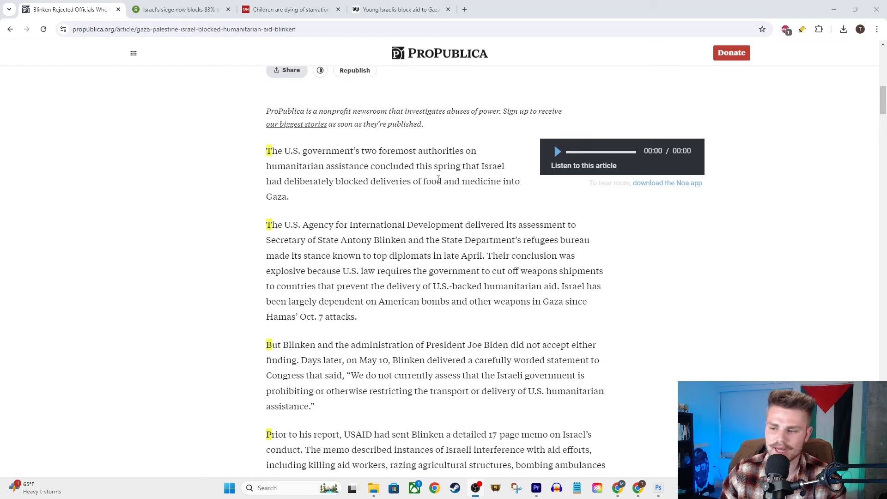
pyautogui.moveTo(315, 179)
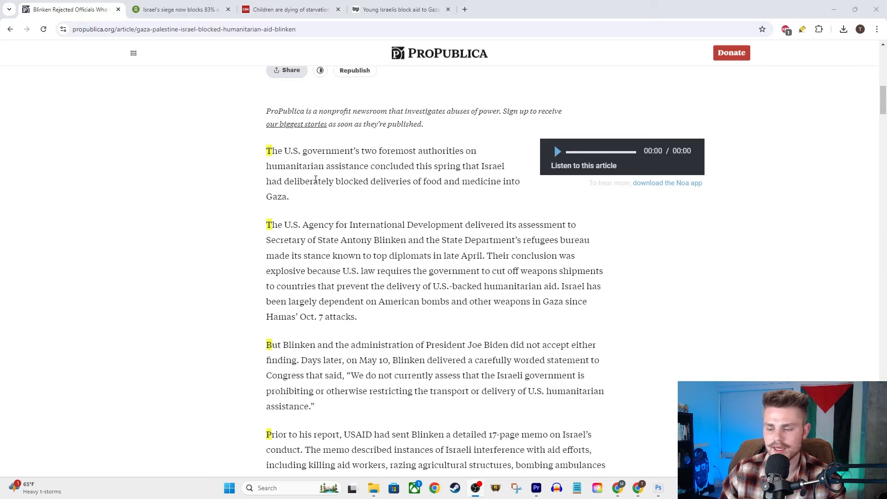
pyautogui.moveTo(421, 219)
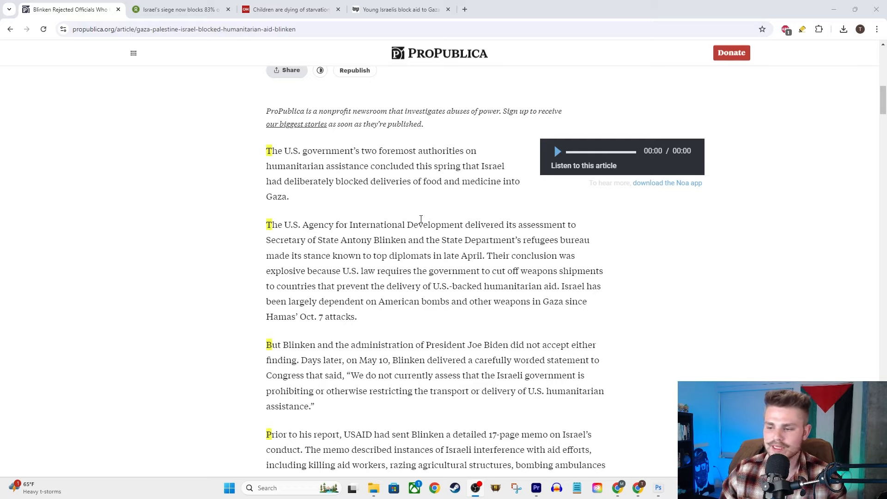
pyautogui.moveTo(330, 239)
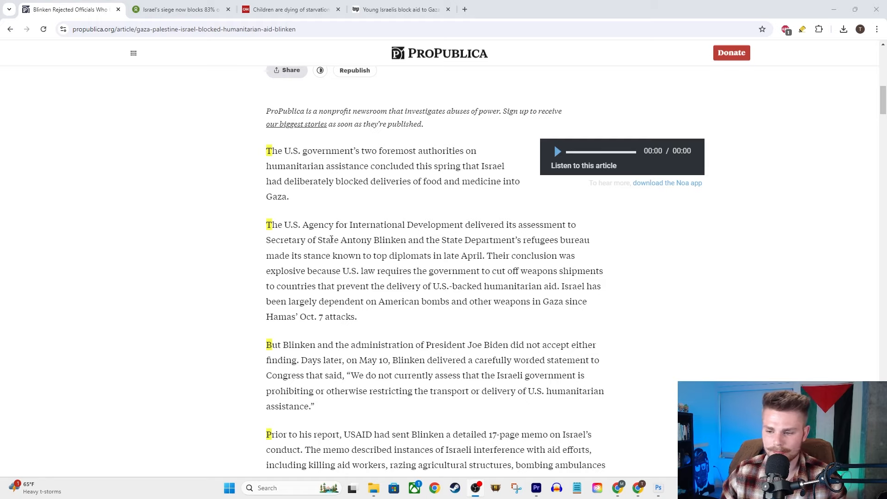
pyautogui.moveTo(542, 251)
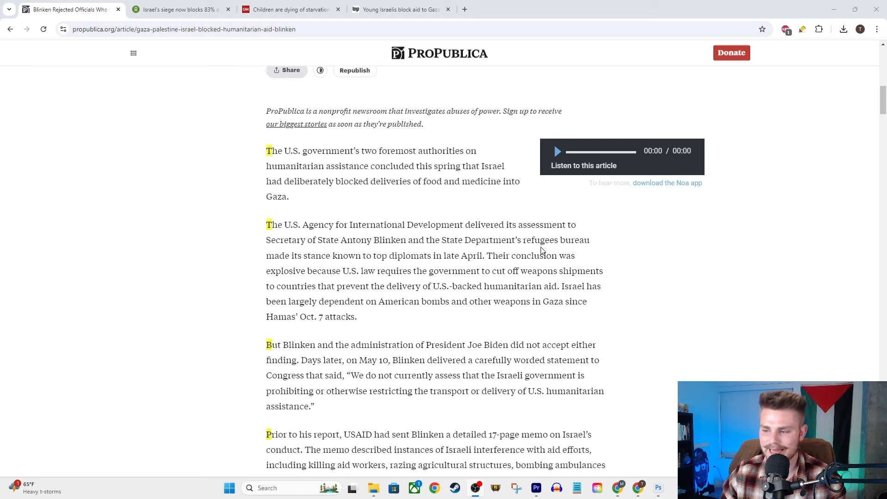
pyautogui.moveTo(684, 224)
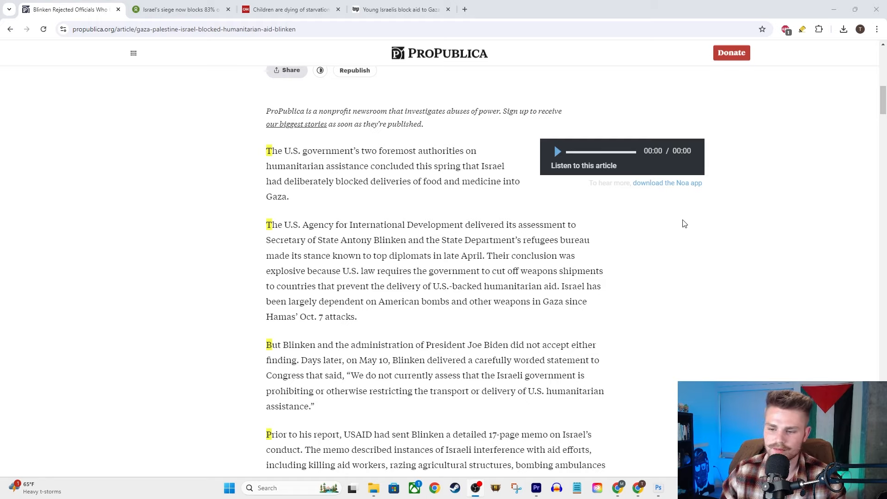
pyautogui.moveTo(454, 276)
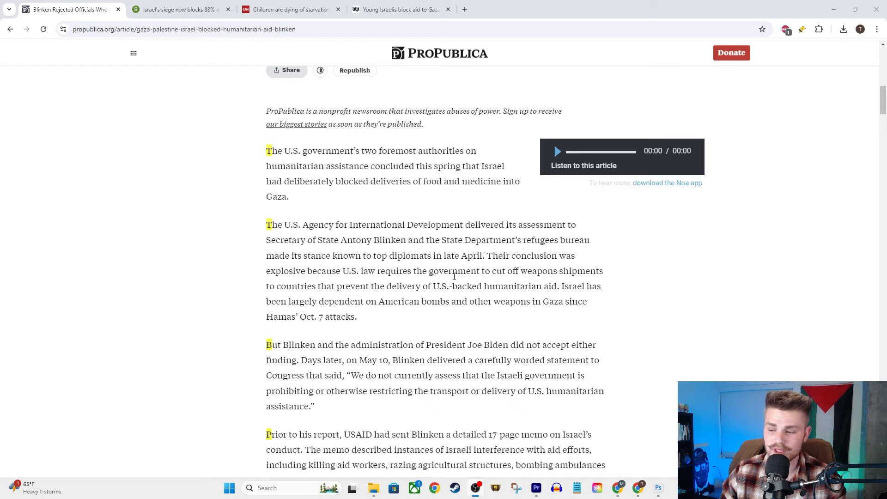
pyautogui.moveTo(678, 266)
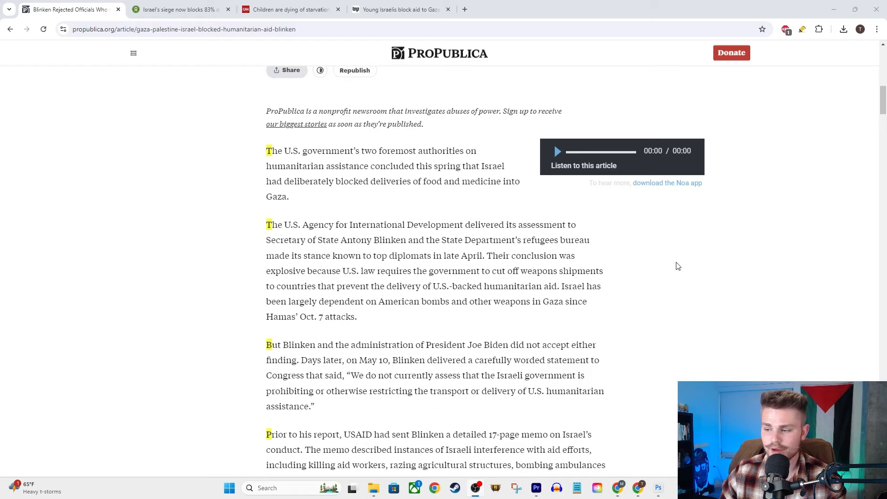
pyautogui.moveTo(409, 271)
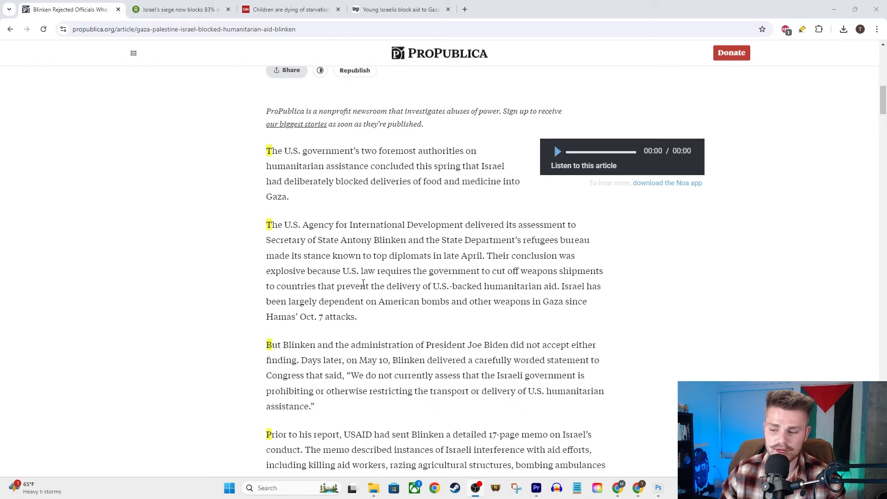
pyautogui.moveTo(464, 300)
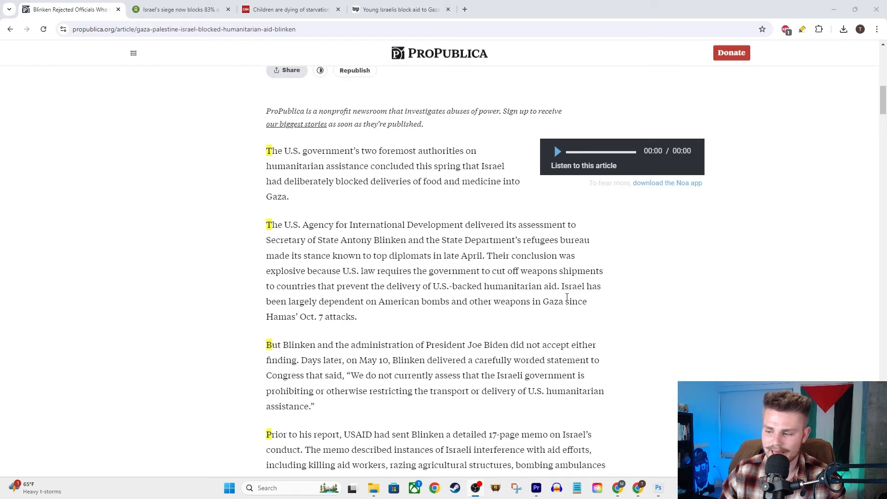
pyautogui.moveTo(493, 327)
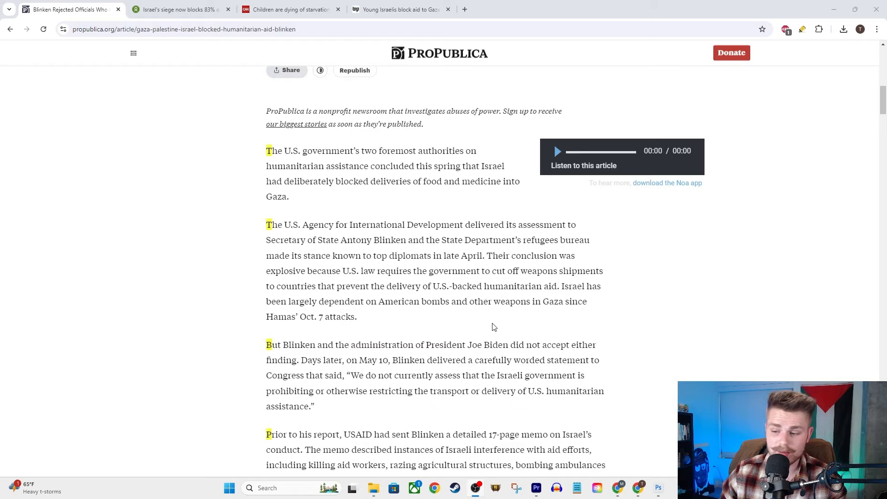
pyautogui.moveTo(564, 332)
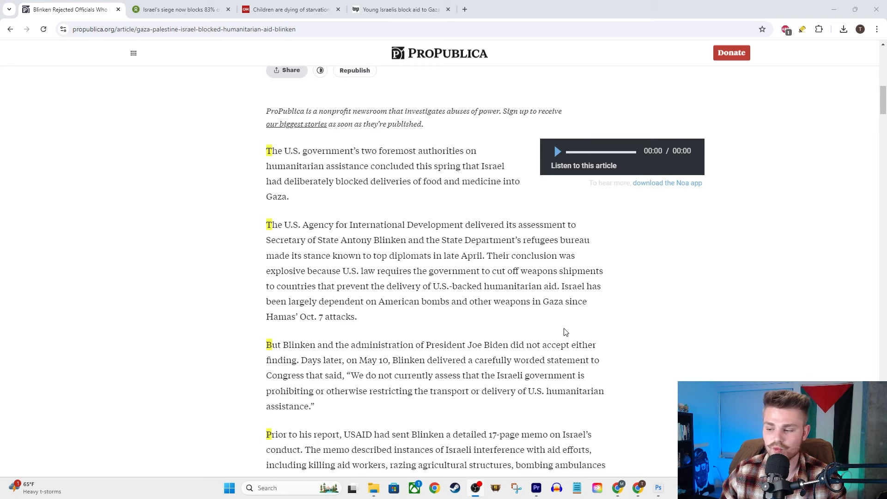
# Scroll to USAID's 17-page memo on Israeli interference and clear the highlighted phrase.
pyautogui.scroll(-3)
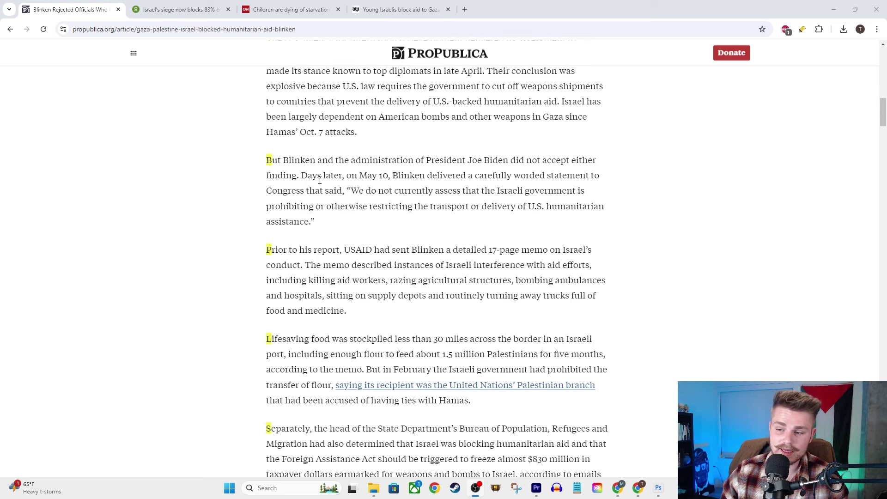
pyautogui.moveTo(542, 176)
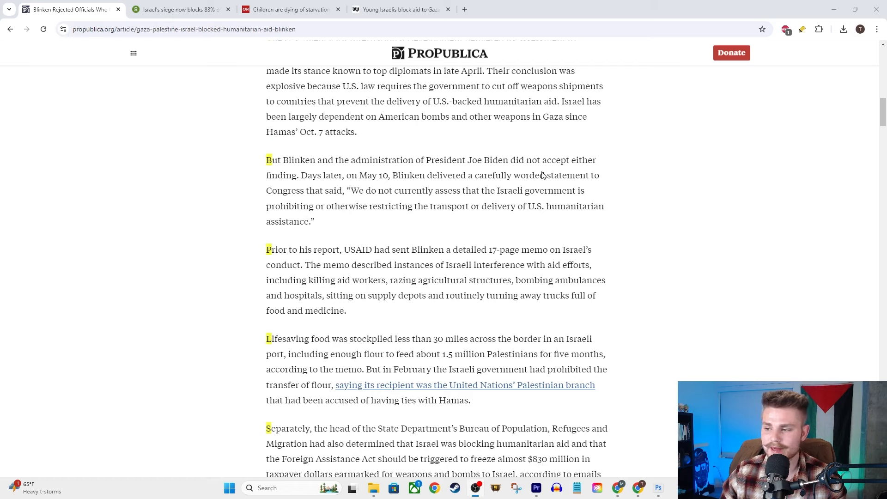
pyautogui.moveTo(345, 204)
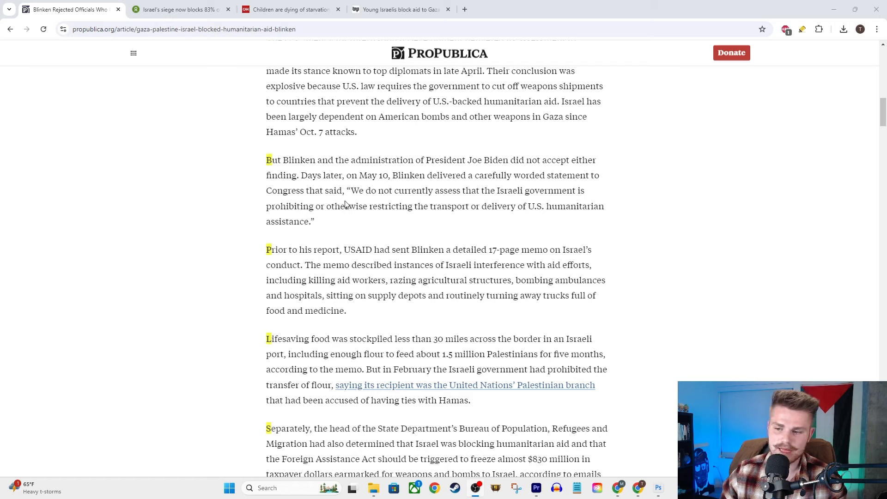
pyautogui.moveTo(321, 187)
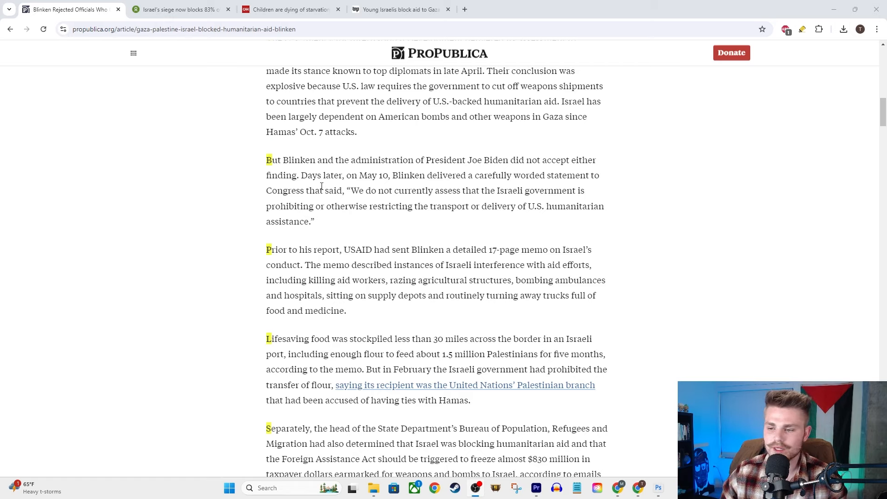
pyautogui.moveTo(462, 175)
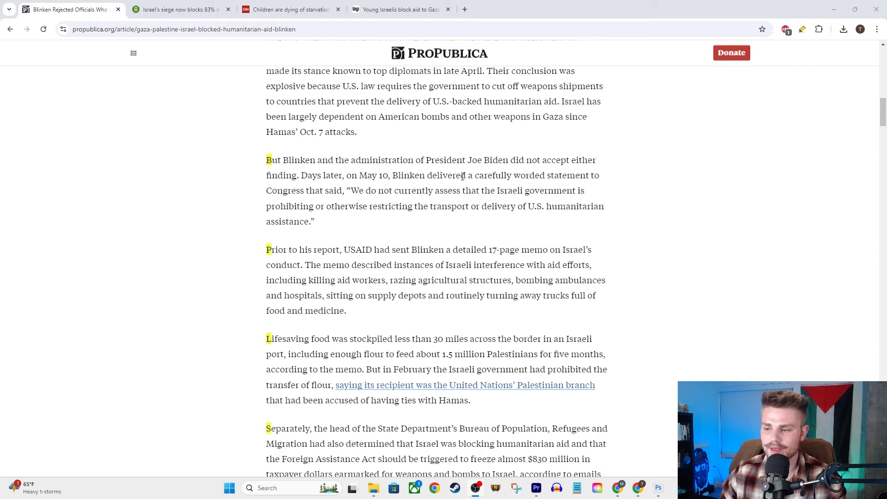
pyautogui.moveTo(363, 229)
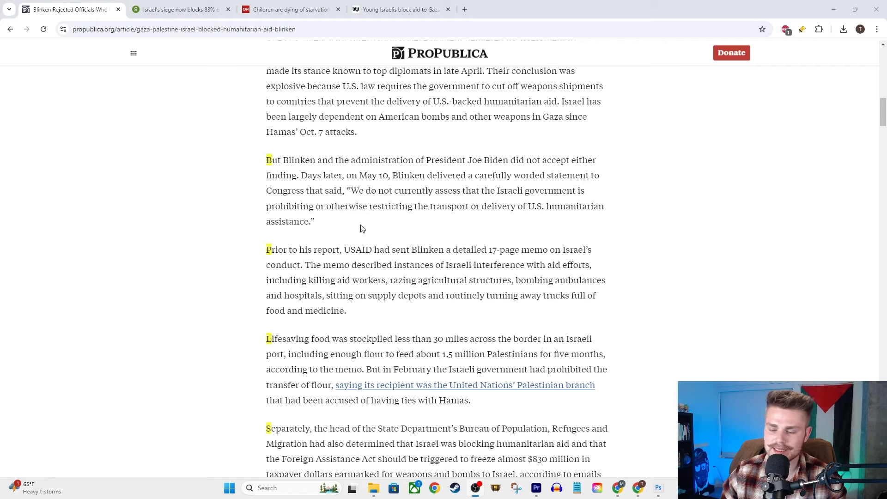
pyautogui.moveTo(480, 204)
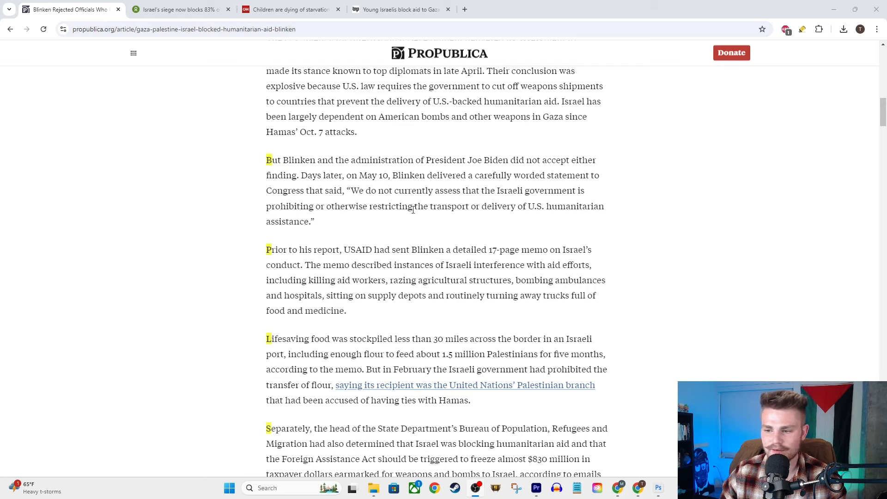
pyautogui.moveTo(446, 247)
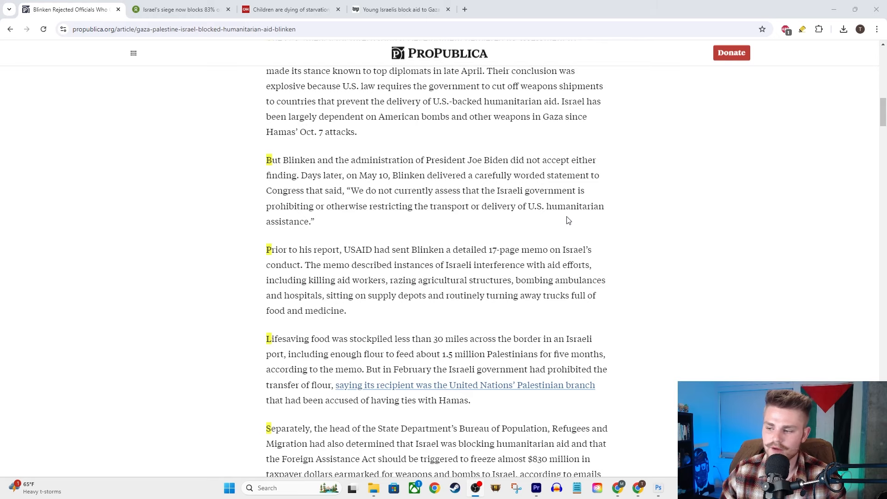
pyautogui.scroll(-3)
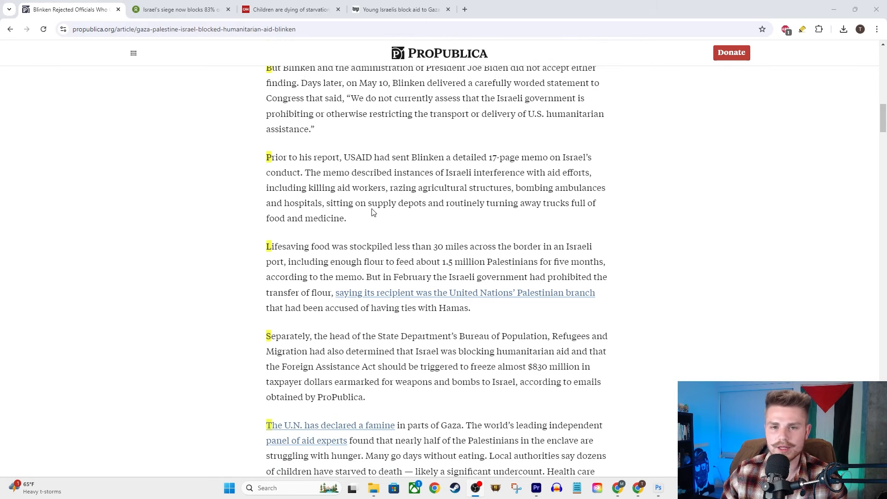
pyautogui.moveTo(362, 204)
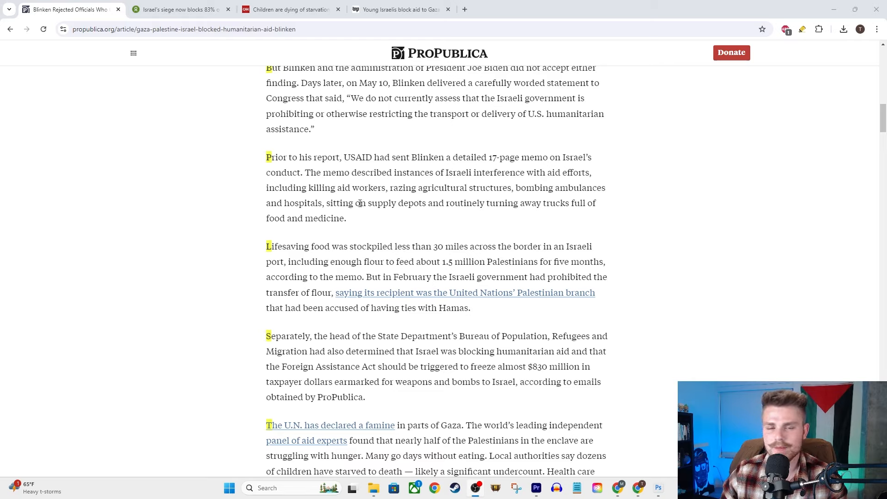
pyautogui.moveTo(322, 197)
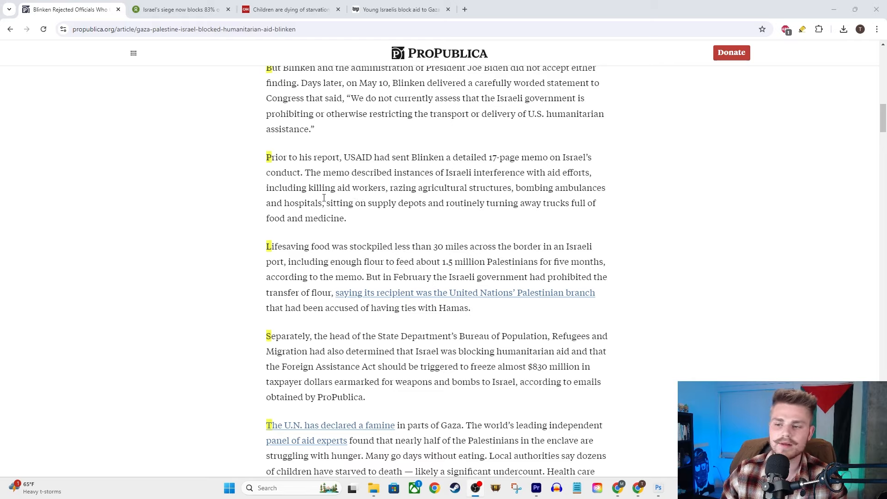
pyautogui.moveTo(335, 167)
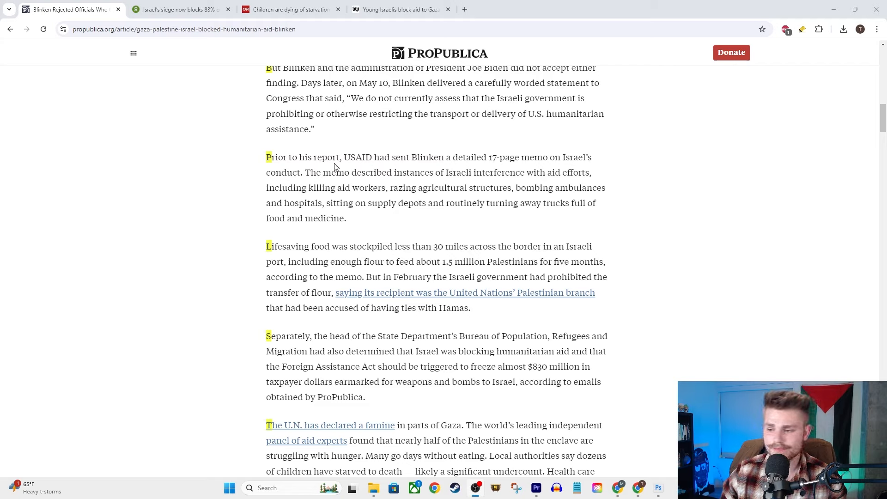
pyautogui.moveTo(467, 169)
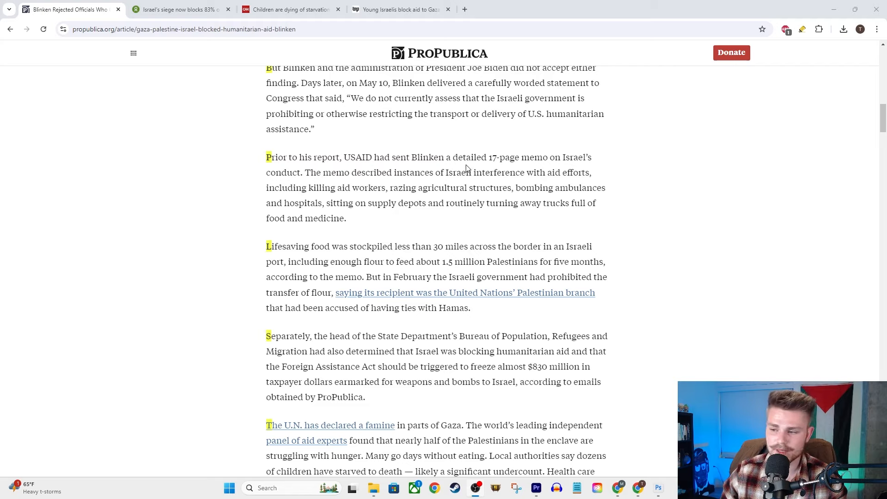
pyautogui.moveTo(557, 159)
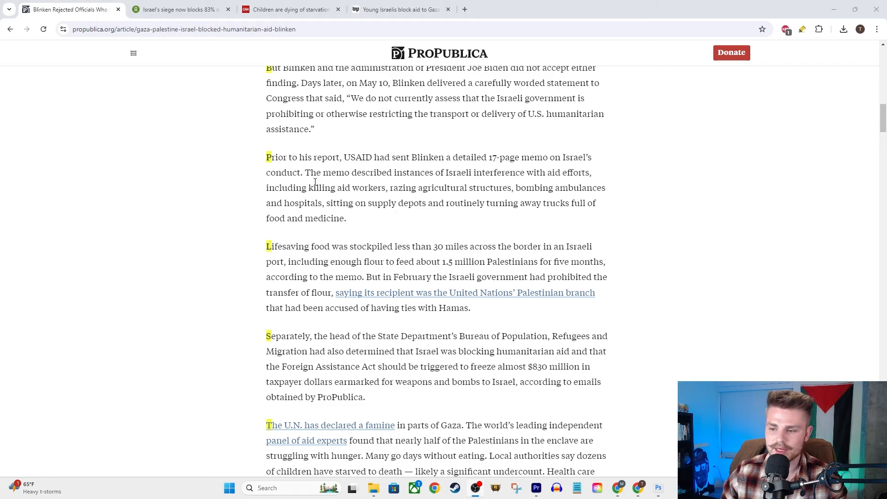
pyautogui.moveTo(498, 182)
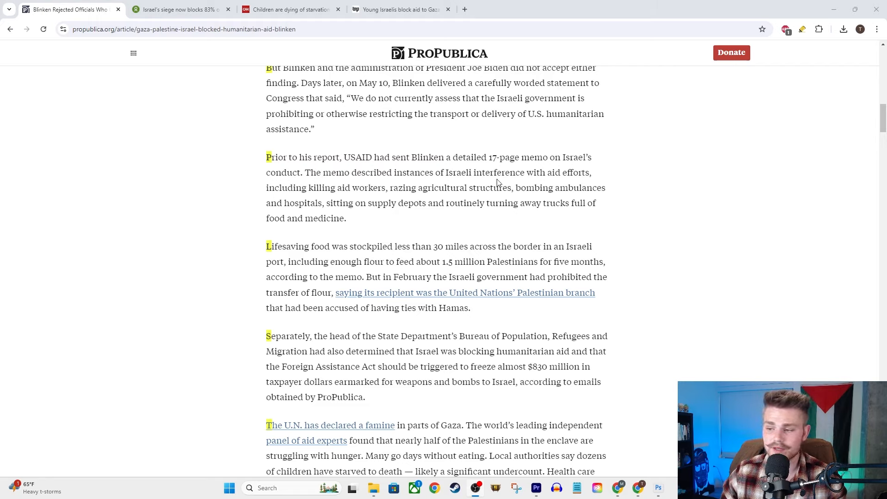
pyautogui.moveTo(424, 176)
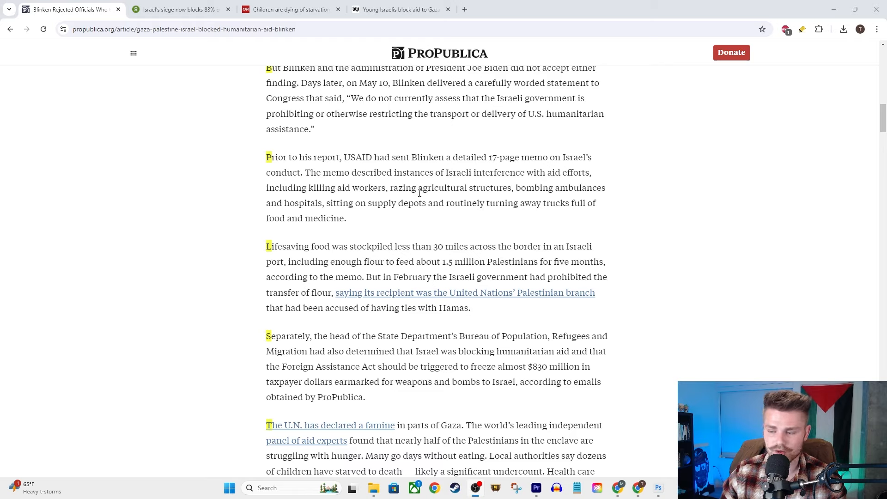
pyautogui.moveTo(500, 199)
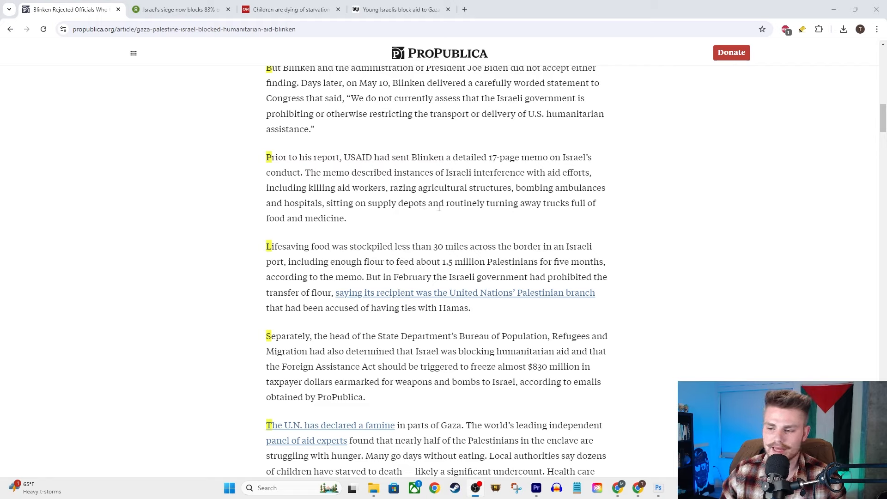
pyautogui.moveTo(607, 213)
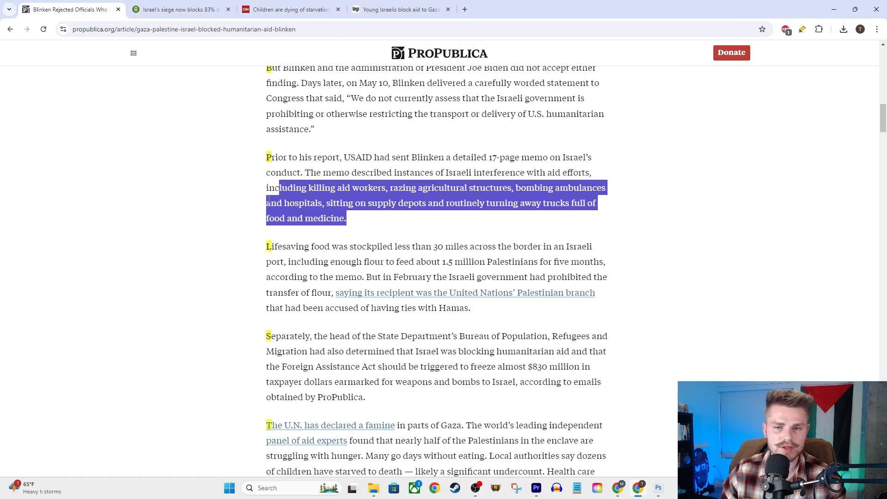
pyautogui.moveTo(394, 225)
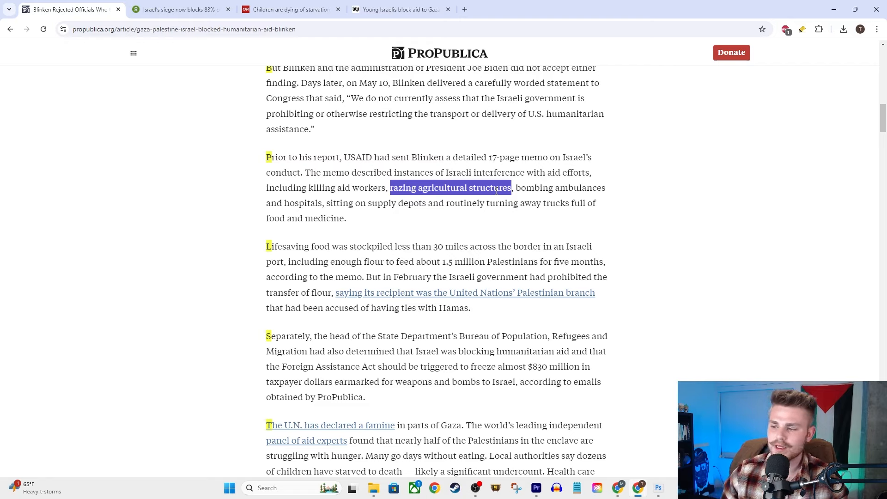
pyautogui.click(347, 188)
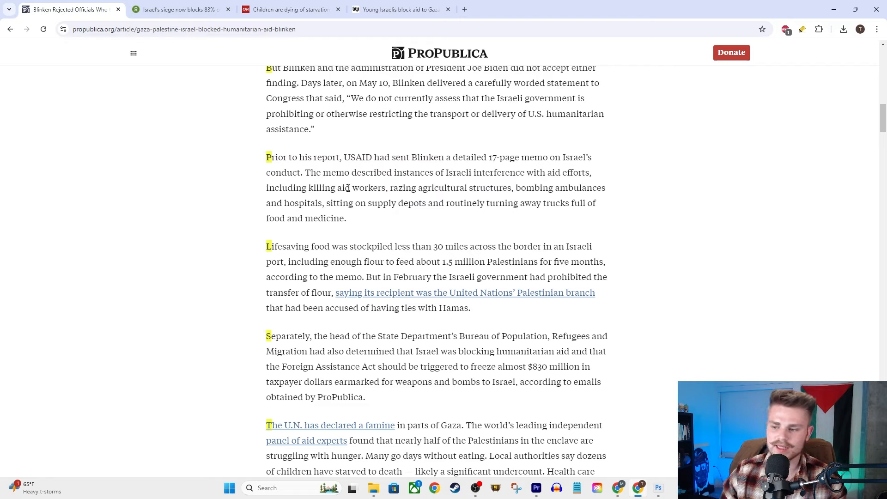
pyautogui.moveTo(483, 207)
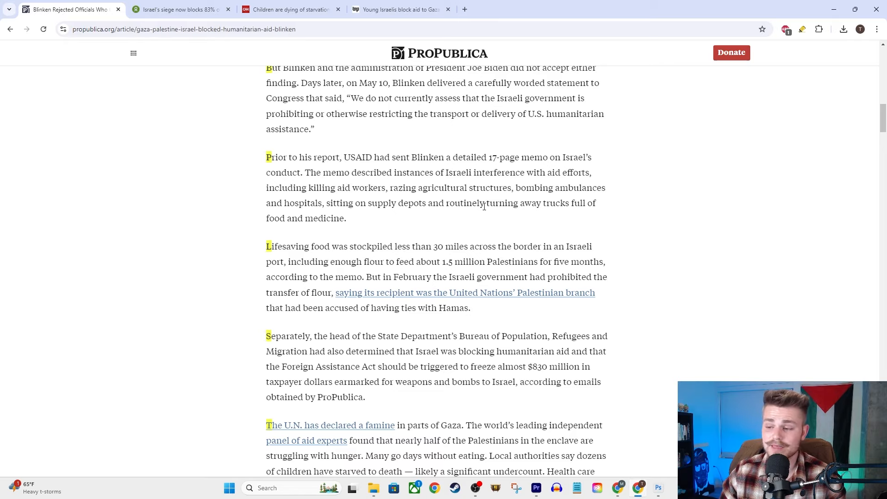
pyautogui.moveTo(532, 225)
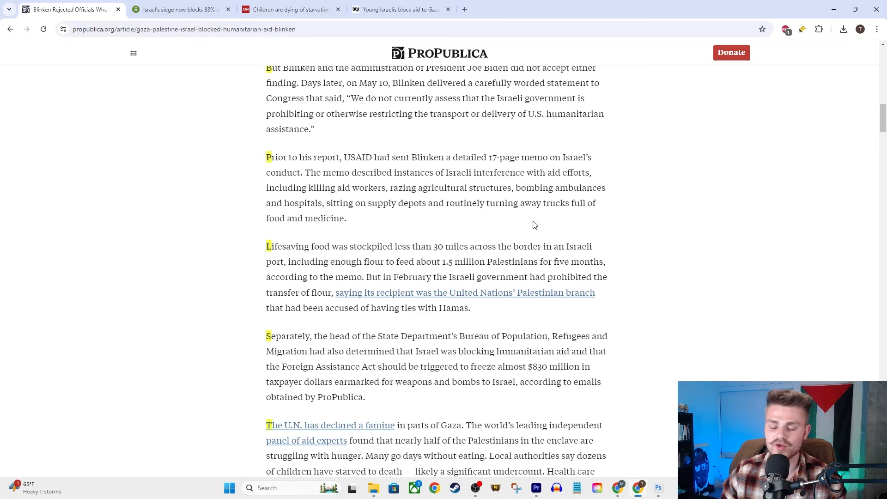
pyautogui.moveTo(564, 341)
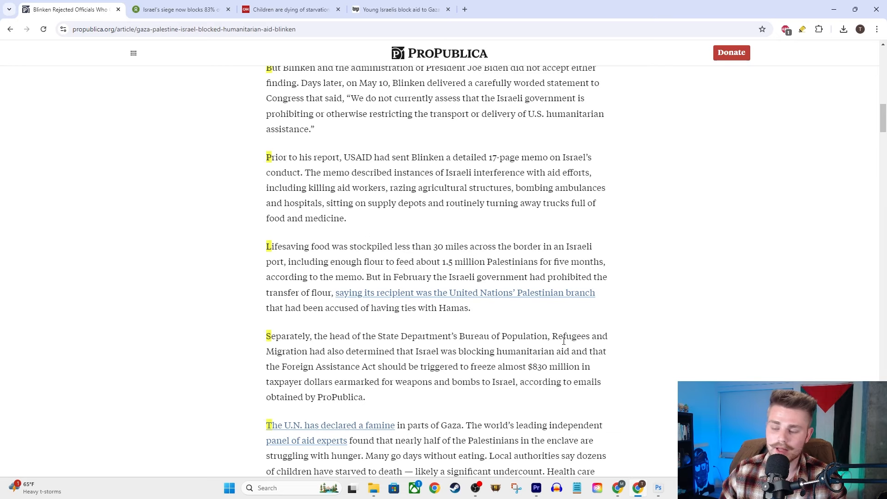
pyautogui.scroll(-3)
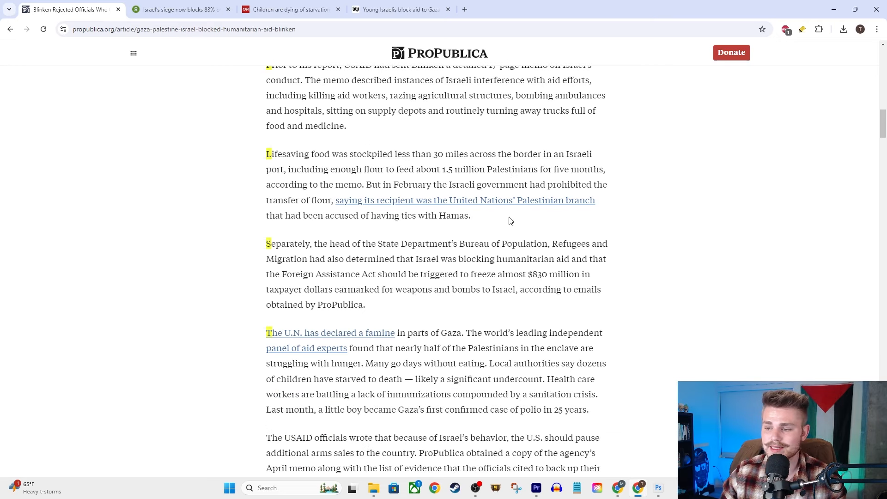
pyautogui.moveTo(656, 134)
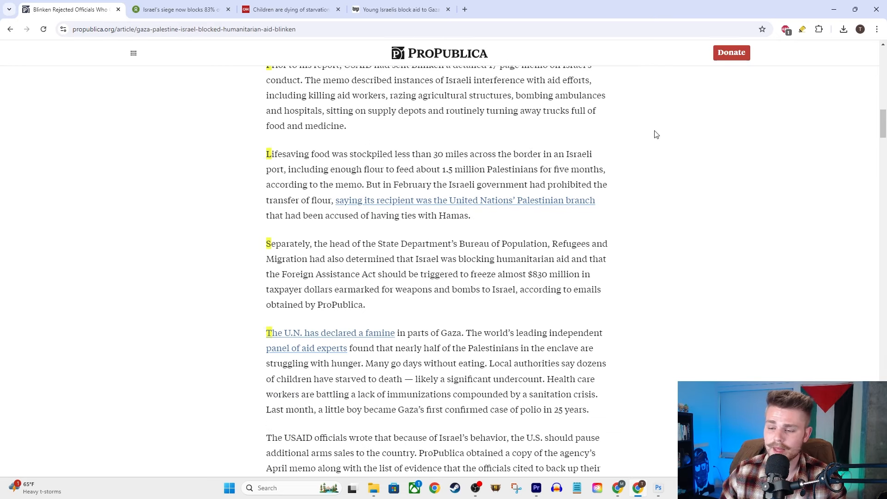
pyautogui.moveTo(472, 194)
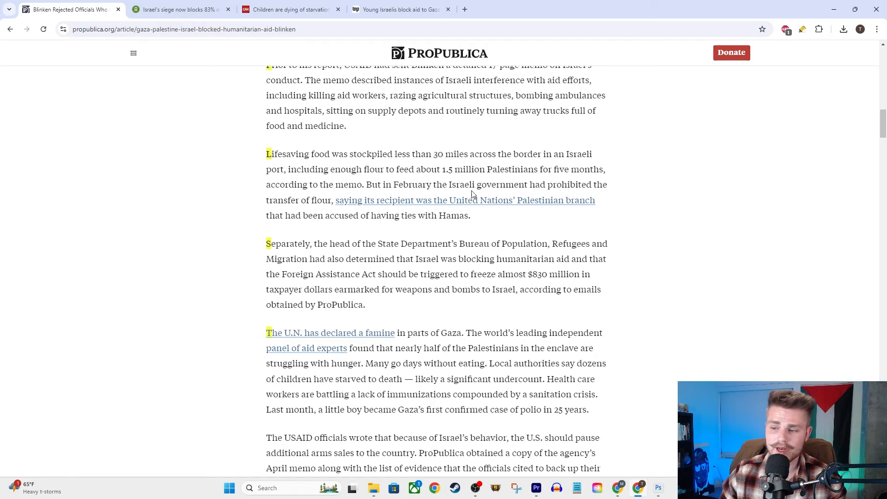
pyautogui.moveTo(574, 204)
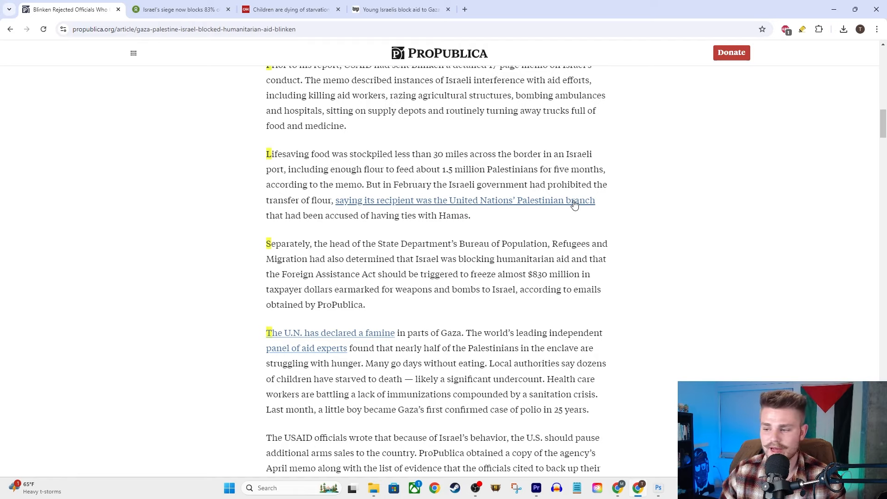
pyautogui.moveTo(596, 169)
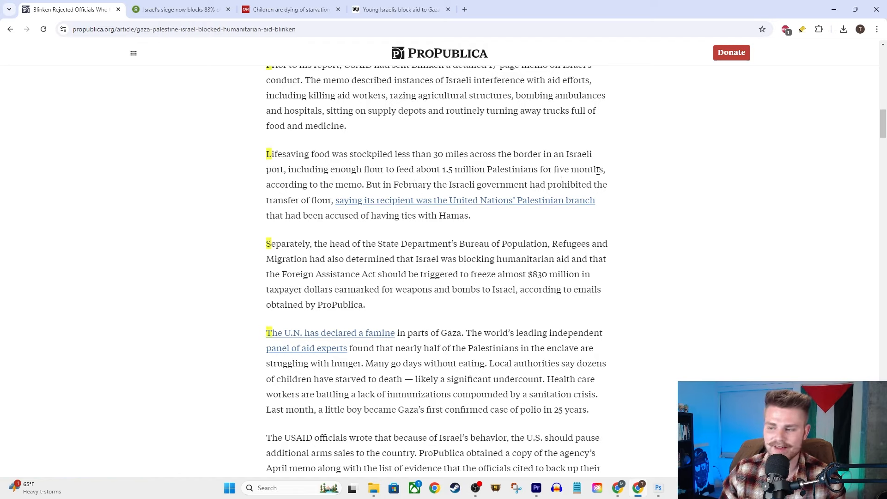
pyautogui.moveTo(463, 164)
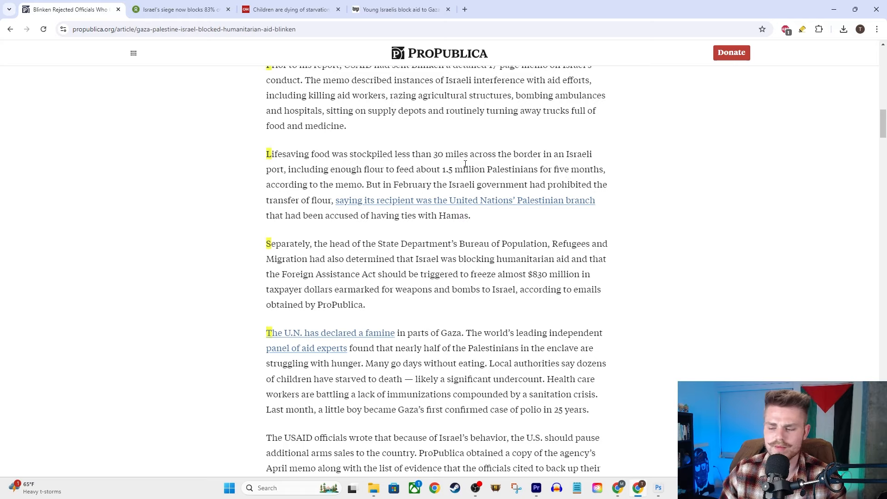
pyautogui.moveTo(559, 148)
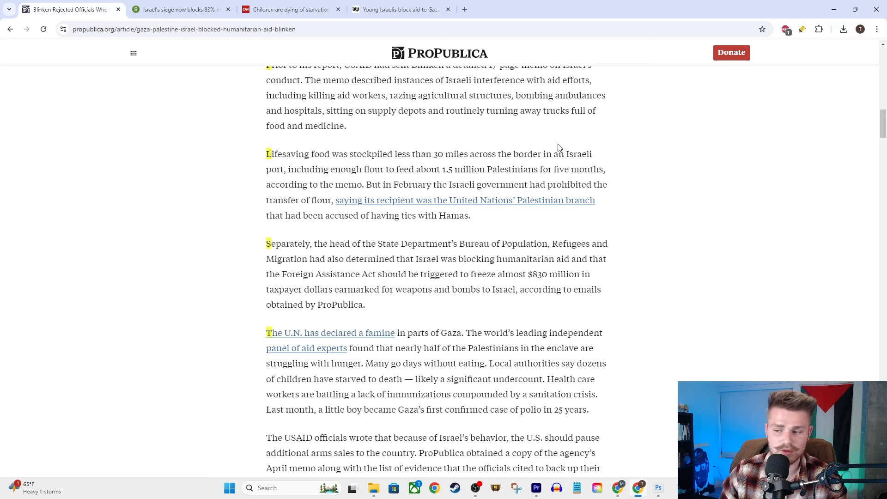
pyautogui.moveTo(463, 186)
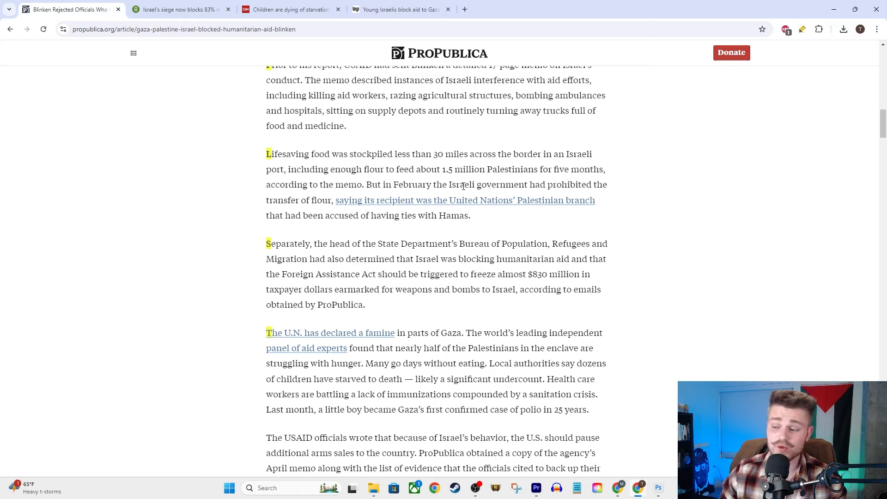
pyautogui.moveTo(613, 189)
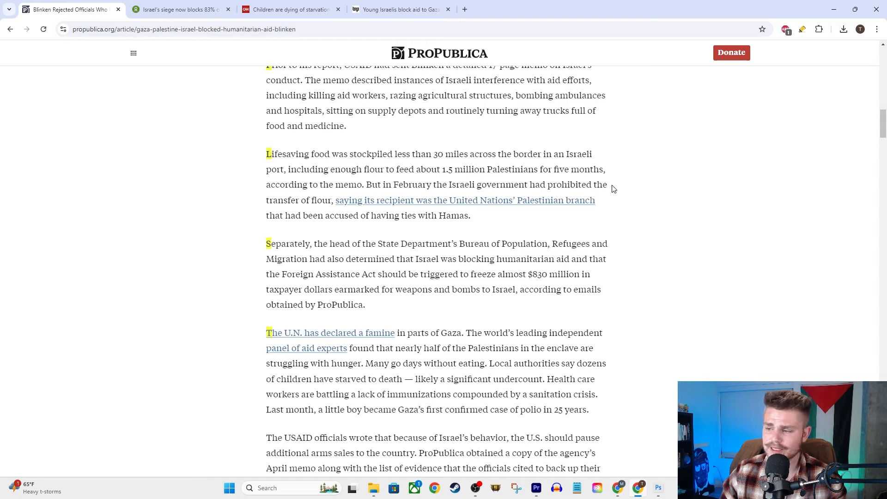
pyautogui.moveTo(405, 180)
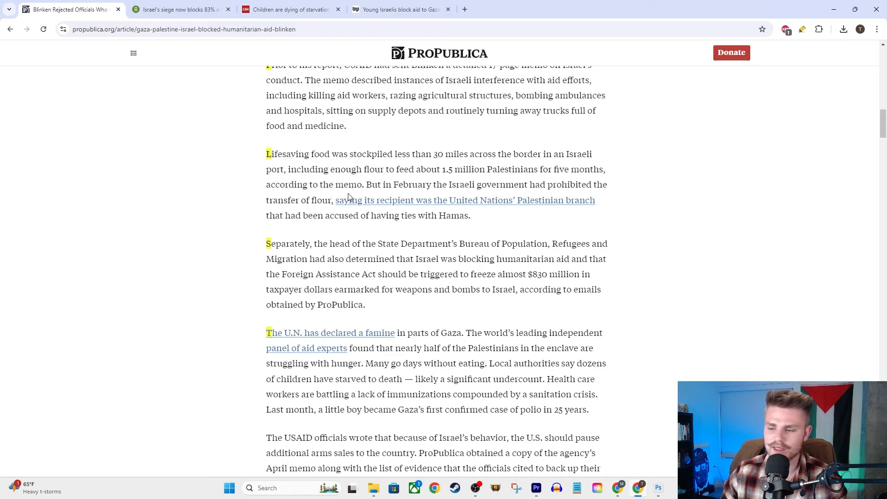
pyautogui.moveTo(382, 203)
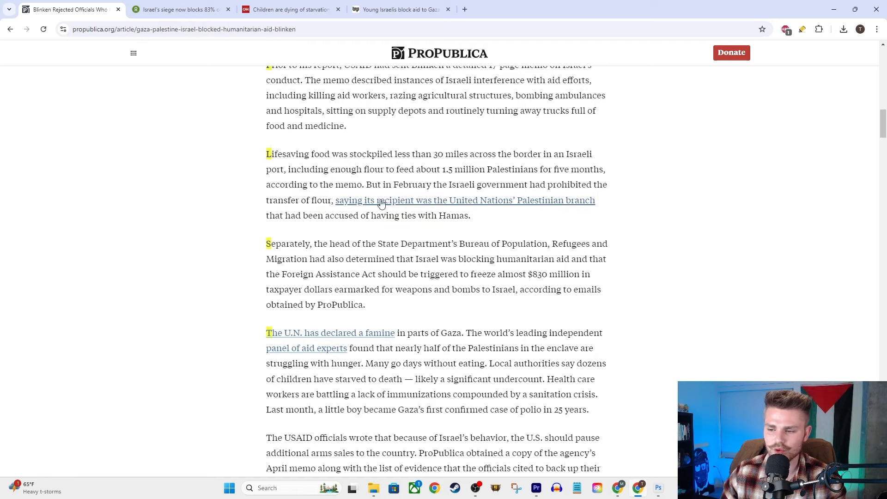
pyautogui.moveTo(381, 214)
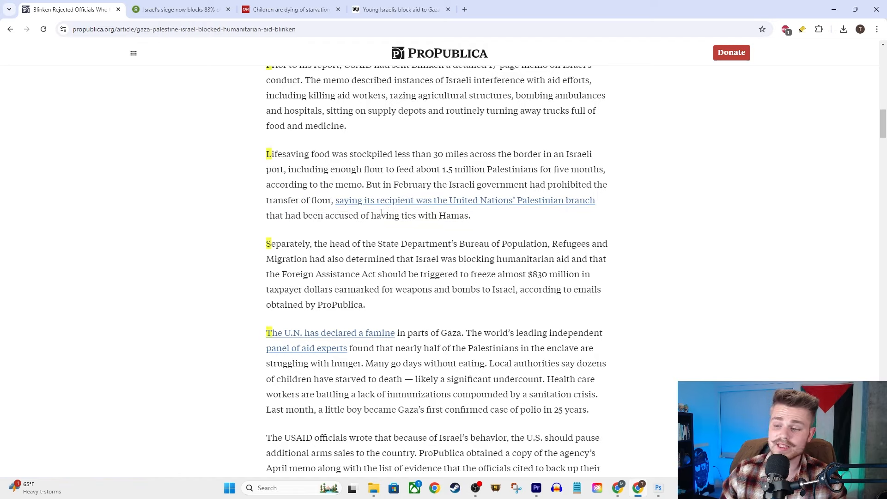
pyautogui.moveTo(624, 207)
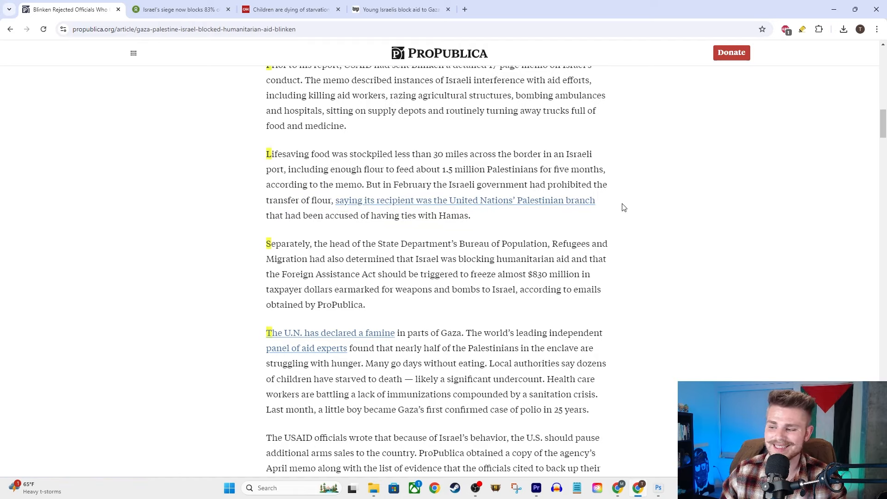
pyautogui.moveTo(401, 202)
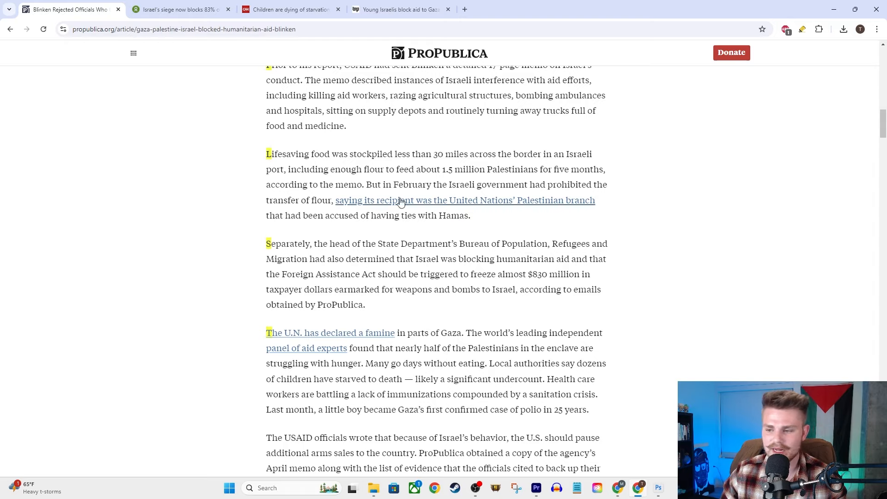
pyautogui.moveTo(417, 196)
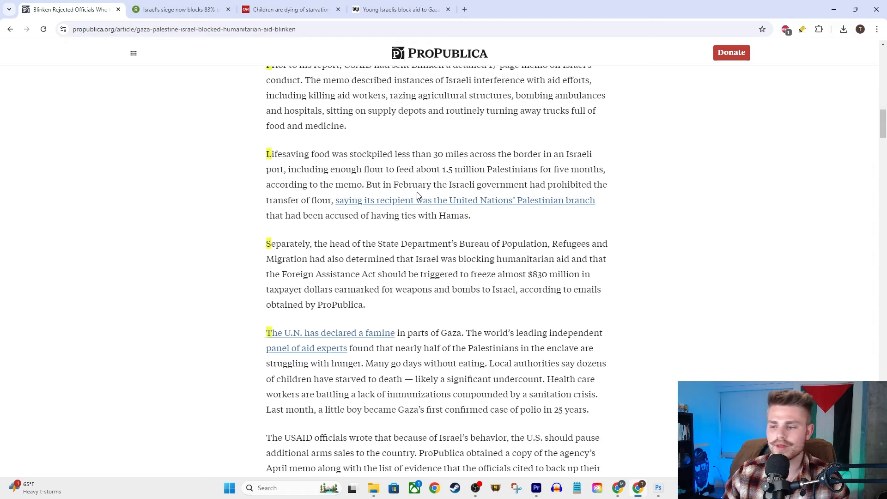
pyautogui.moveTo(794, 176)
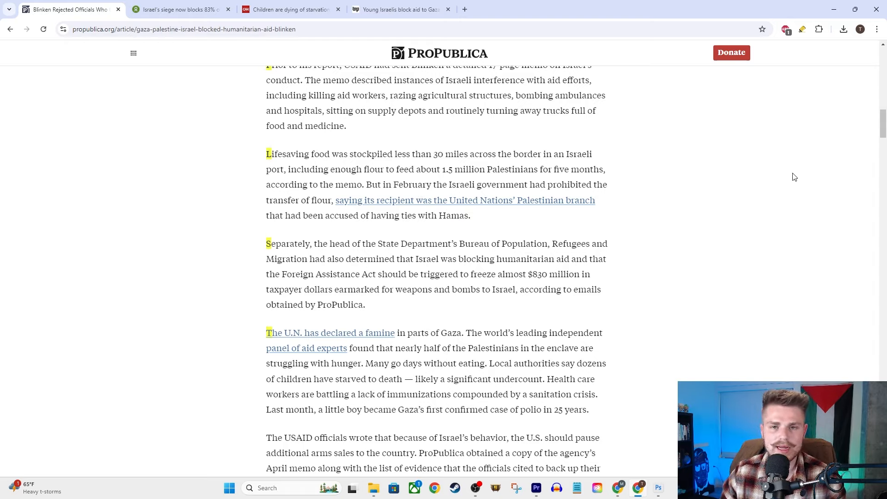
pyautogui.moveTo(648, 199)
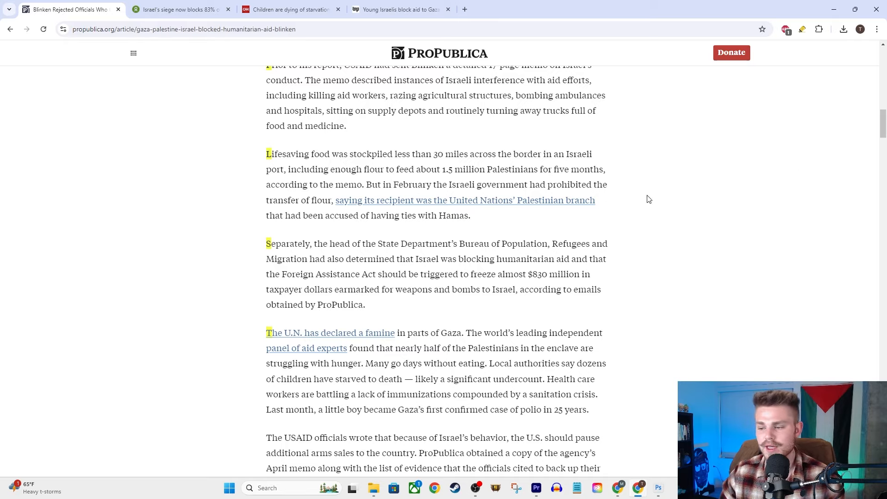
pyautogui.moveTo(666, 181)
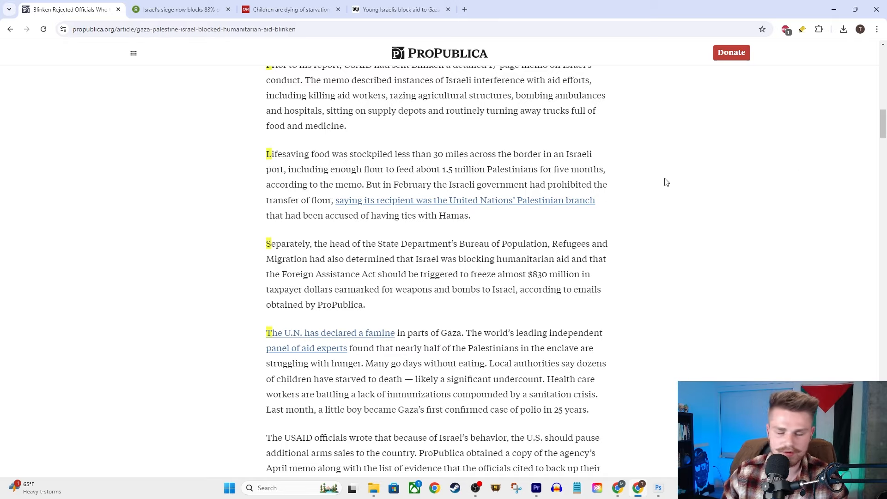
pyautogui.moveTo(662, 181)
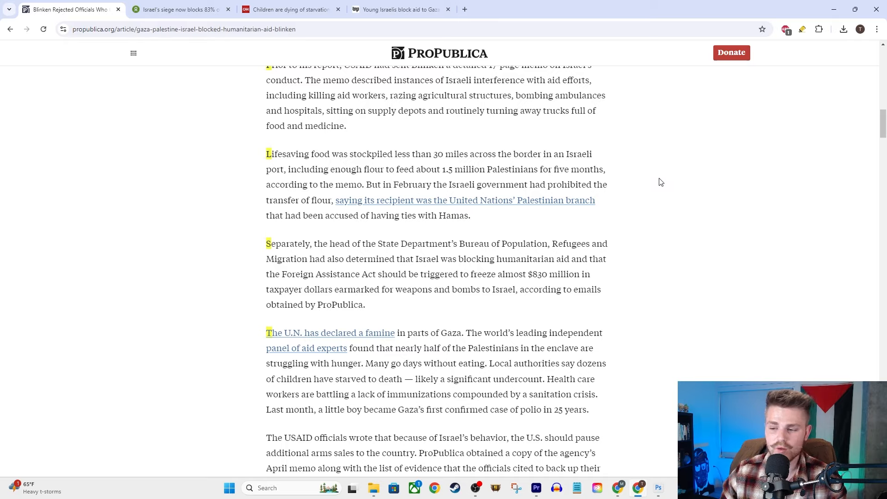
pyautogui.moveTo(677, 222)
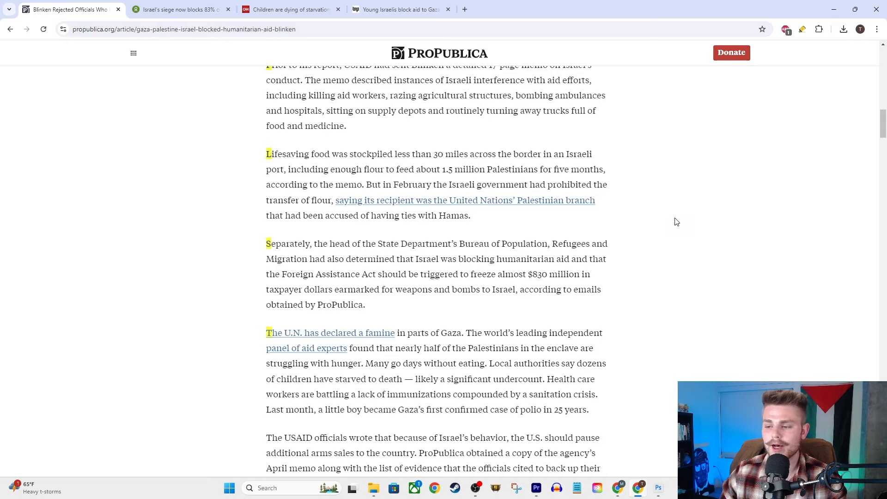
pyautogui.moveTo(475, 179)
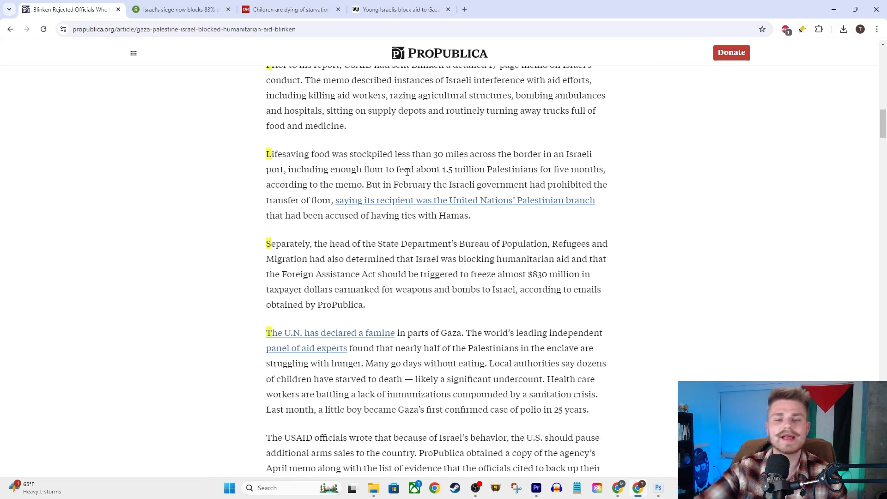
pyautogui.moveTo(653, 291)
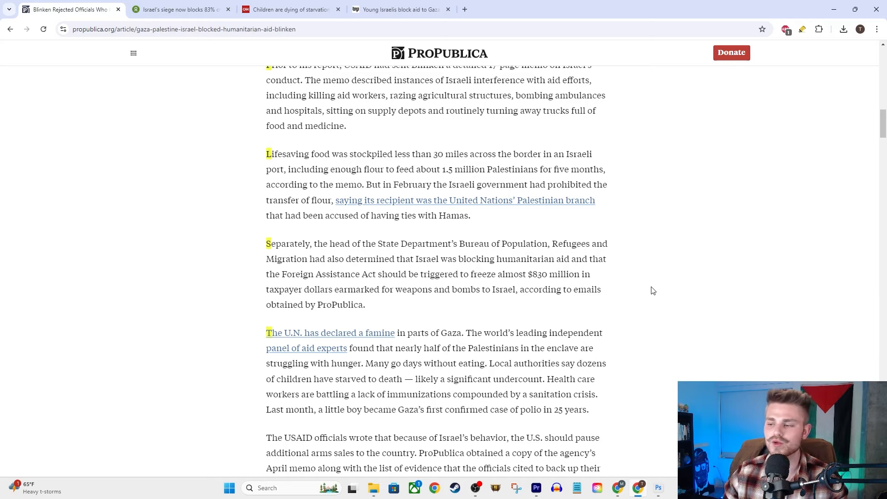
pyautogui.moveTo(481, 204)
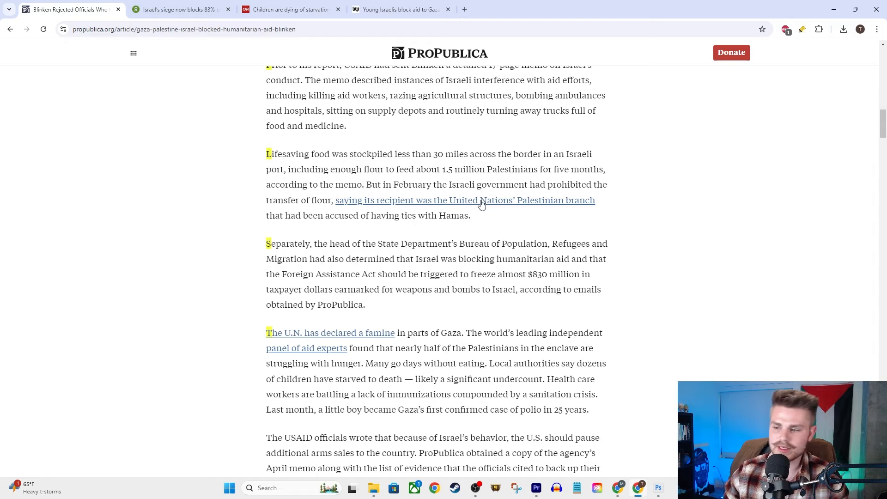
pyautogui.moveTo(436, 167)
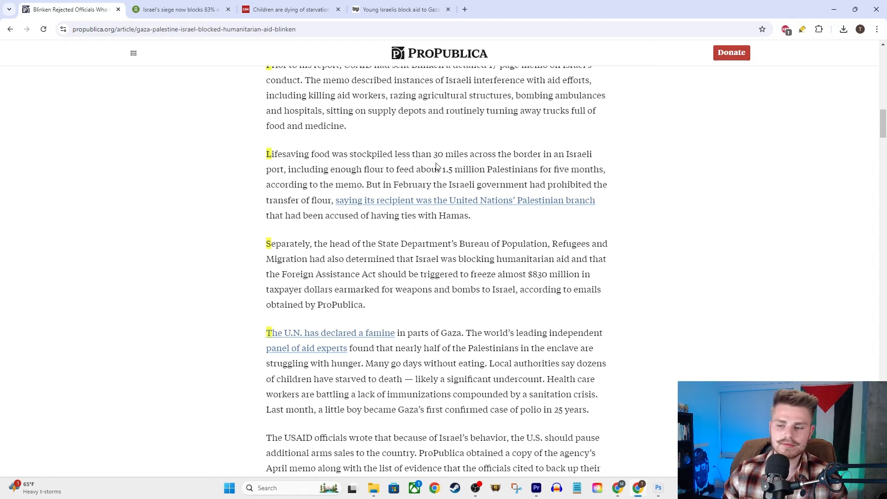
pyautogui.moveTo(558, 189)
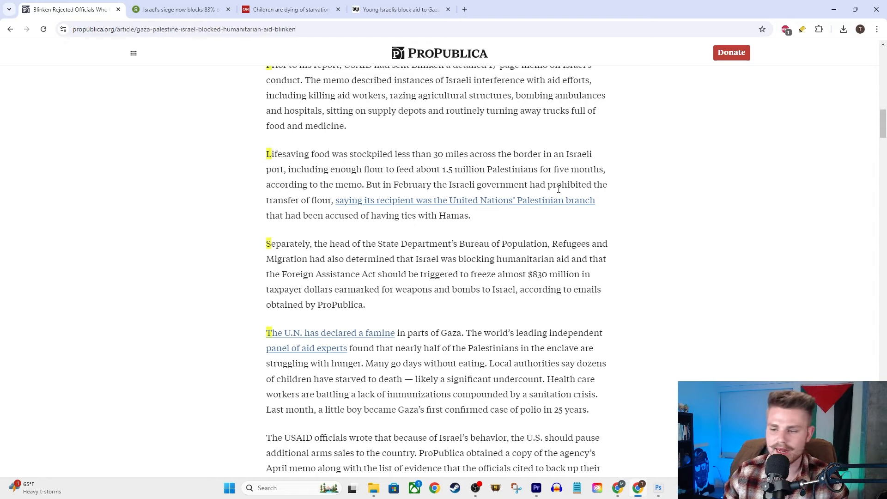
# Scroll down to the paragraph beginning 'The U.N. has declared a famine'.
pyautogui.scroll(-3)
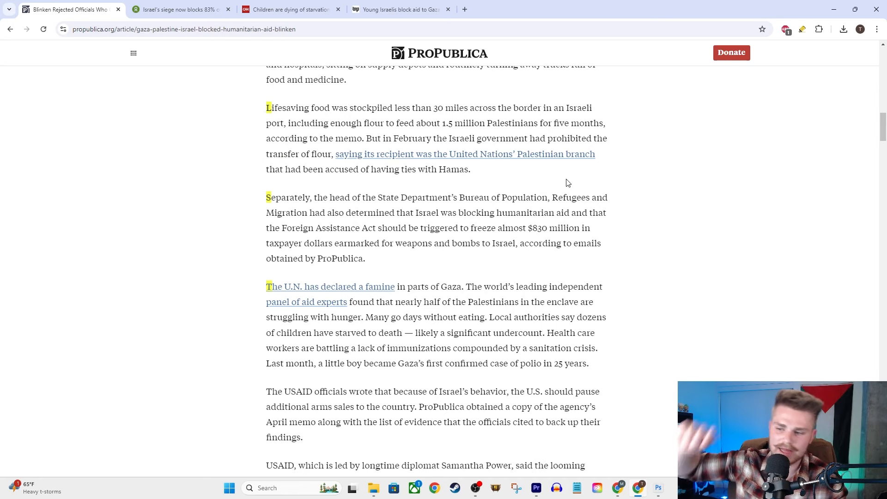
pyautogui.moveTo(638, 345)
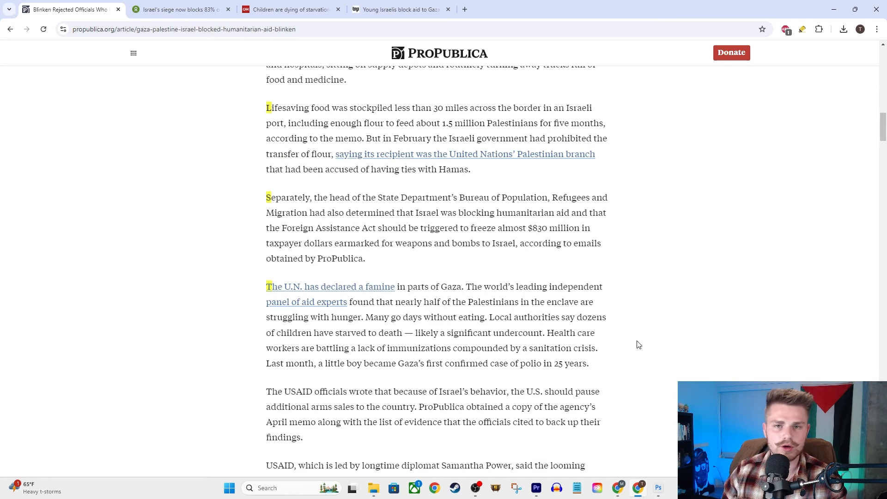
pyautogui.moveTo(514, 272)
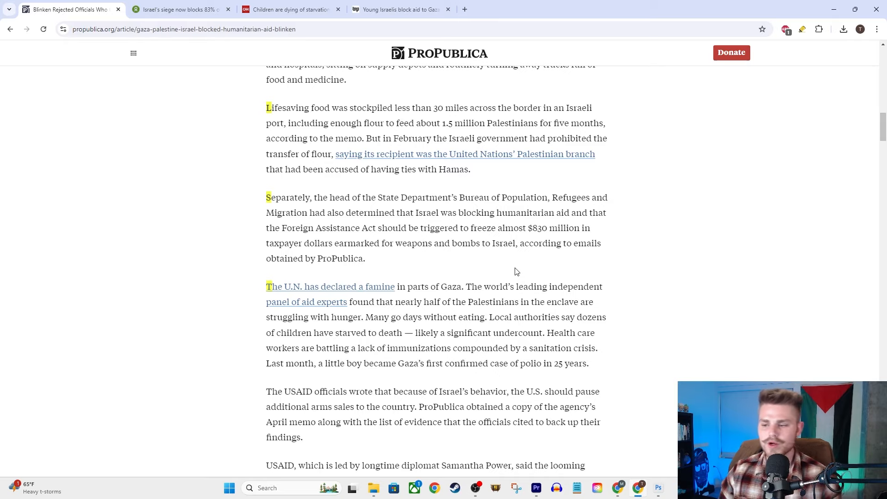
pyautogui.moveTo(404, 210)
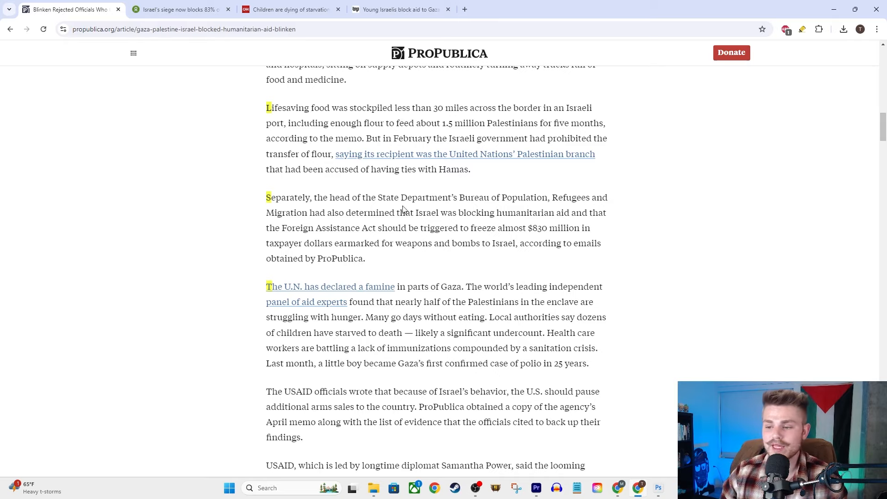
pyautogui.moveTo(648, 201)
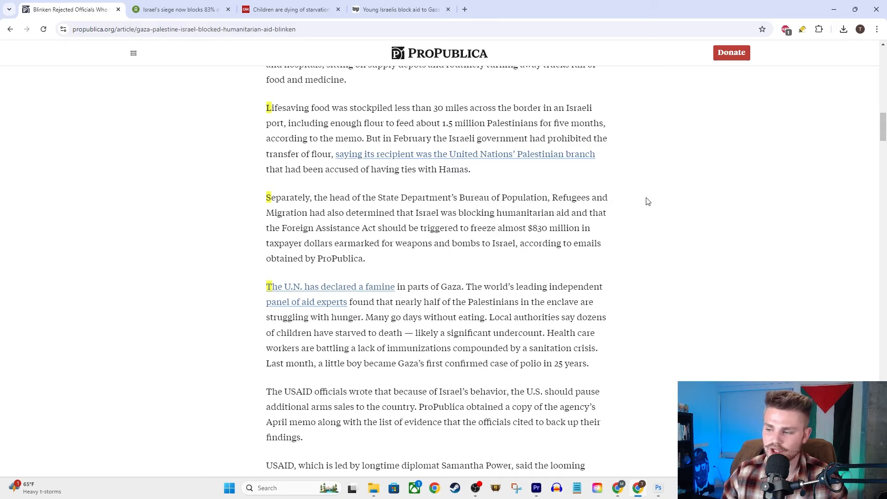
pyautogui.moveTo(363, 227)
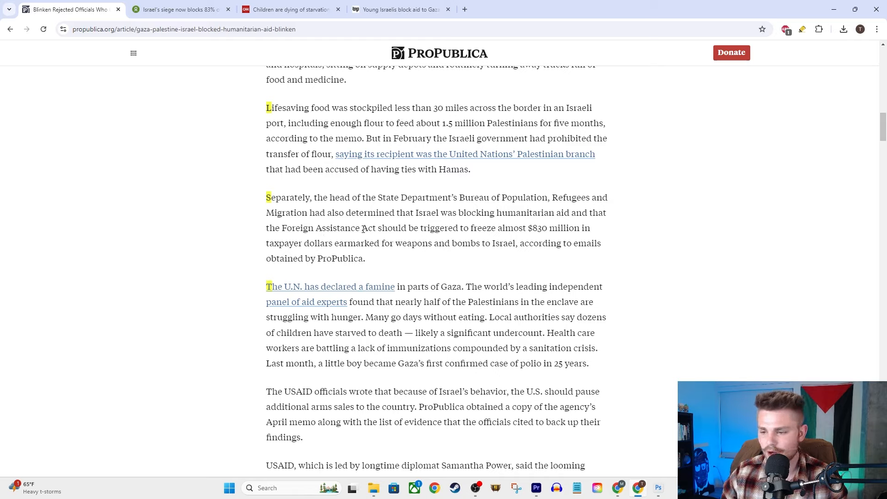
pyautogui.moveTo(663, 204)
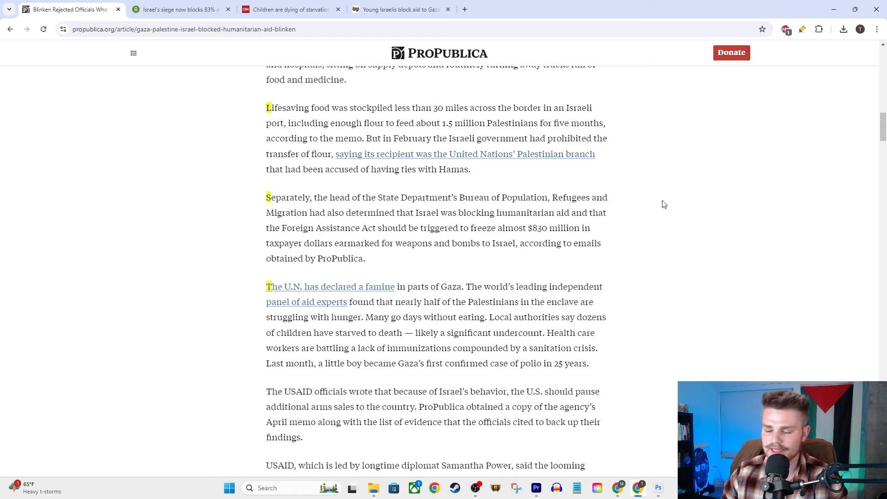
pyautogui.moveTo(402, 242)
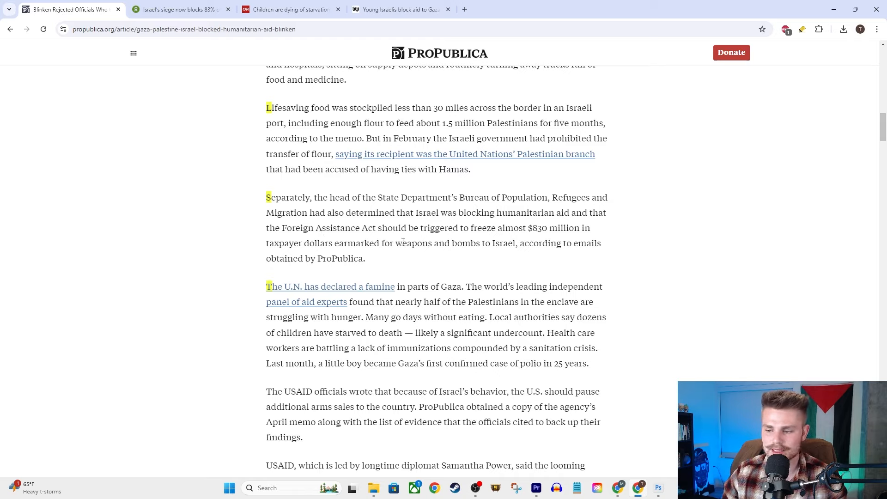
pyautogui.moveTo(566, 231)
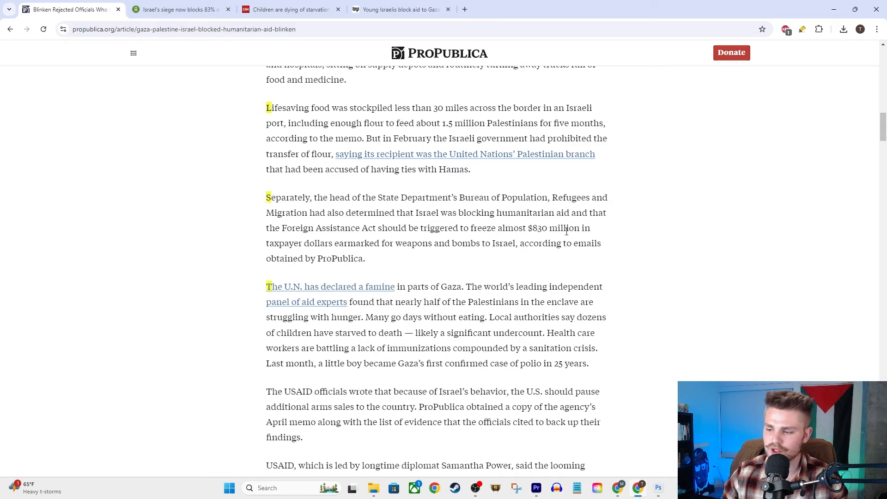
pyautogui.moveTo(336, 254)
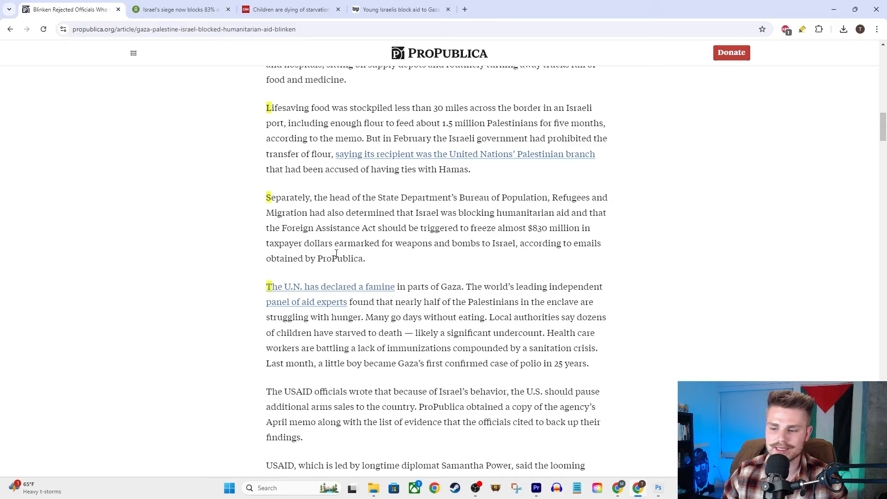
pyautogui.moveTo(447, 239)
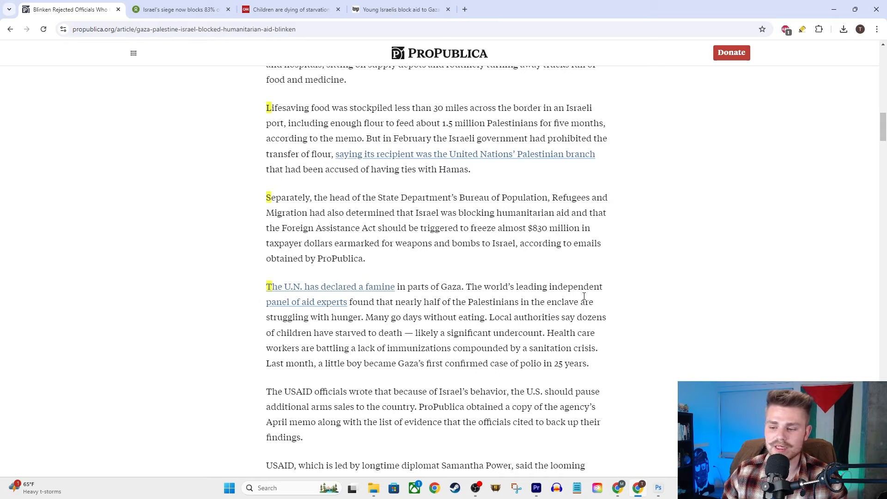
pyautogui.moveTo(449, 287)
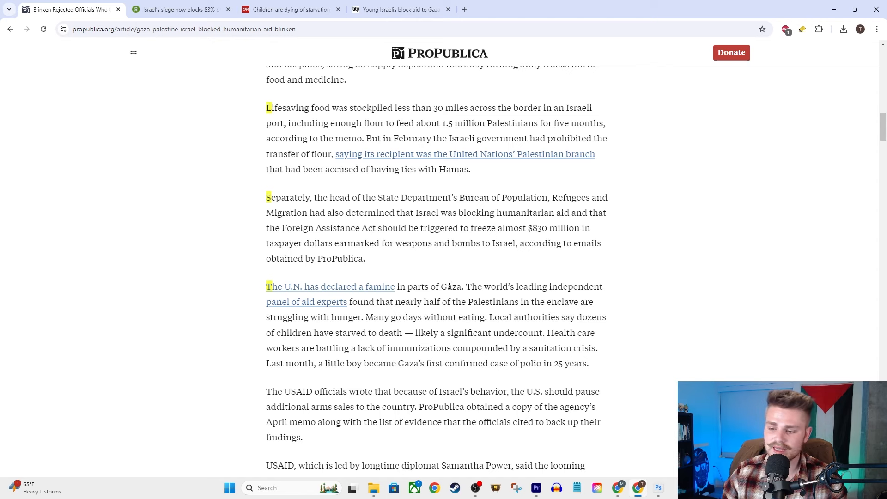
# Scroll past the famine paragraph and unmark 'likely a significant undercount'.
pyautogui.scroll(-3)
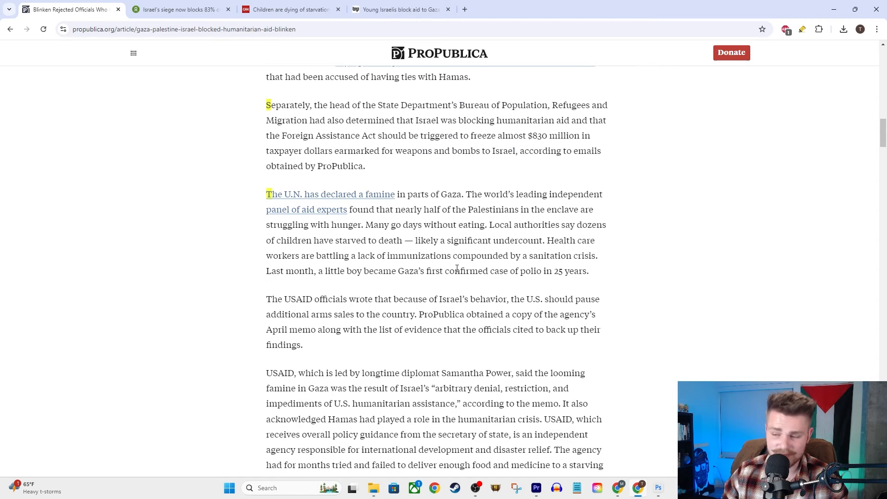
pyautogui.moveTo(554, 192)
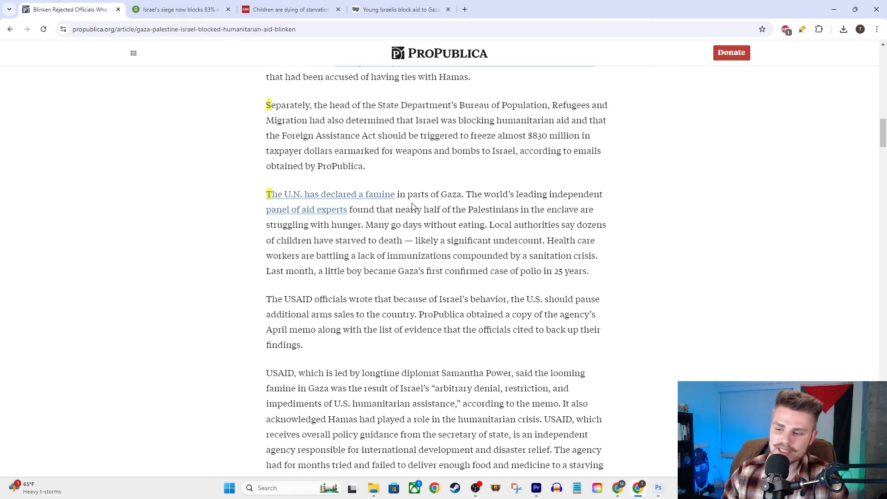
pyautogui.moveTo(456, 206)
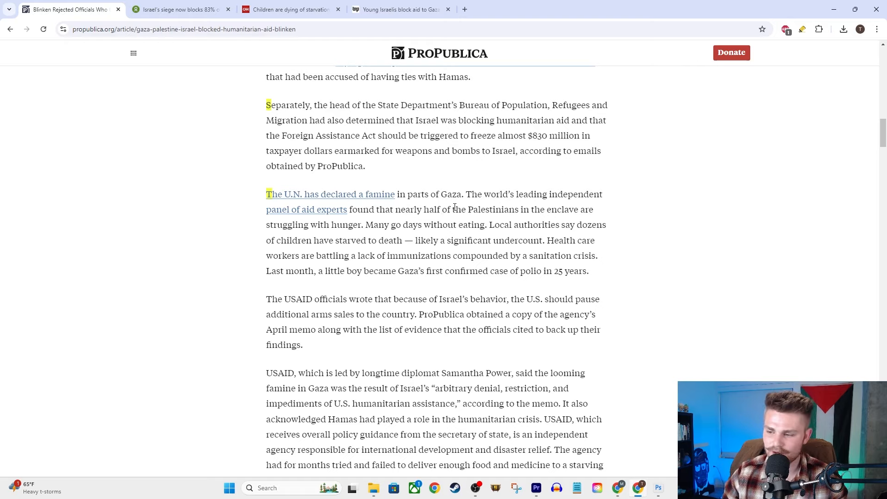
pyautogui.moveTo(605, 207)
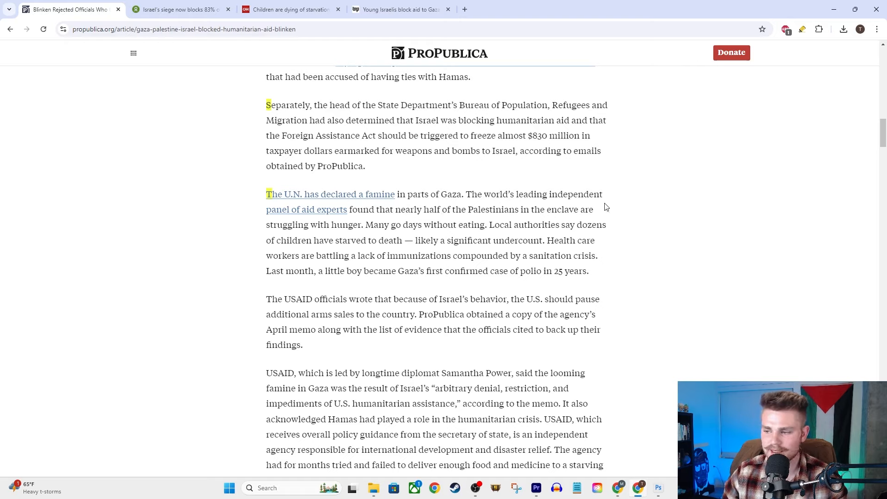
pyautogui.moveTo(345, 228)
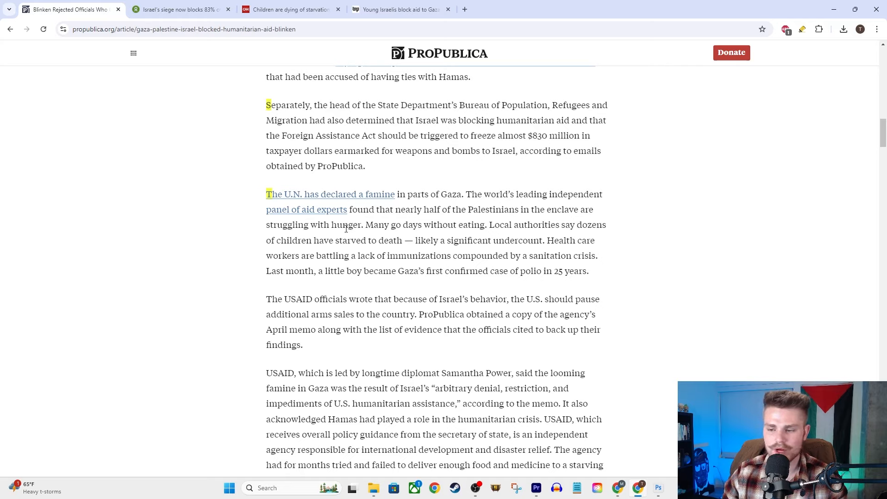
pyautogui.moveTo(357, 221)
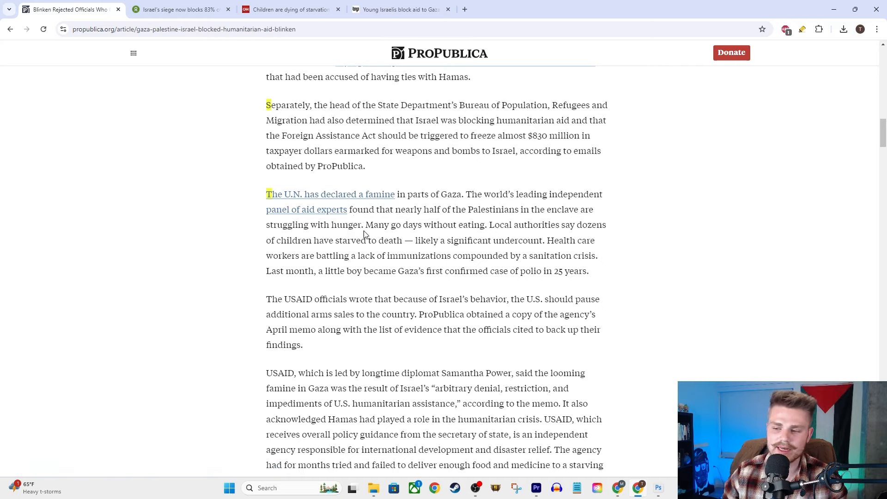
pyautogui.moveTo(366, 252)
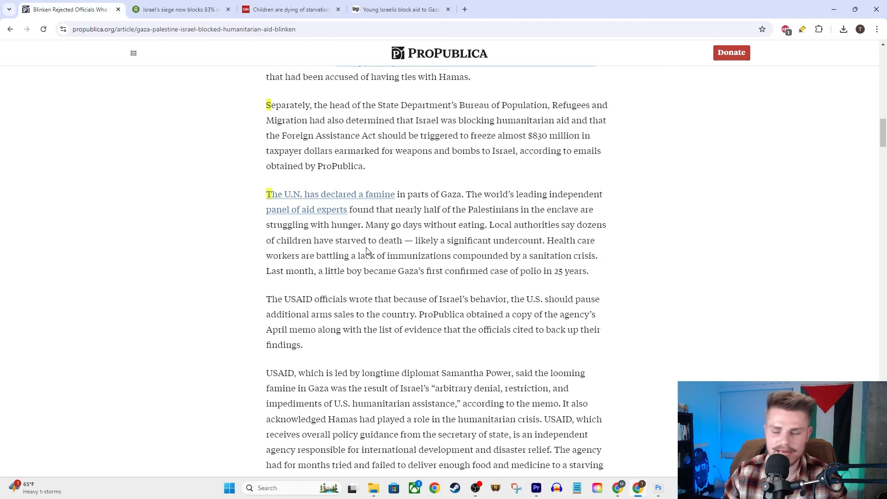
pyautogui.moveTo(433, 204)
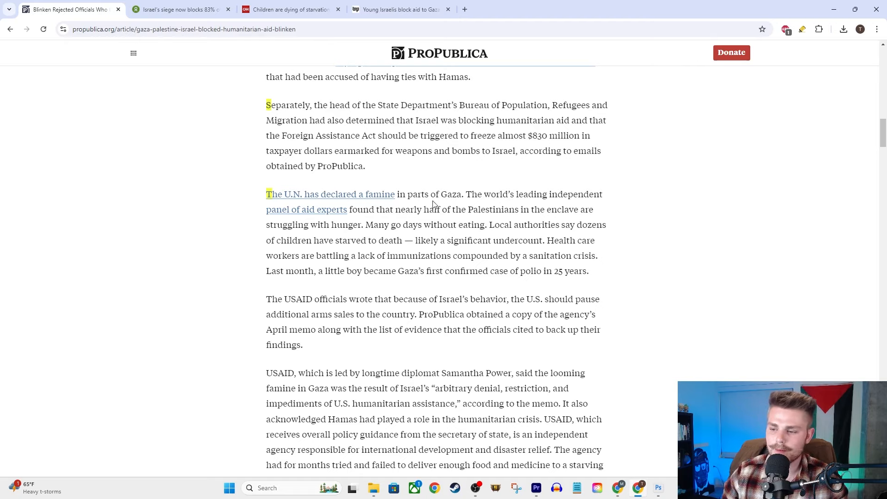
pyautogui.moveTo(619, 240)
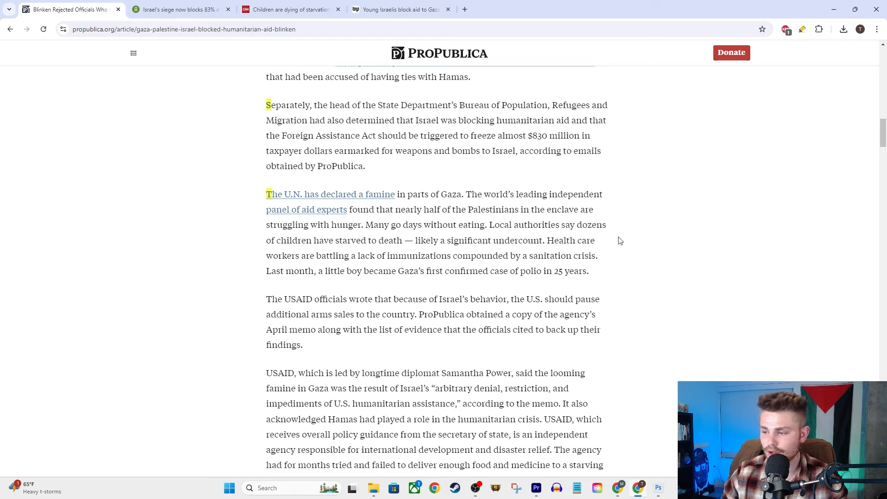
pyautogui.moveTo(327, 250)
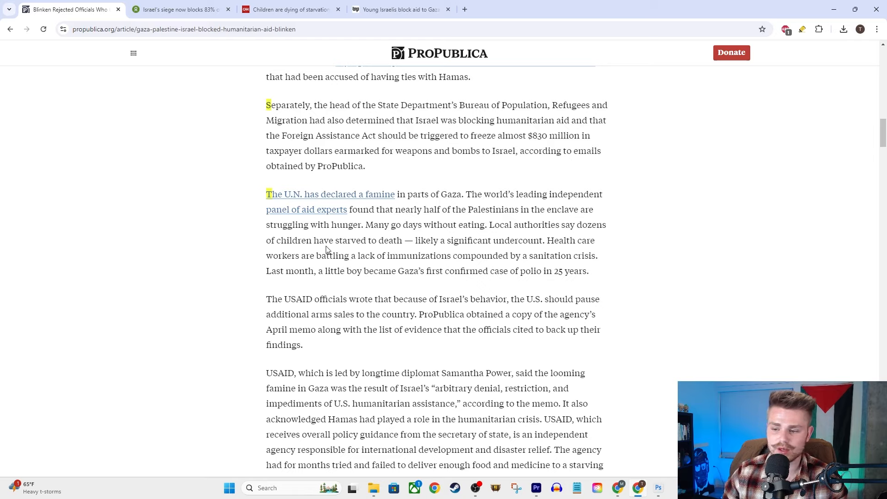
pyautogui.moveTo(421, 242)
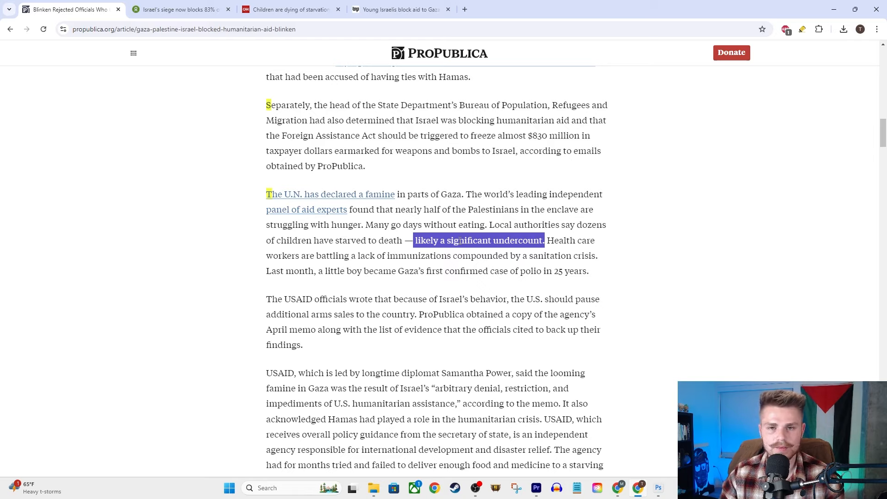
pyautogui.click(330, 273)
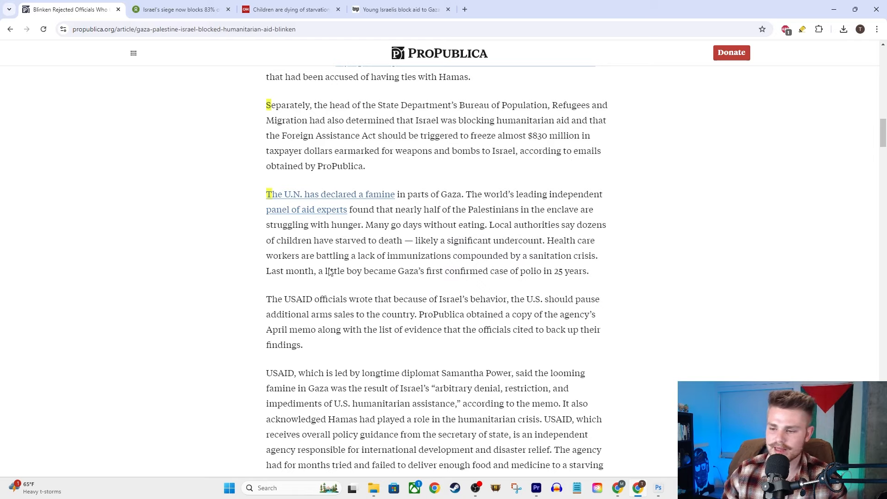
pyautogui.moveTo(385, 267)
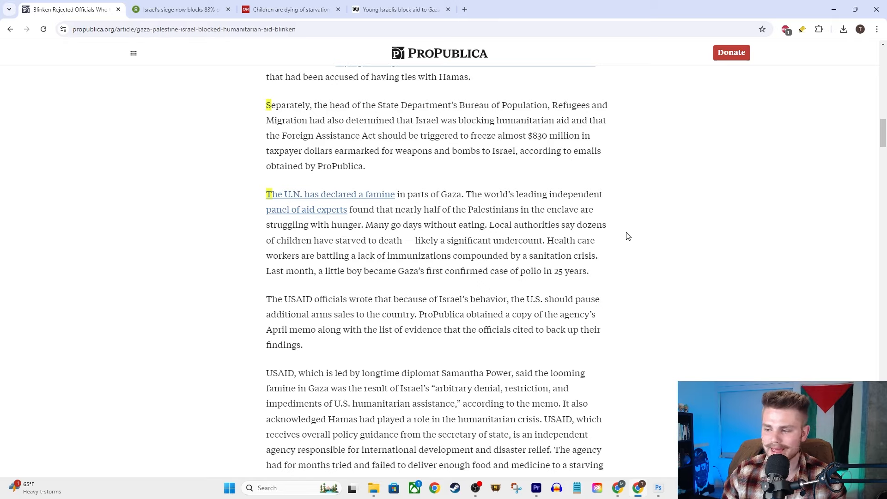
pyautogui.moveTo(435, 255)
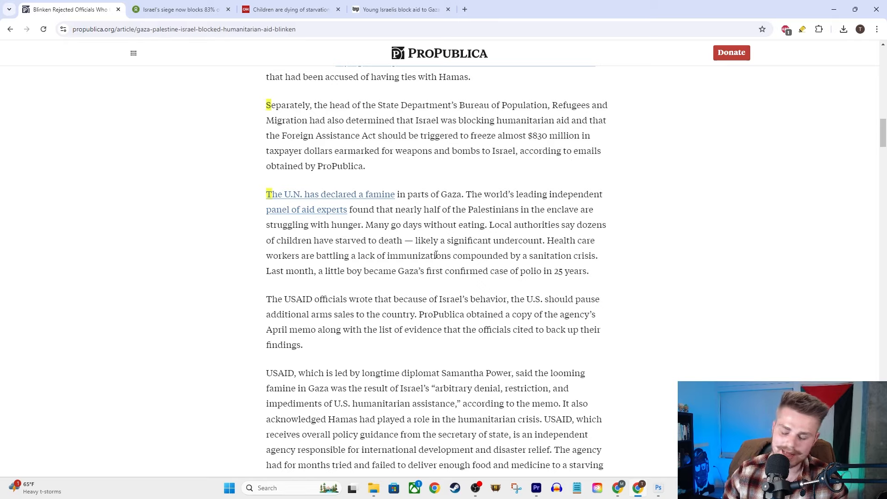
pyautogui.moveTo(495, 282)
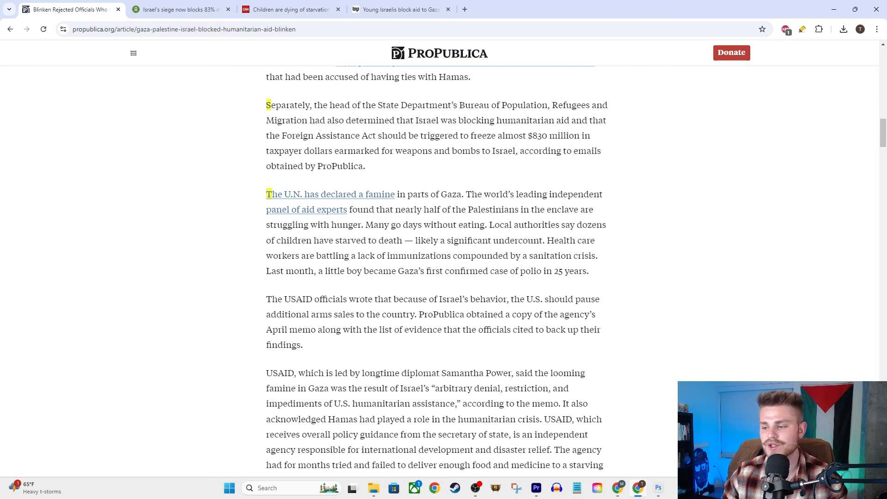
# Scroll to the State Department response and deselect 'the Israelis to increase the flow of aid'.
pyautogui.scroll(-3)
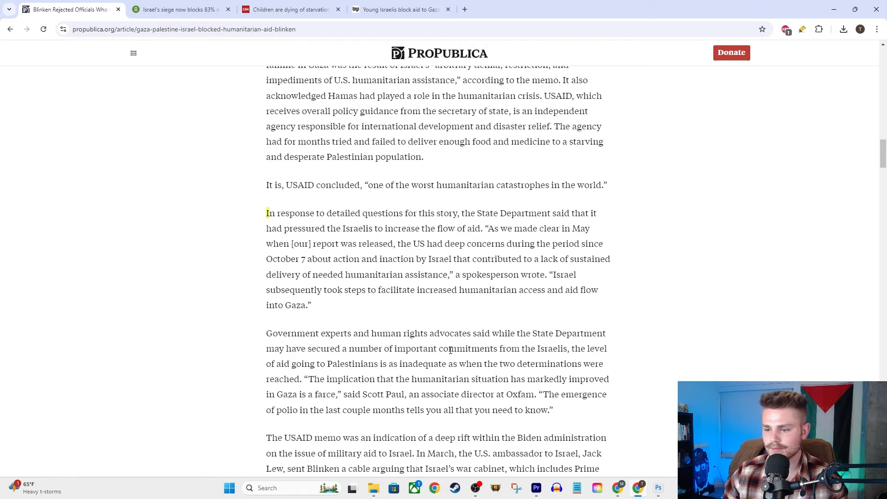
pyautogui.moveTo(433, 201)
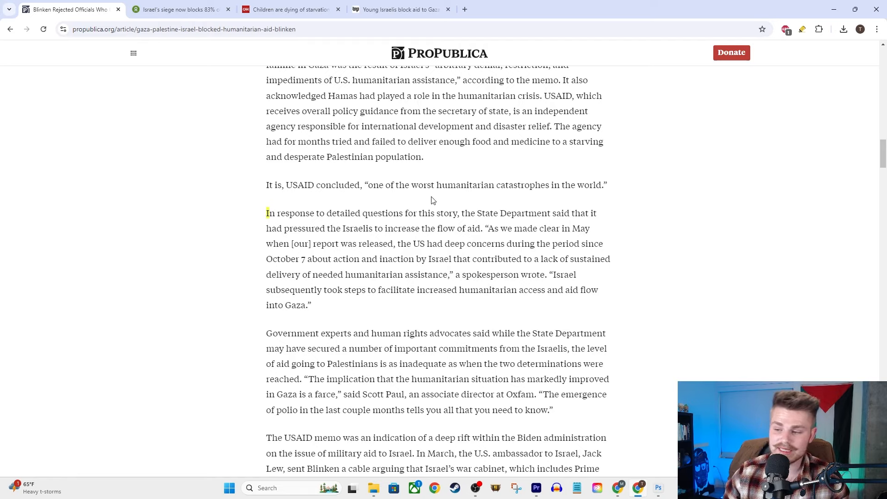
pyautogui.moveTo(493, 225)
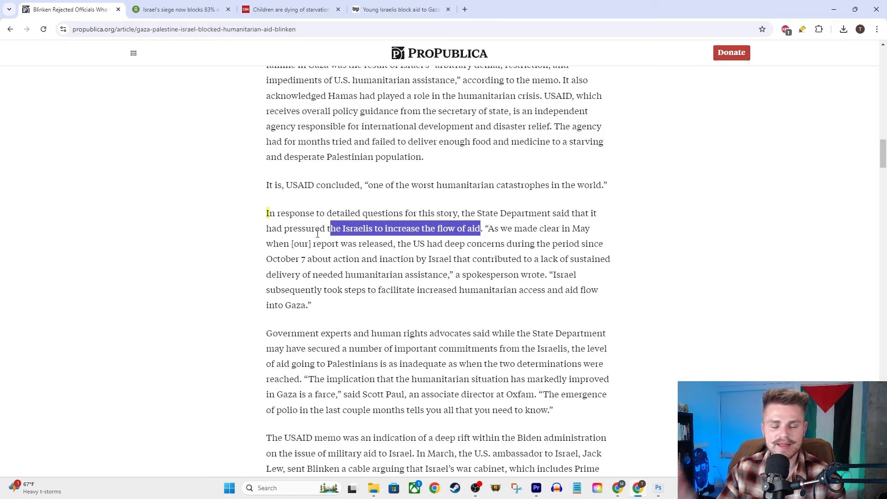
pyautogui.moveTo(324, 222)
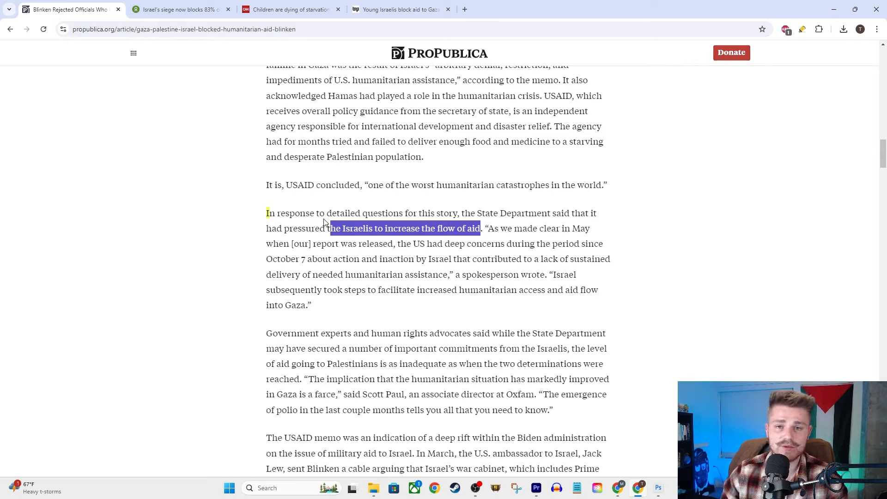
pyautogui.moveTo(326, 217)
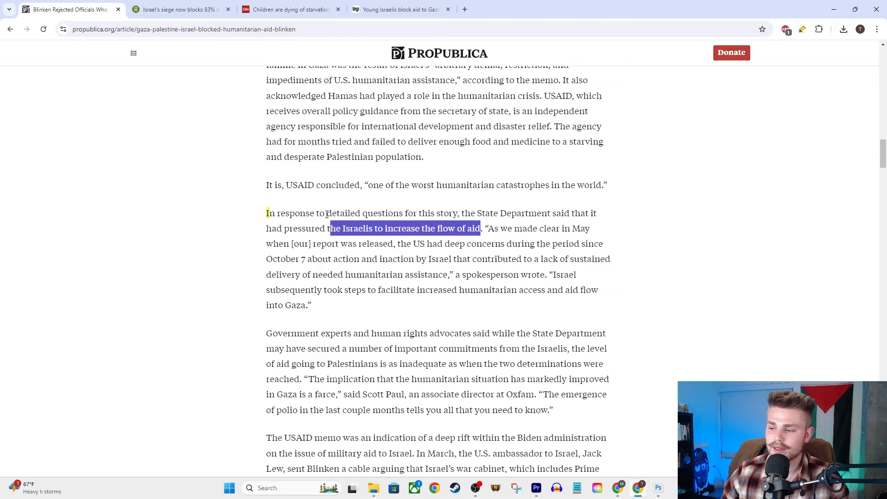
pyautogui.click(338, 254)
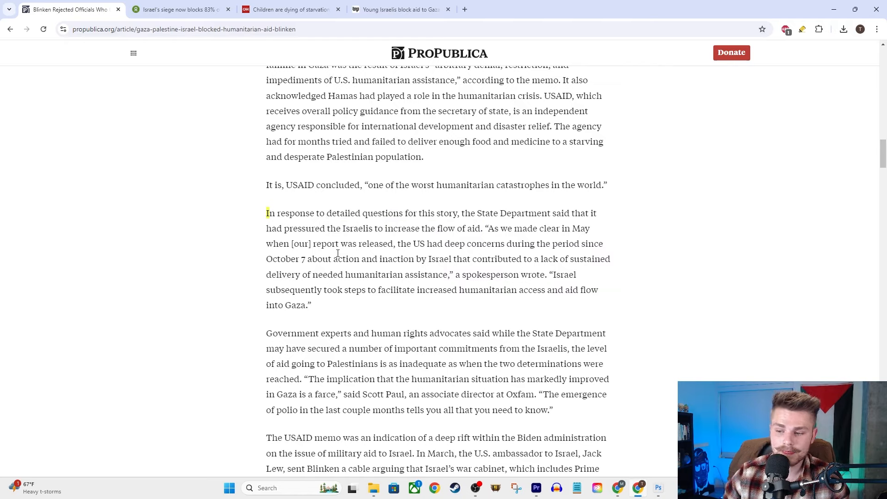
pyautogui.moveTo(627, 234)
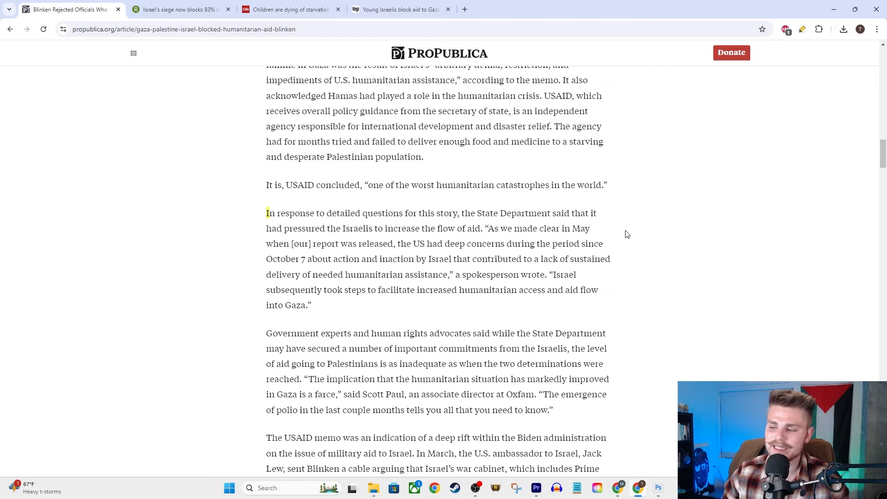
pyautogui.moveTo(514, 255)
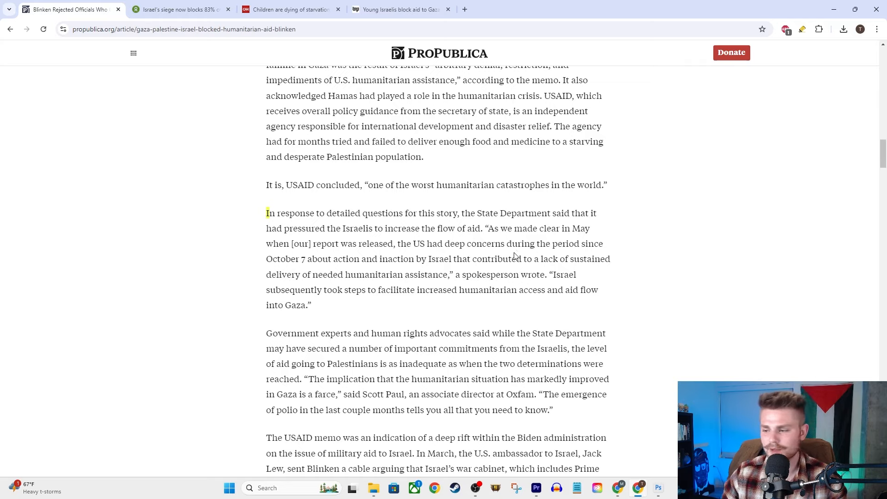
pyautogui.moveTo(588, 341)
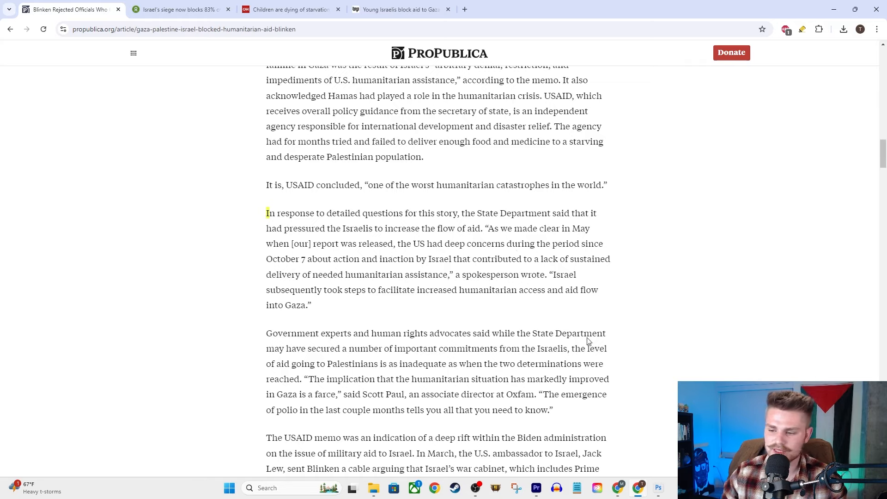
pyautogui.moveTo(438, 270)
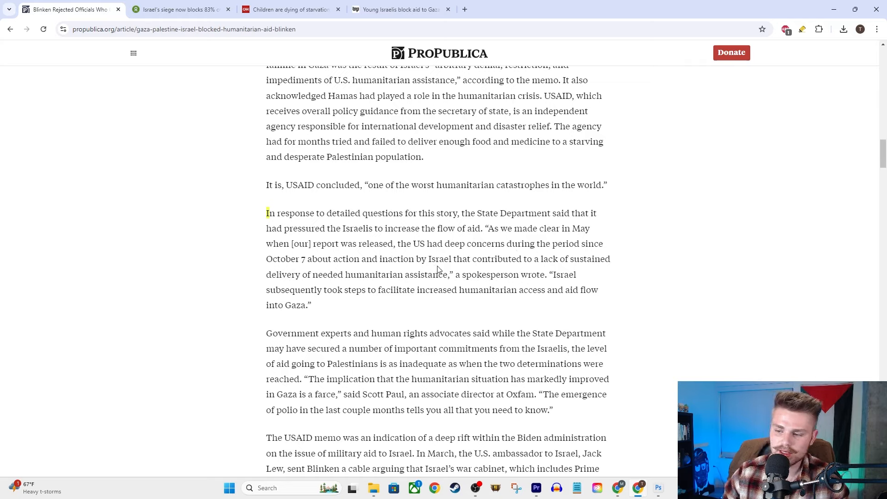
pyautogui.moveTo(553, 272)
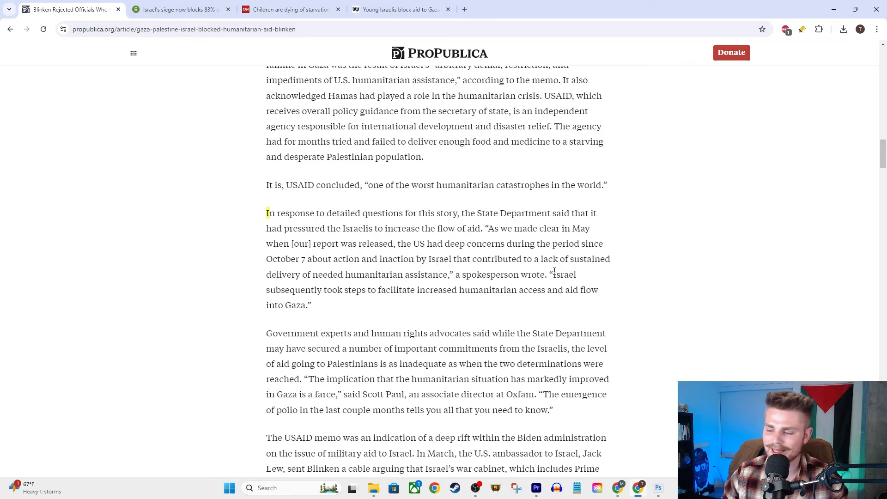
pyautogui.moveTo(431, 269)
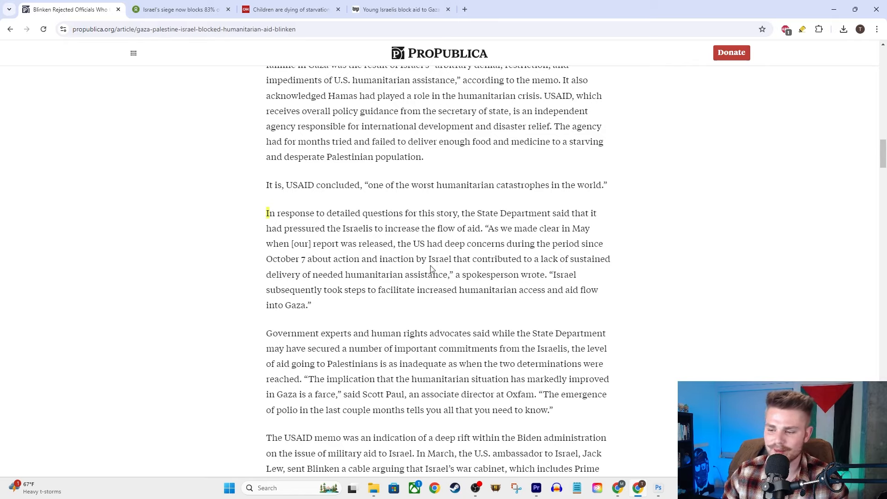
pyautogui.moveTo(361, 303)
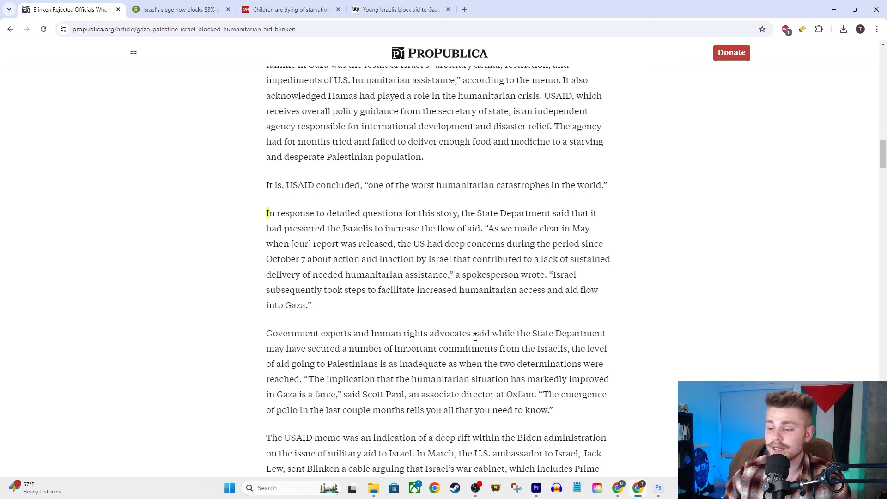
pyautogui.scroll(-3)
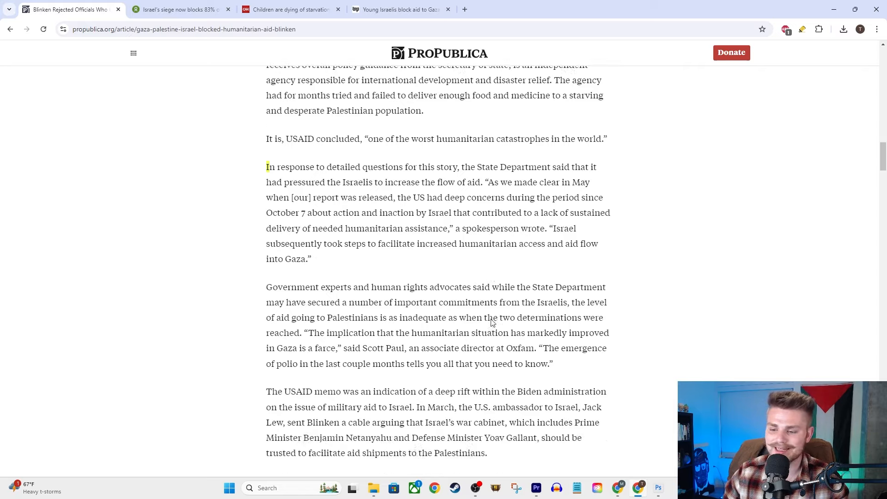
pyautogui.scroll(-3)
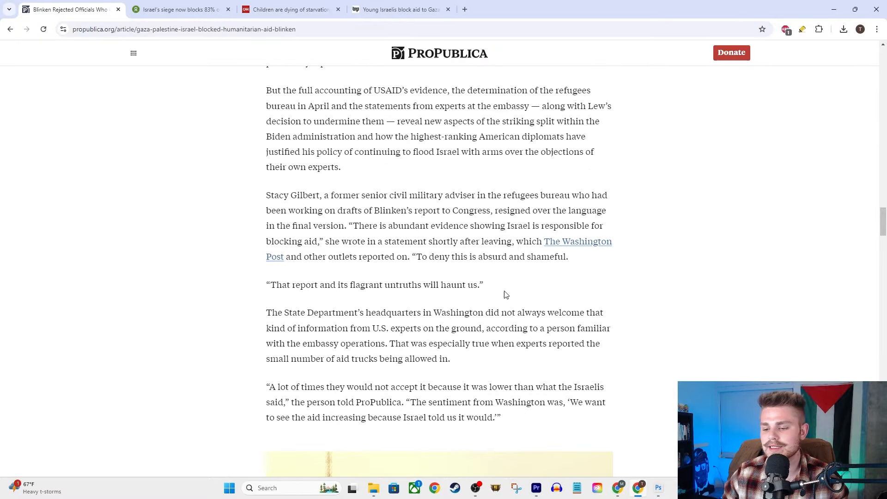
pyautogui.scroll(-3)
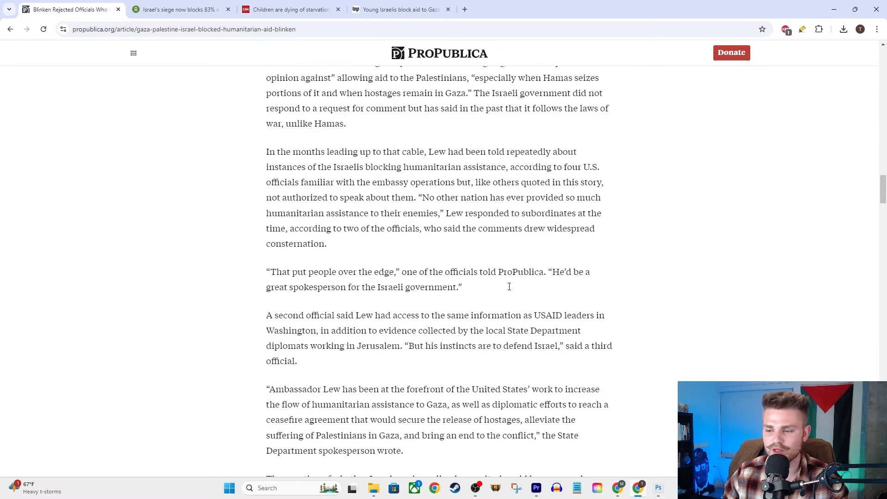
pyautogui.scroll(-3)
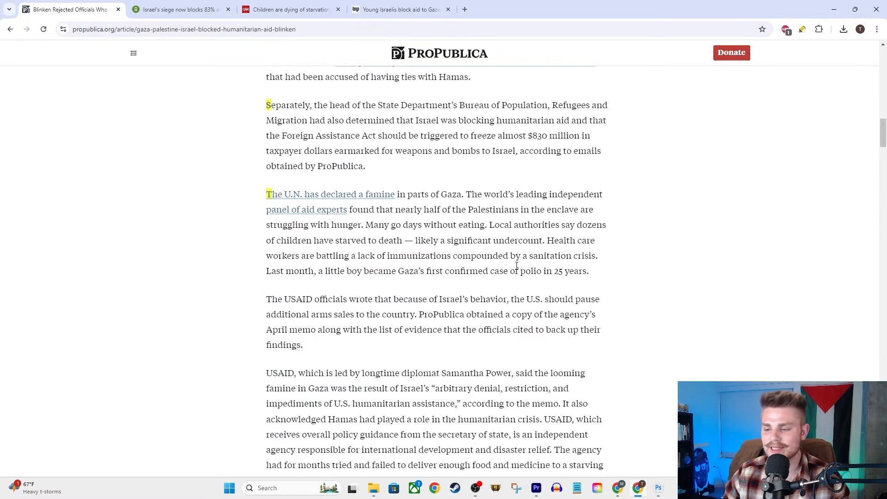
pyautogui.moveTo(479, 263)
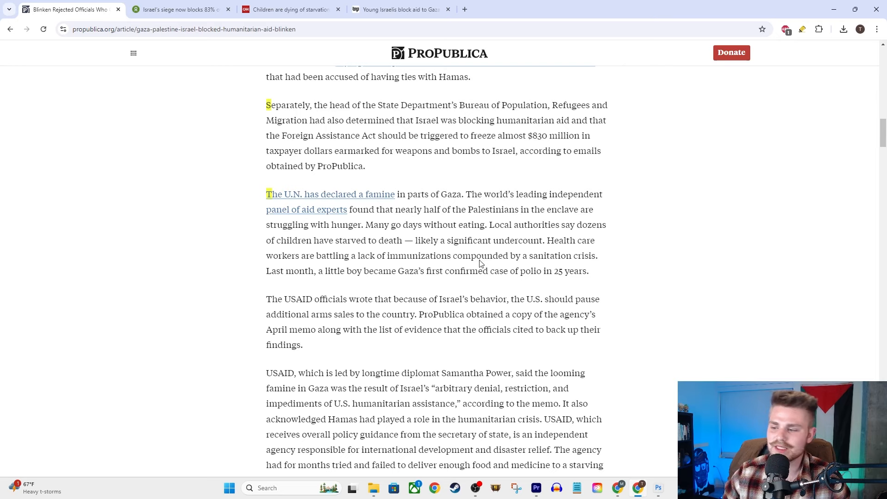
pyautogui.scroll(-3)
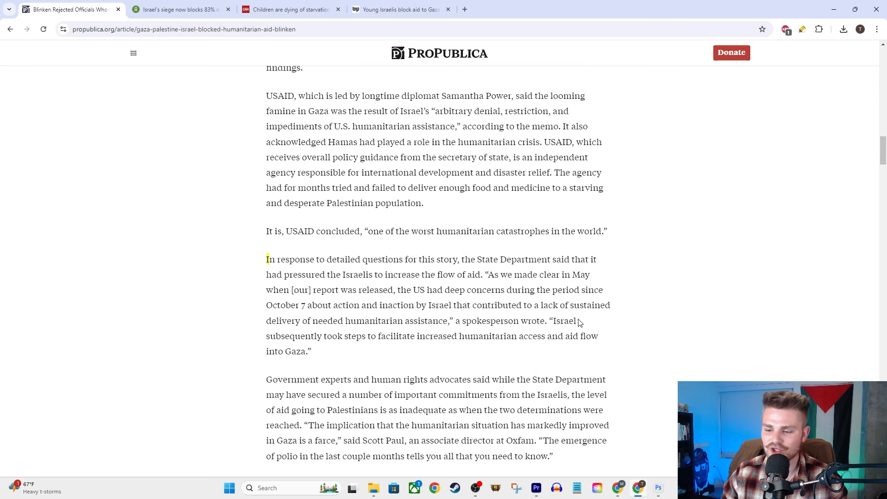
pyautogui.moveTo(375, 334)
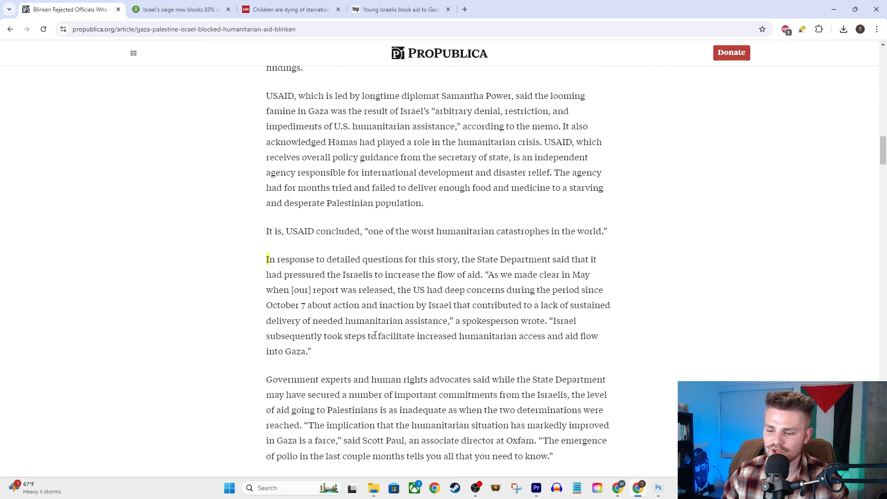
pyautogui.moveTo(126, 193)
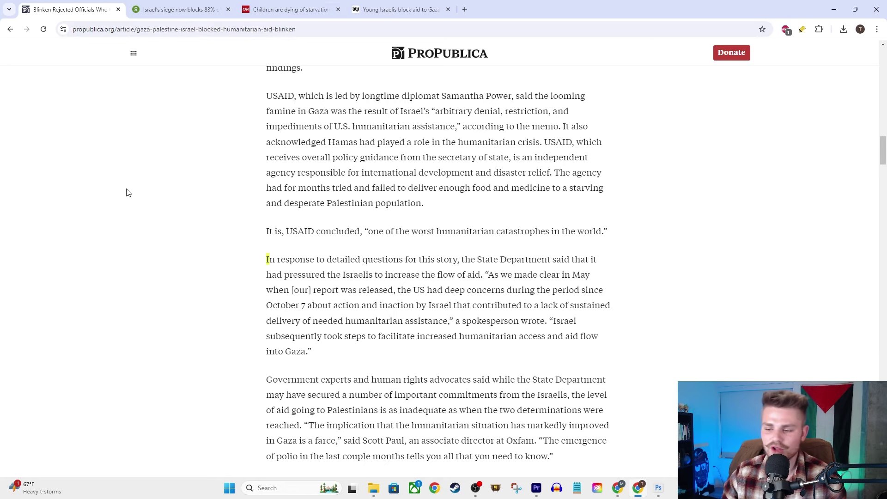
# Switch to the Oxfam press release on the 83% blocked food aid and clear the headline selection.
pyautogui.click(178, 10)
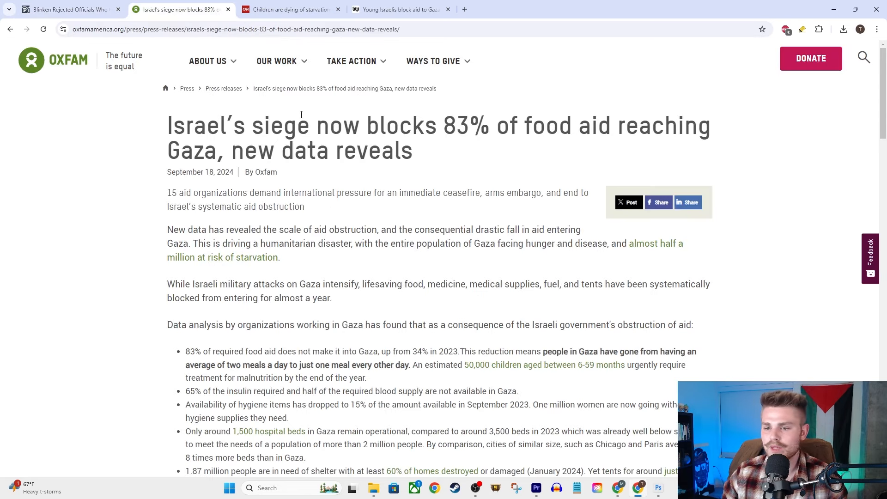
pyautogui.moveTo(112, 180)
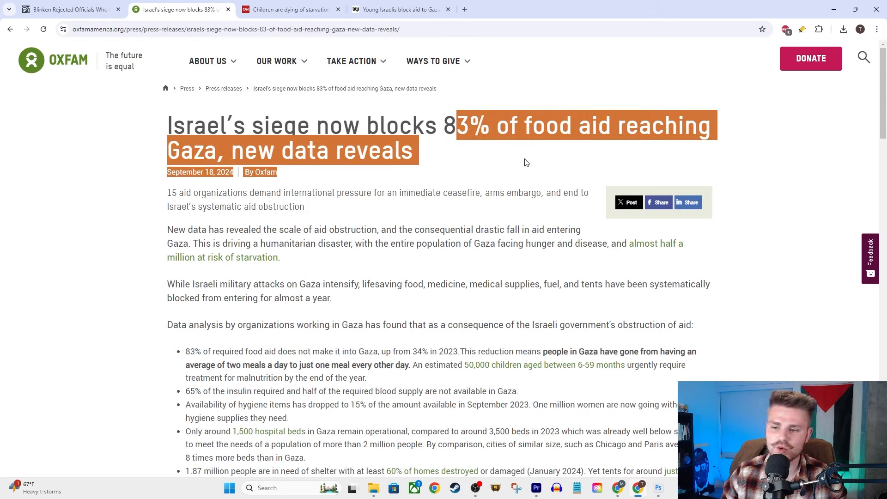
pyautogui.click(376, 176)
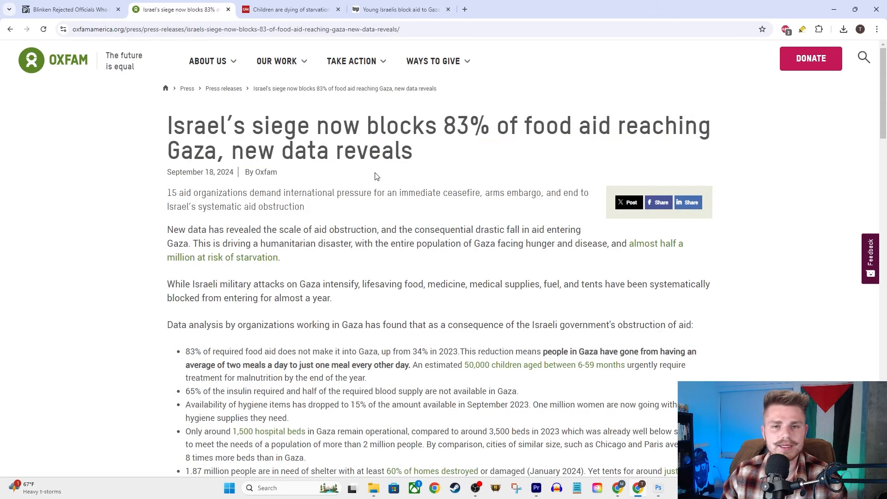
pyautogui.moveTo(462, 166)
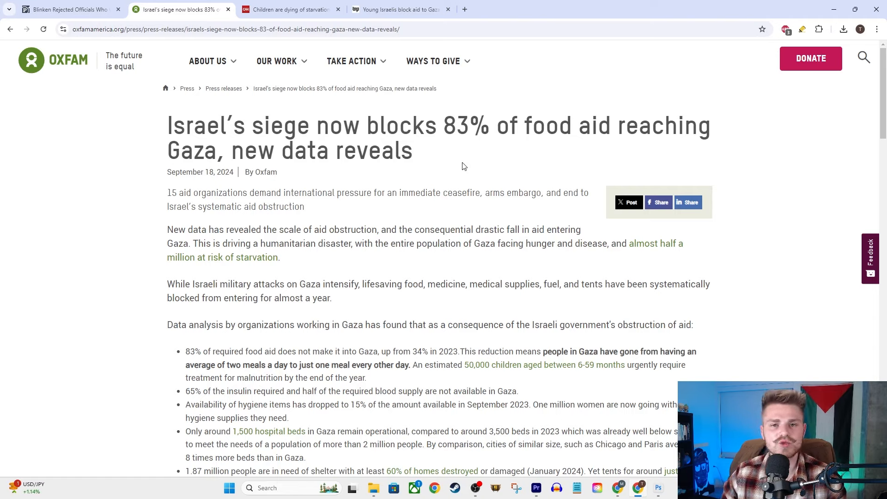
pyautogui.moveTo(444, 157)
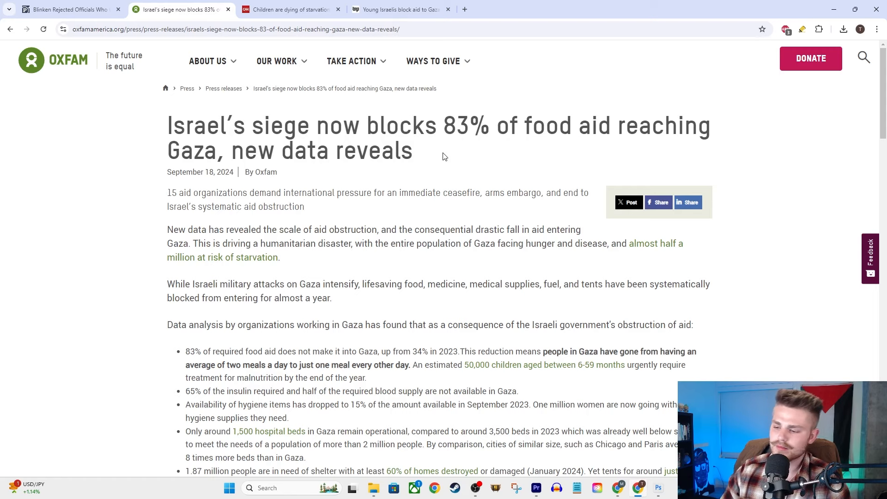
pyautogui.scroll(-3)
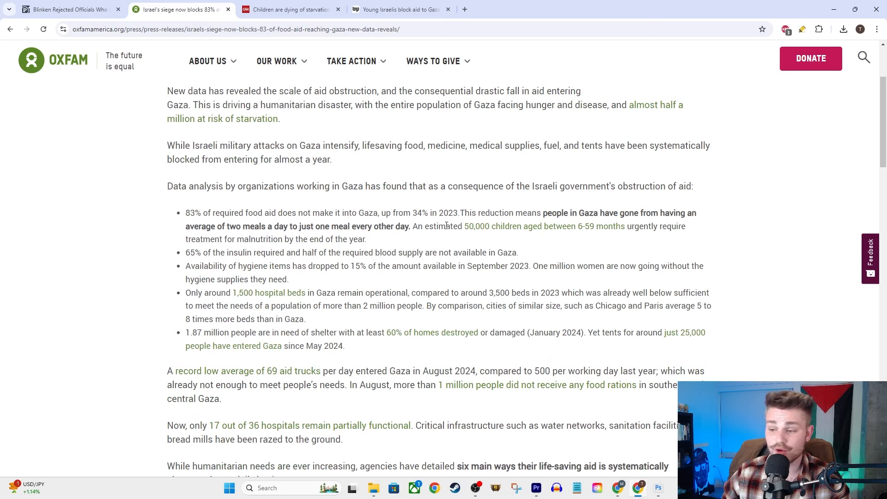
pyautogui.moveTo(467, 225)
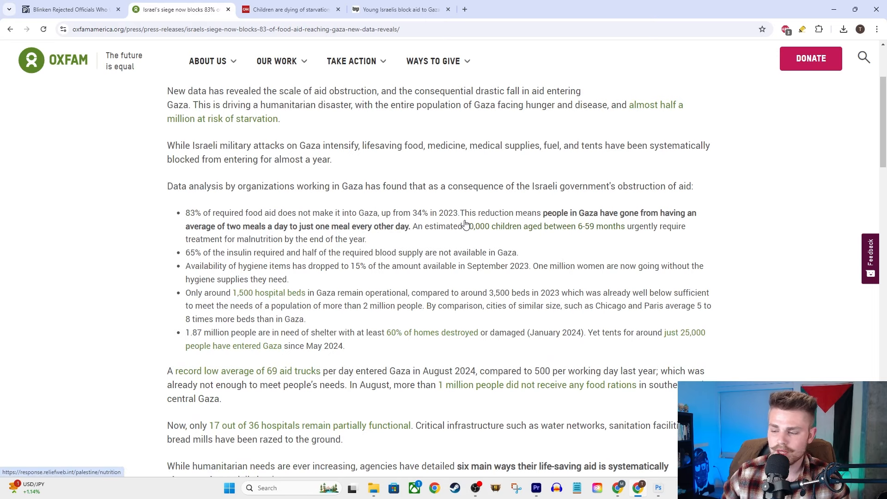
pyautogui.moveTo(672, 253)
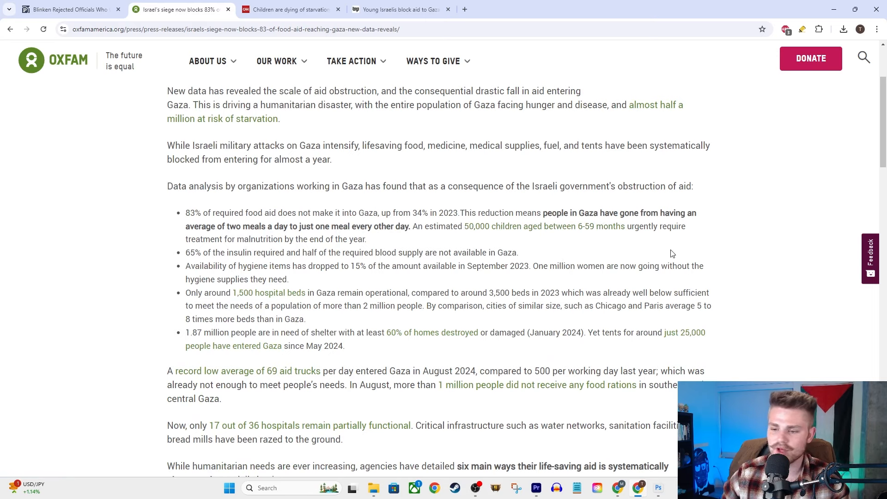
pyautogui.moveTo(521, 260)
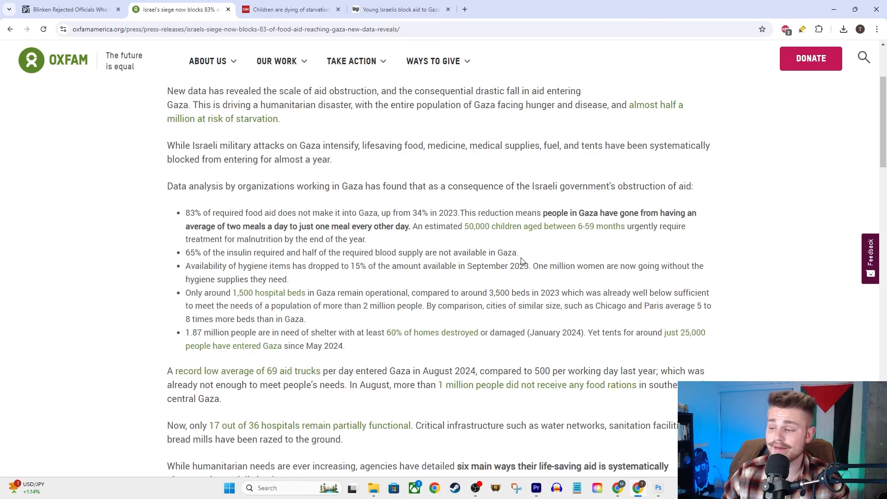
pyautogui.moveTo(339, 228)
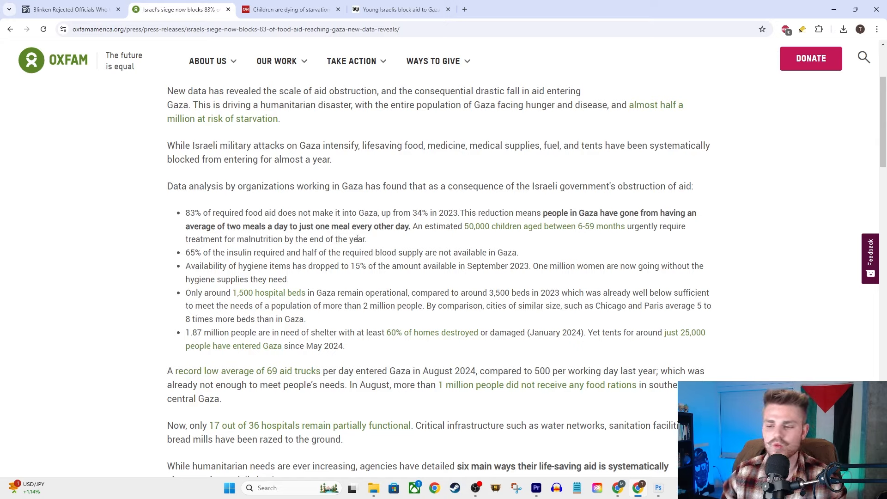
pyautogui.moveTo(384, 224)
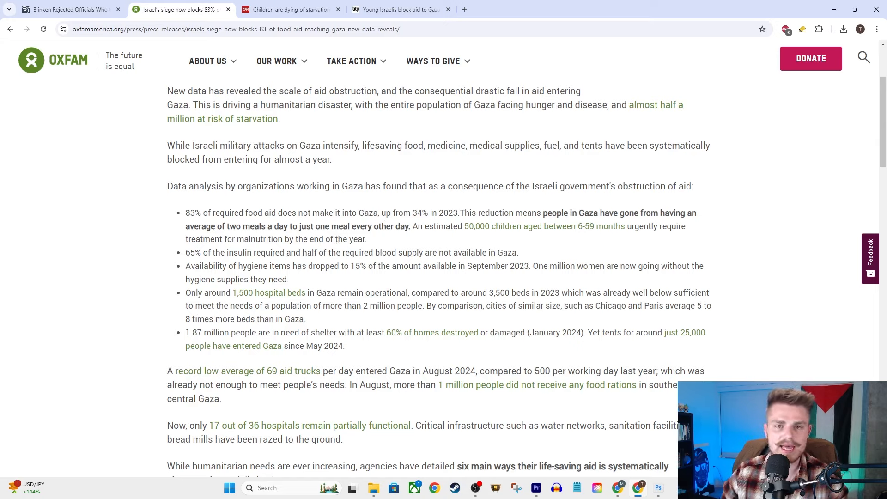
pyautogui.moveTo(367, 265)
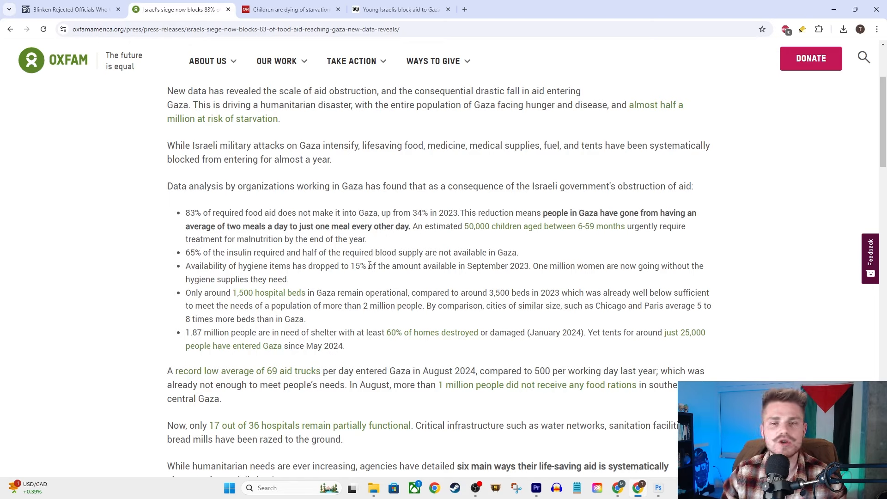
pyautogui.moveTo(383, 237)
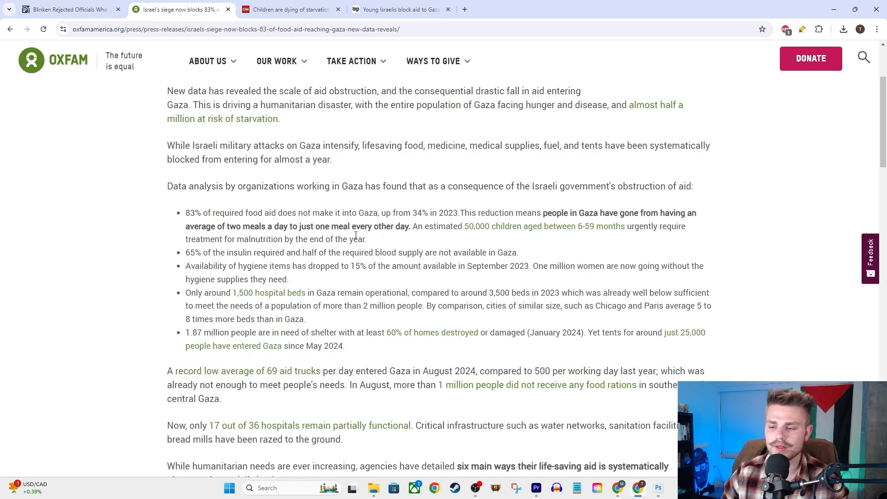
pyautogui.moveTo(329, 206)
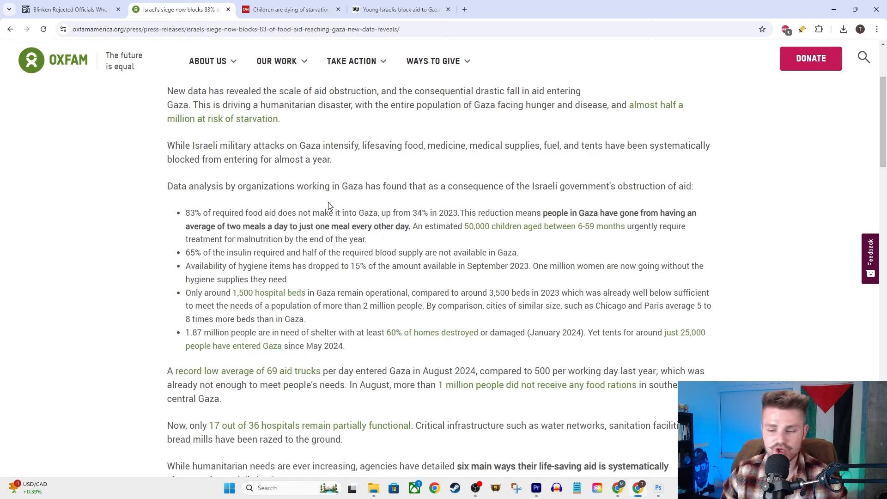
pyautogui.moveTo(481, 239)
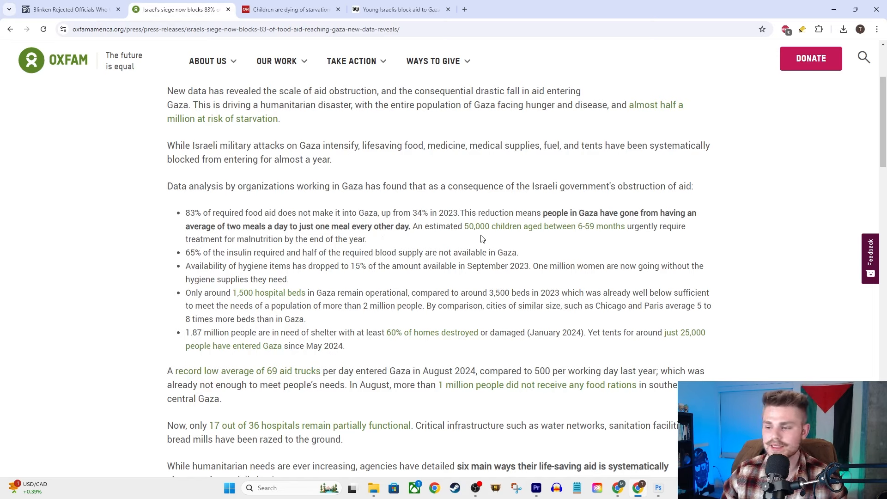
pyautogui.moveTo(506, 239)
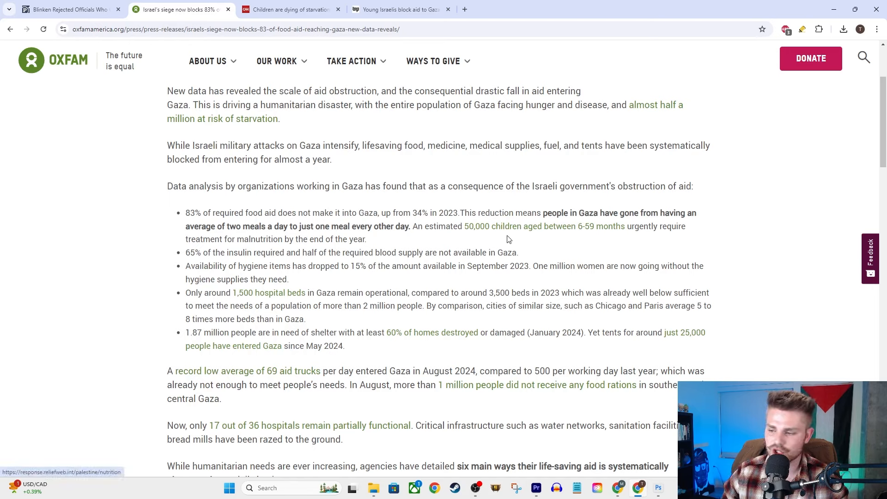
pyautogui.moveTo(632, 240)
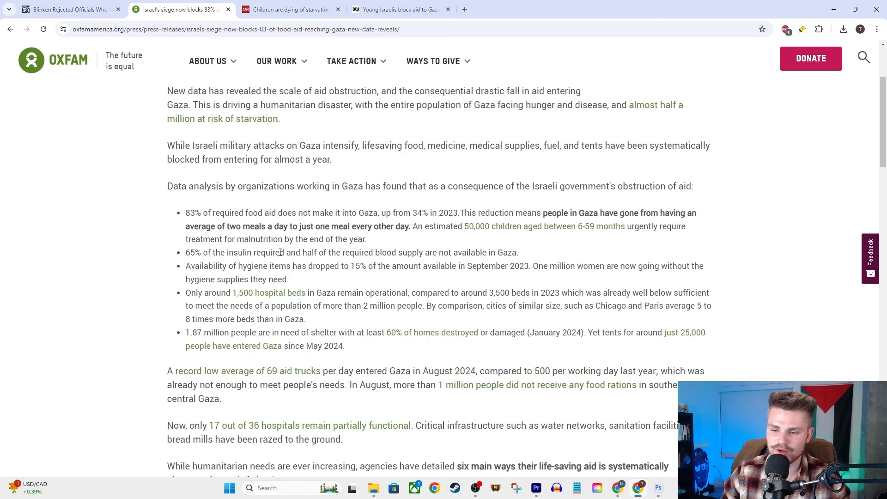
pyautogui.moveTo(374, 256)
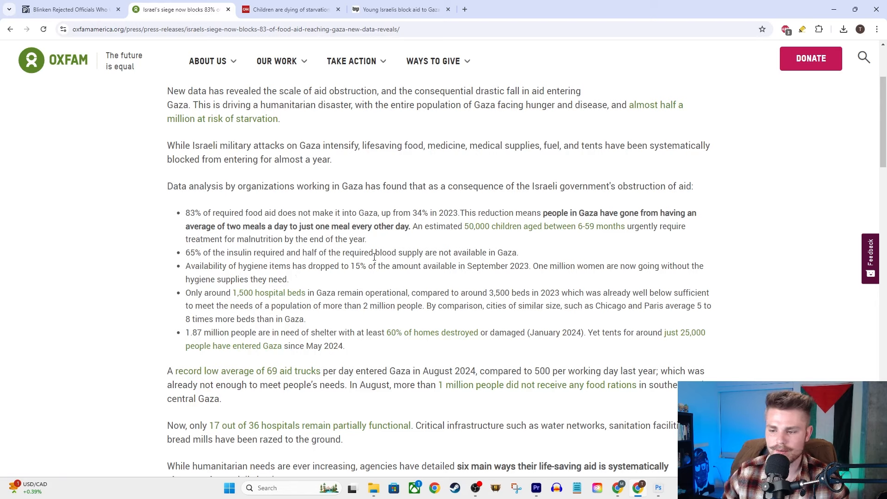
pyautogui.moveTo(251, 256)
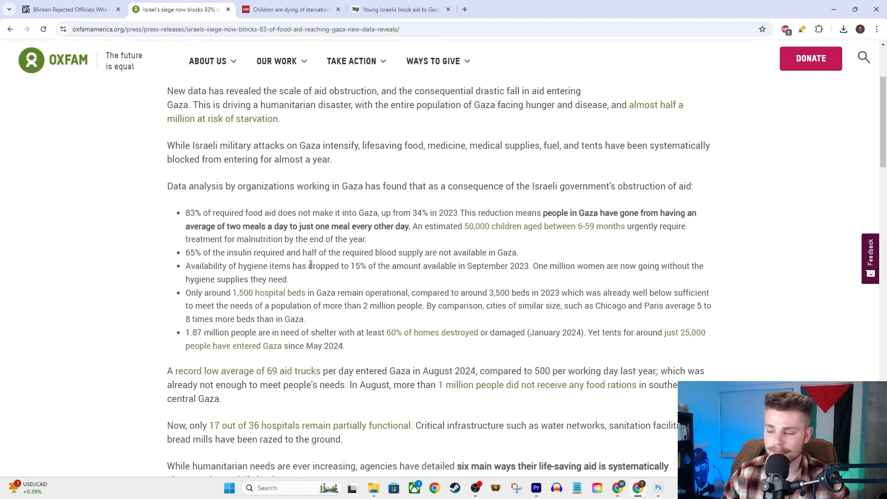
pyautogui.moveTo(205, 268)
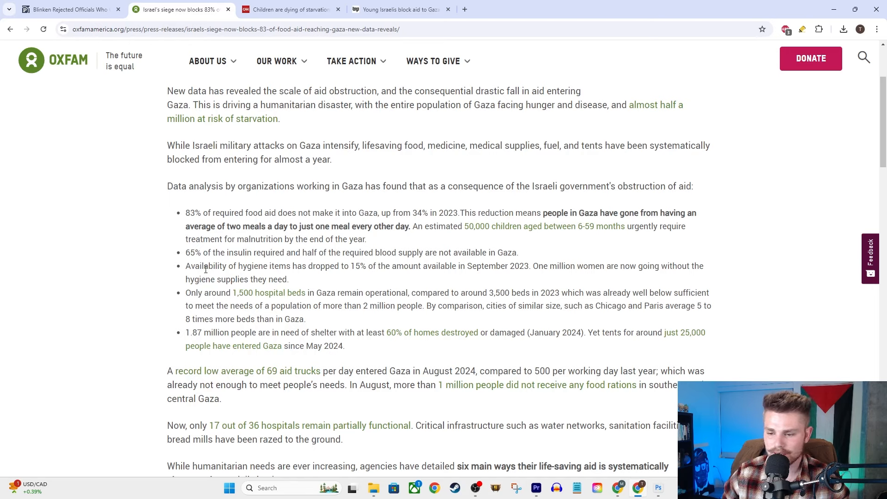
pyautogui.moveTo(408, 270)
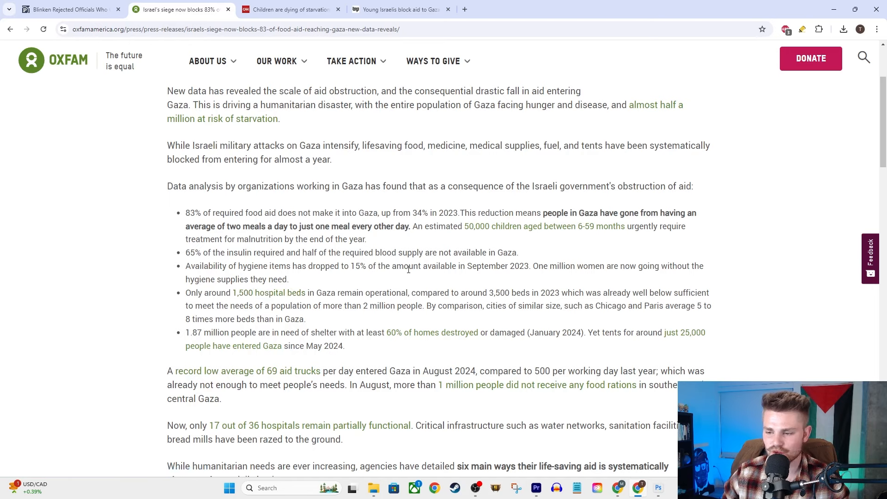
pyautogui.moveTo(525, 270)
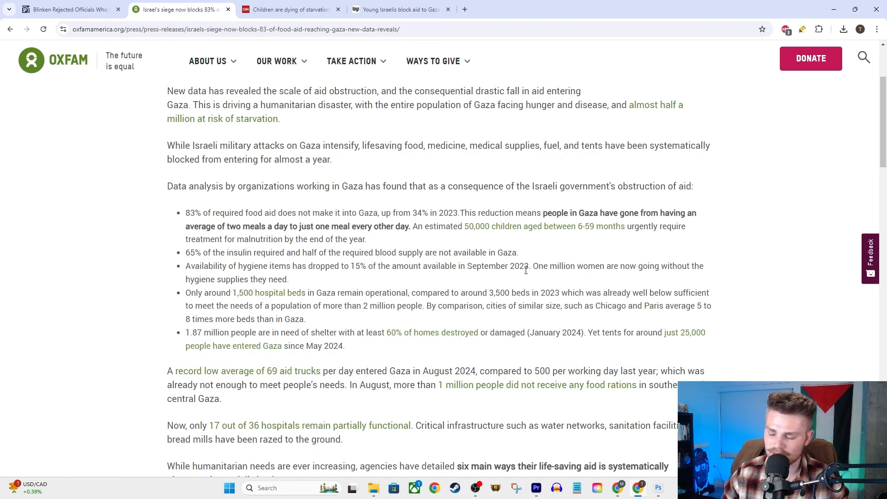
pyautogui.moveTo(214, 303)
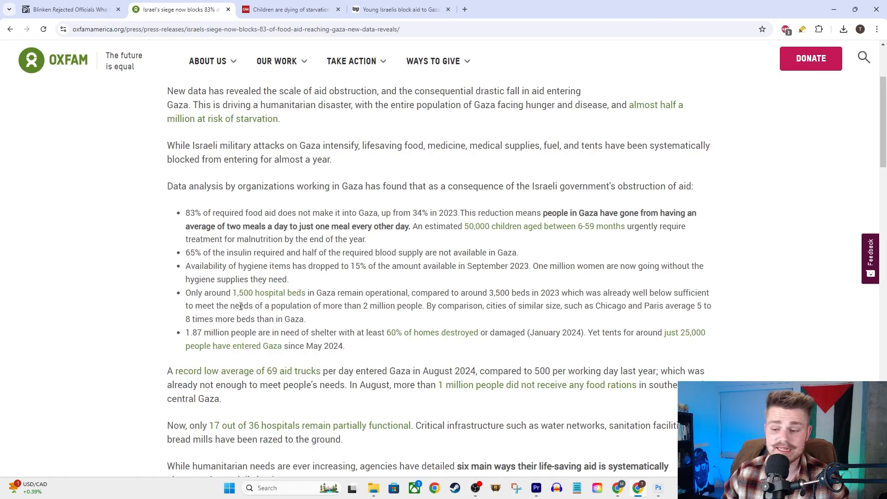
pyautogui.moveTo(422, 300)
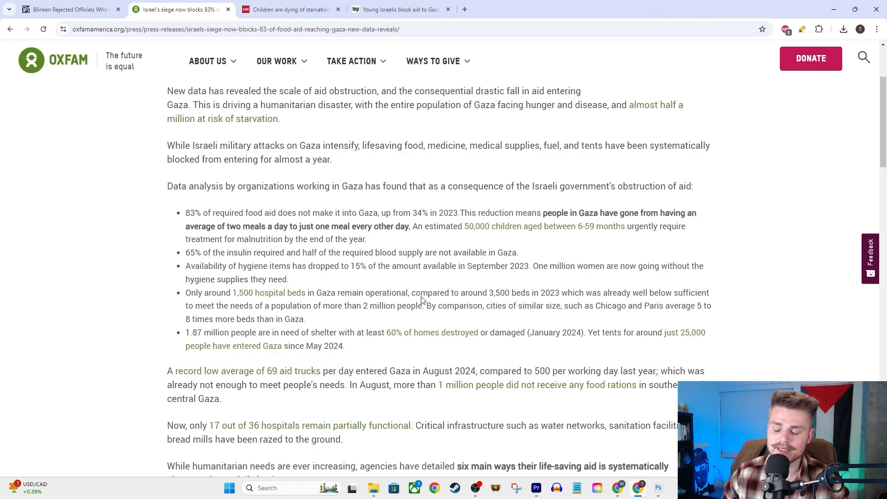
pyautogui.moveTo(534, 304)
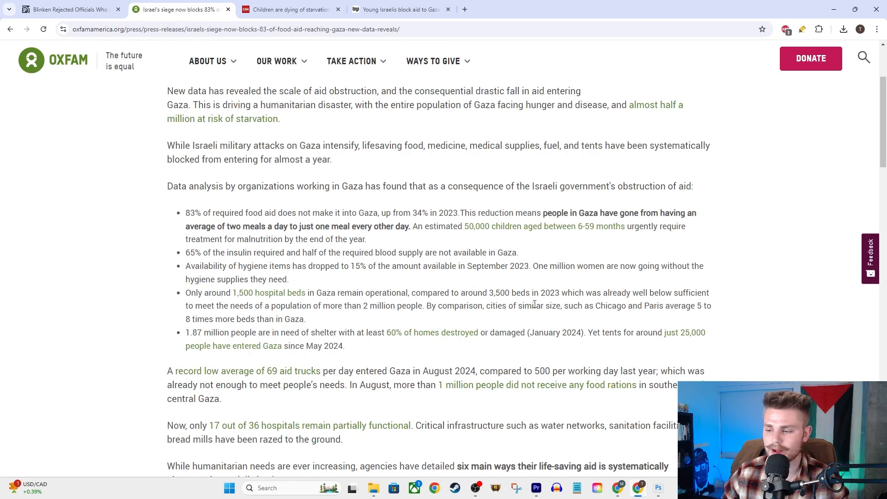
pyautogui.moveTo(572, 317)
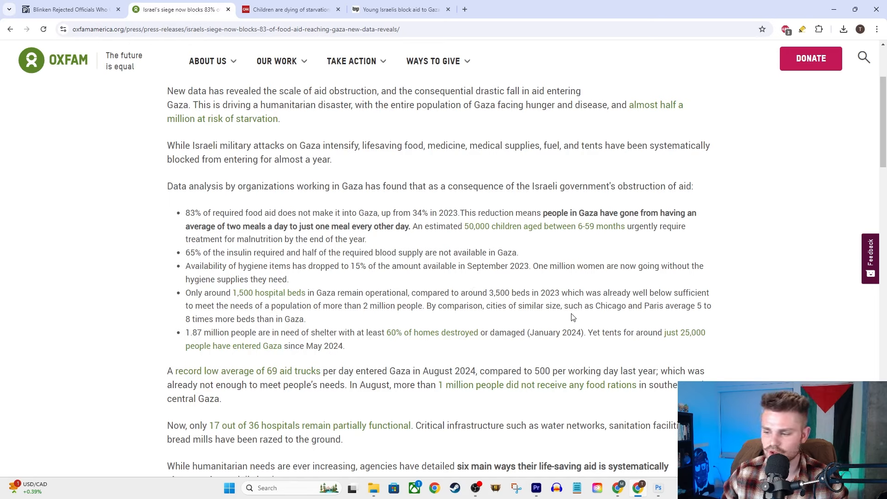
pyautogui.moveTo(681, 323)
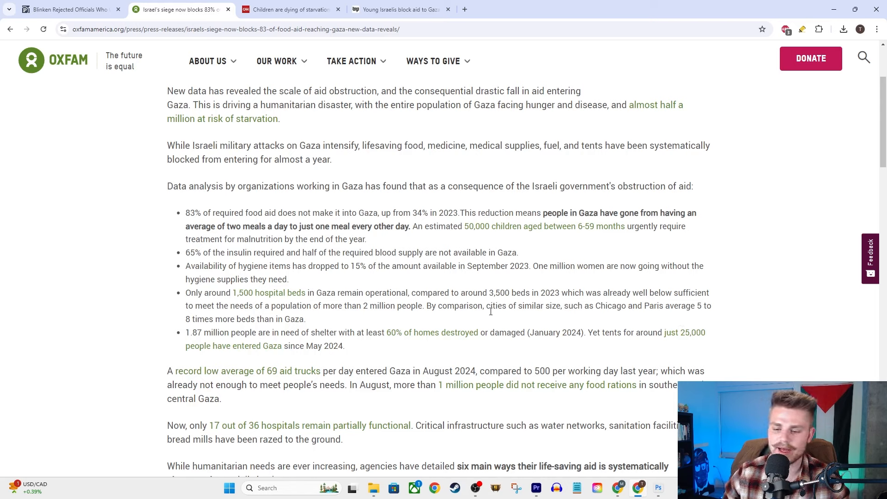
pyautogui.moveTo(340, 322)
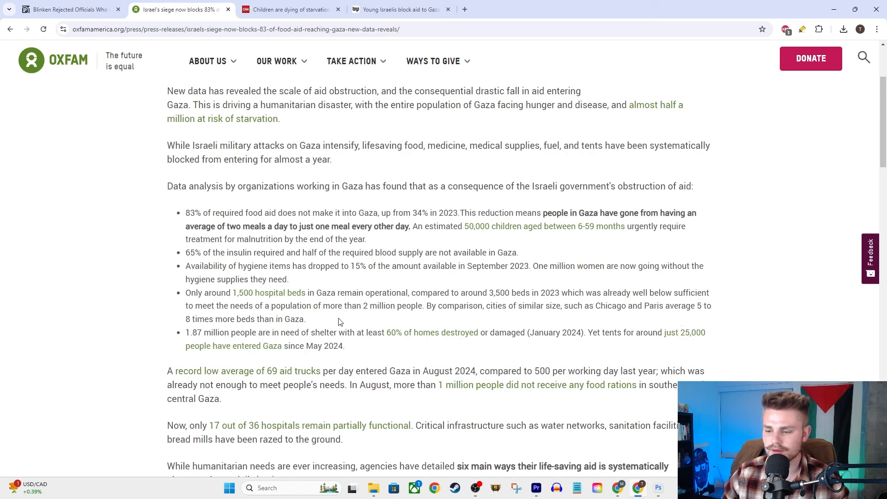
pyautogui.moveTo(459, 315)
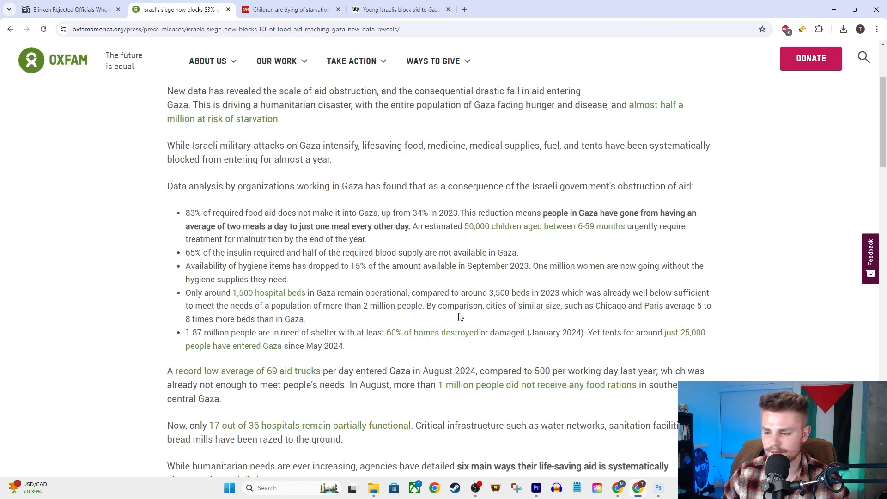
pyautogui.moveTo(765, 333)
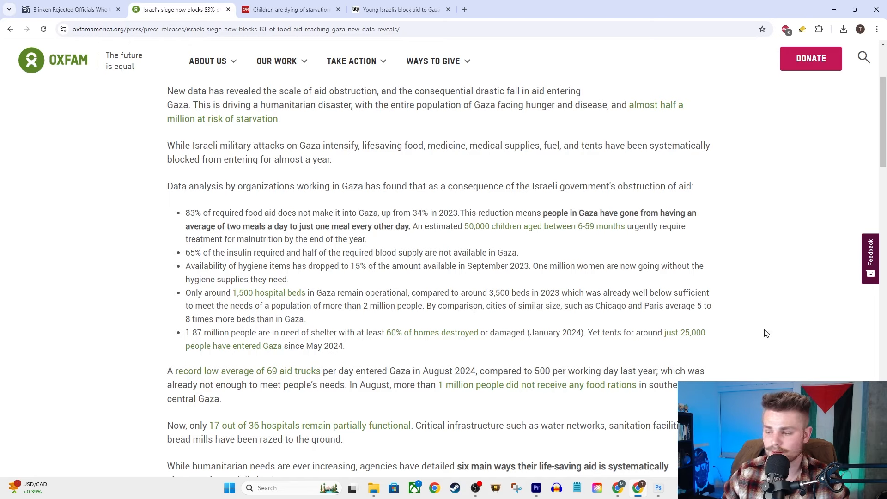
pyautogui.moveTo(751, 311)
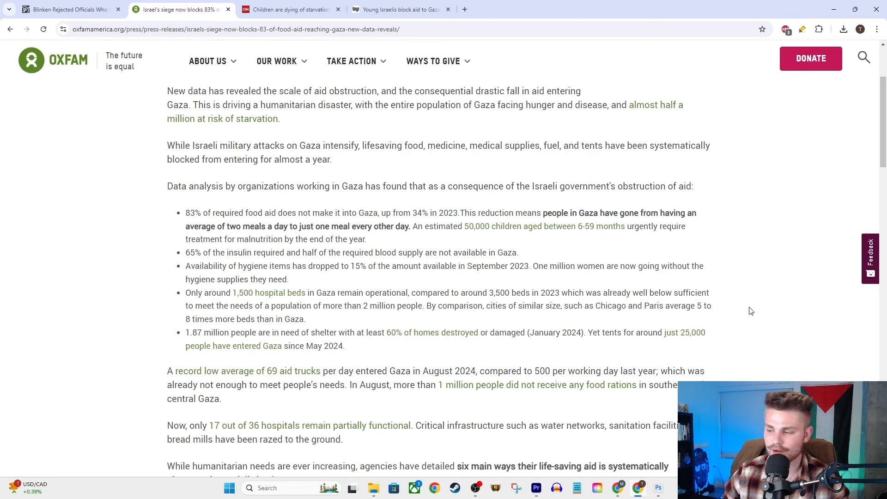
pyautogui.moveTo(188, 361)
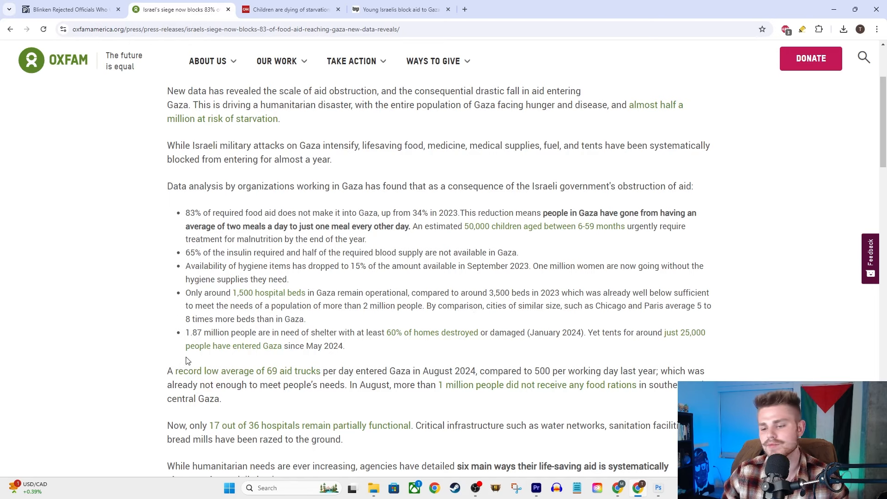
pyautogui.moveTo(240, 333)
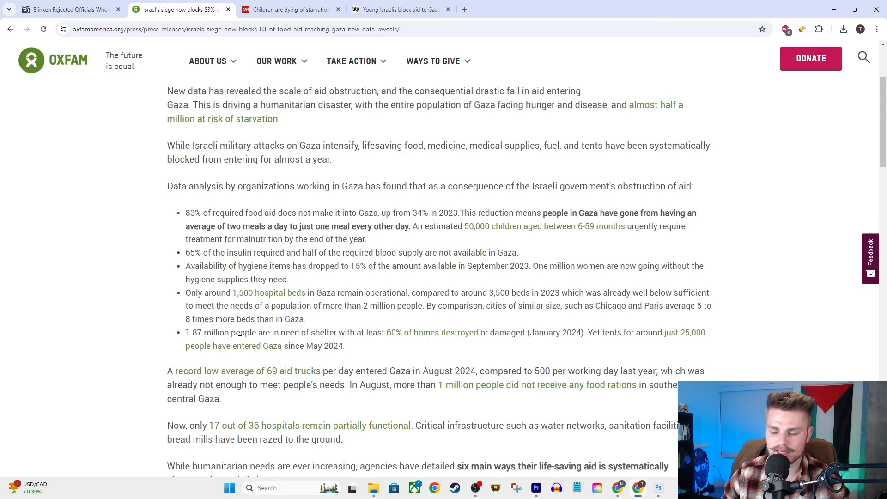
pyautogui.moveTo(208, 343)
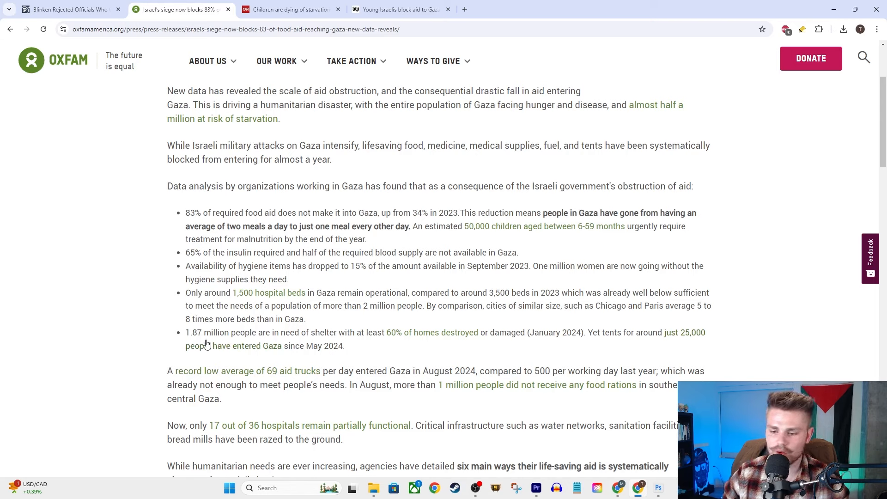
pyautogui.moveTo(404, 348)
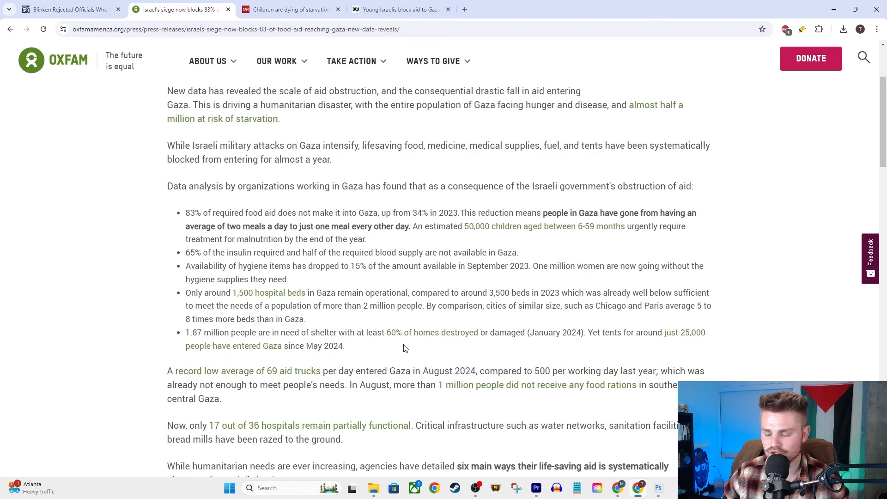
pyautogui.moveTo(519, 352)
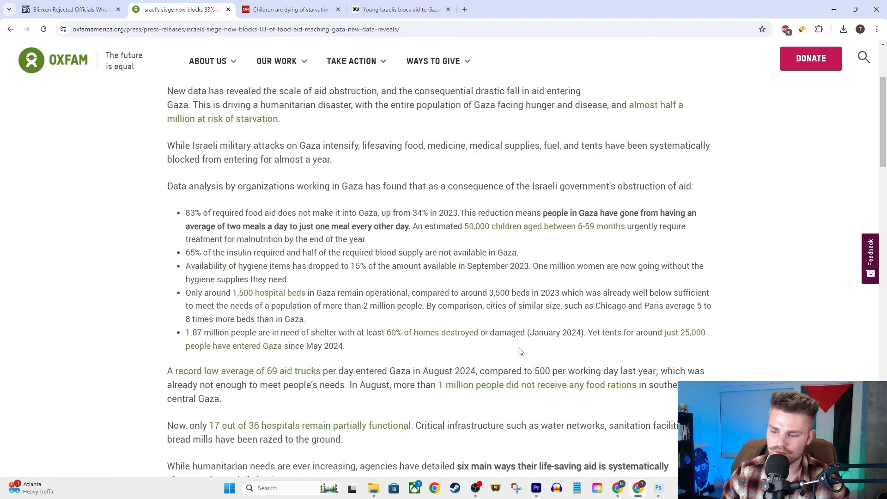
pyautogui.moveTo(588, 345)
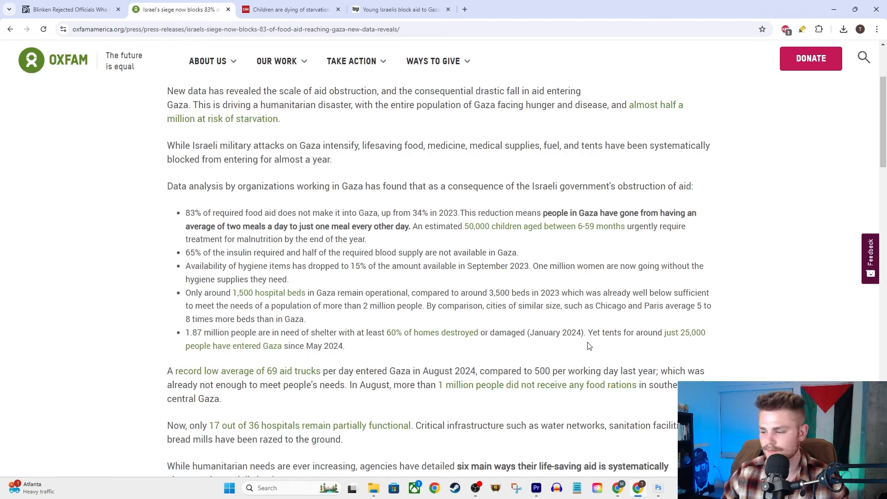
pyautogui.moveTo(598, 332)
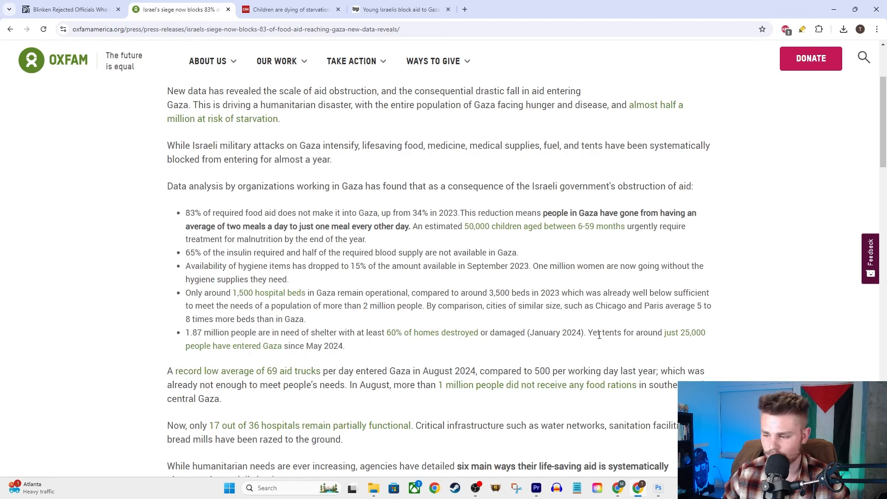
pyautogui.moveTo(682, 353)
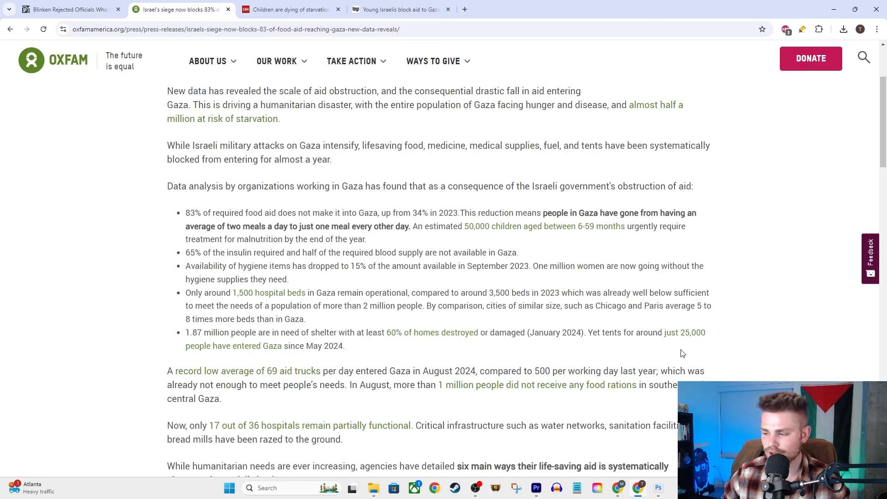
pyautogui.moveTo(406, 360)
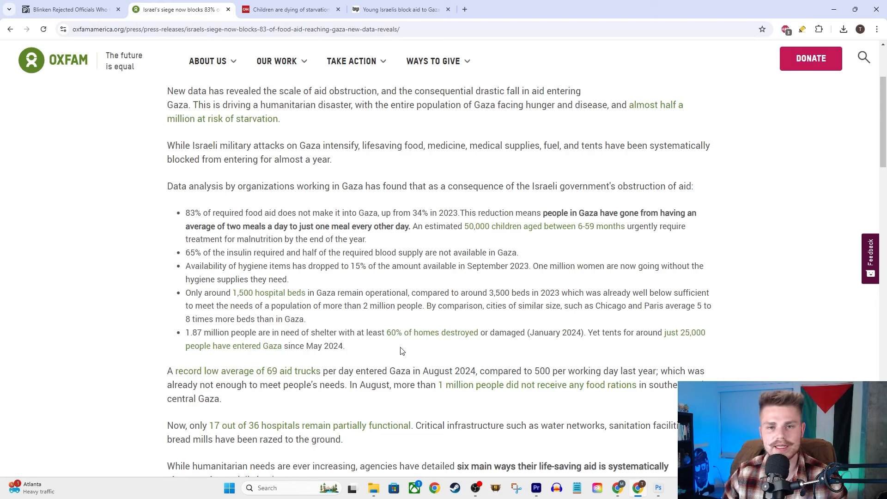
pyautogui.moveTo(16, 370)
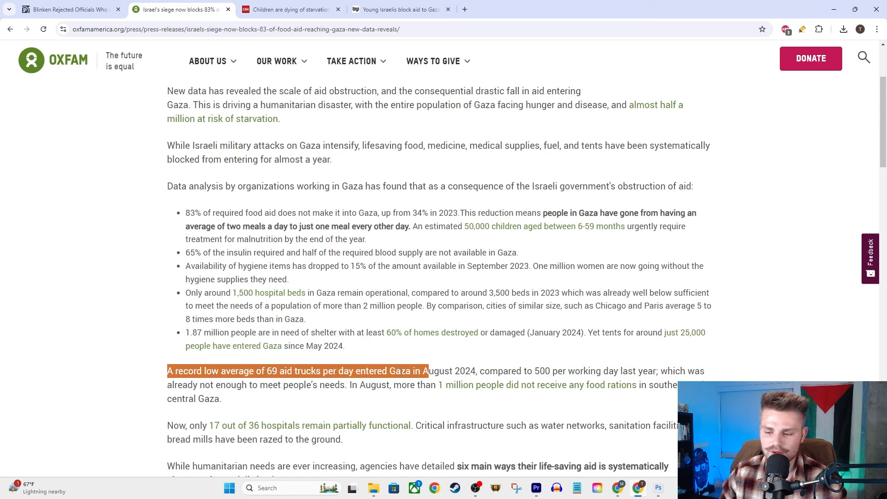
pyautogui.moveTo(436, 345)
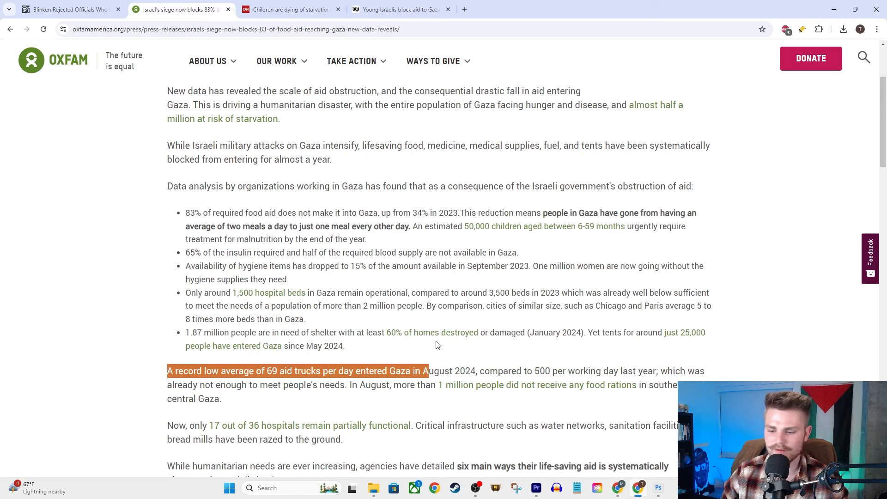
pyautogui.moveTo(425, 361)
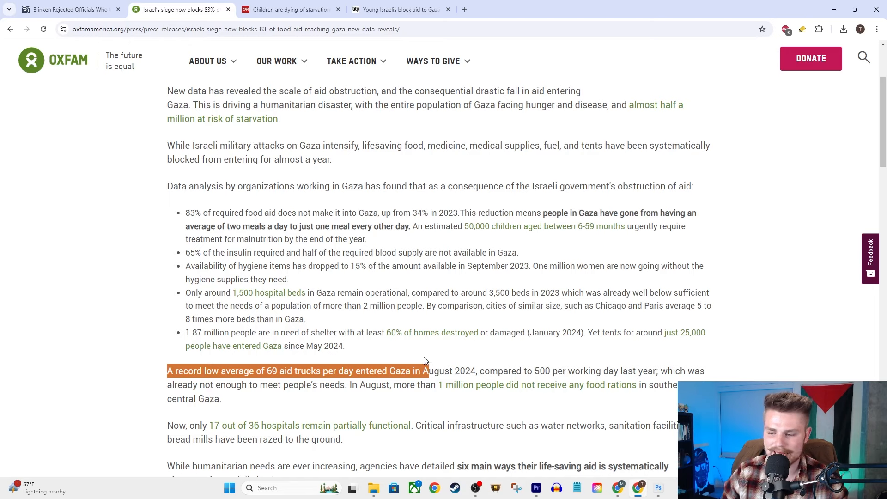
pyautogui.doubleClick(438, 370)
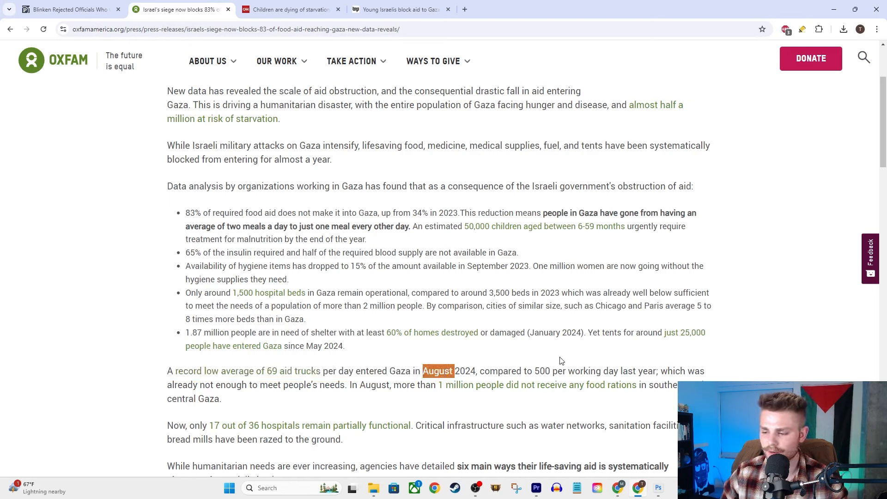
pyautogui.moveTo(555, 365)
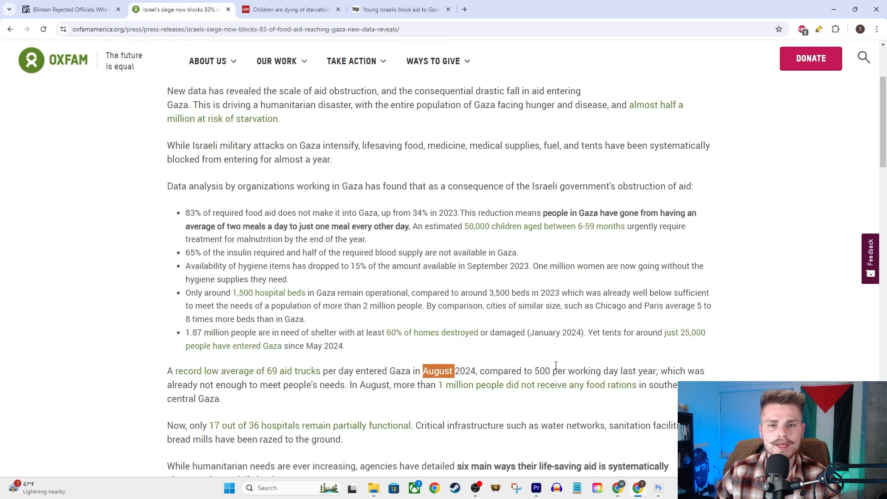
pyautogui.click(507, 421)
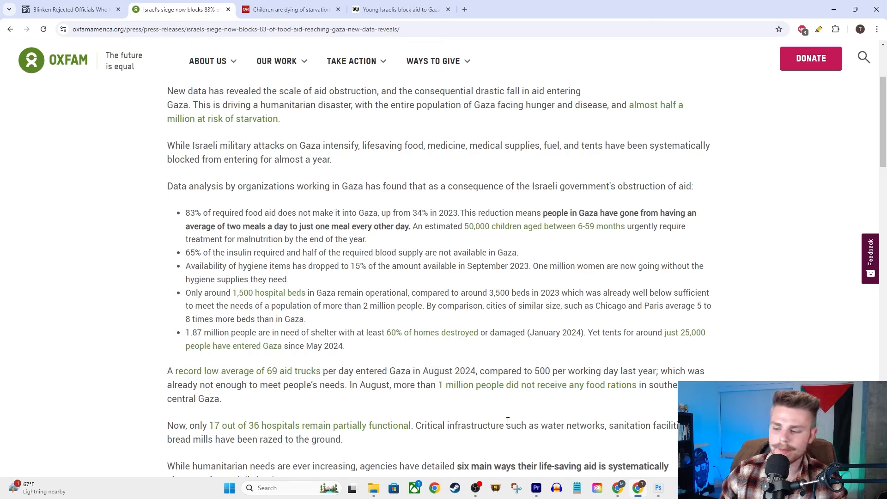
pyautogui.moveTo(519, 421)
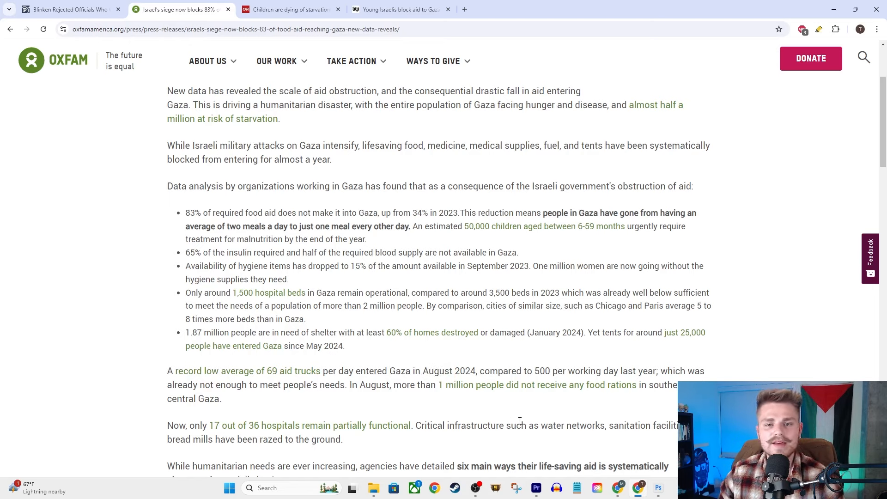